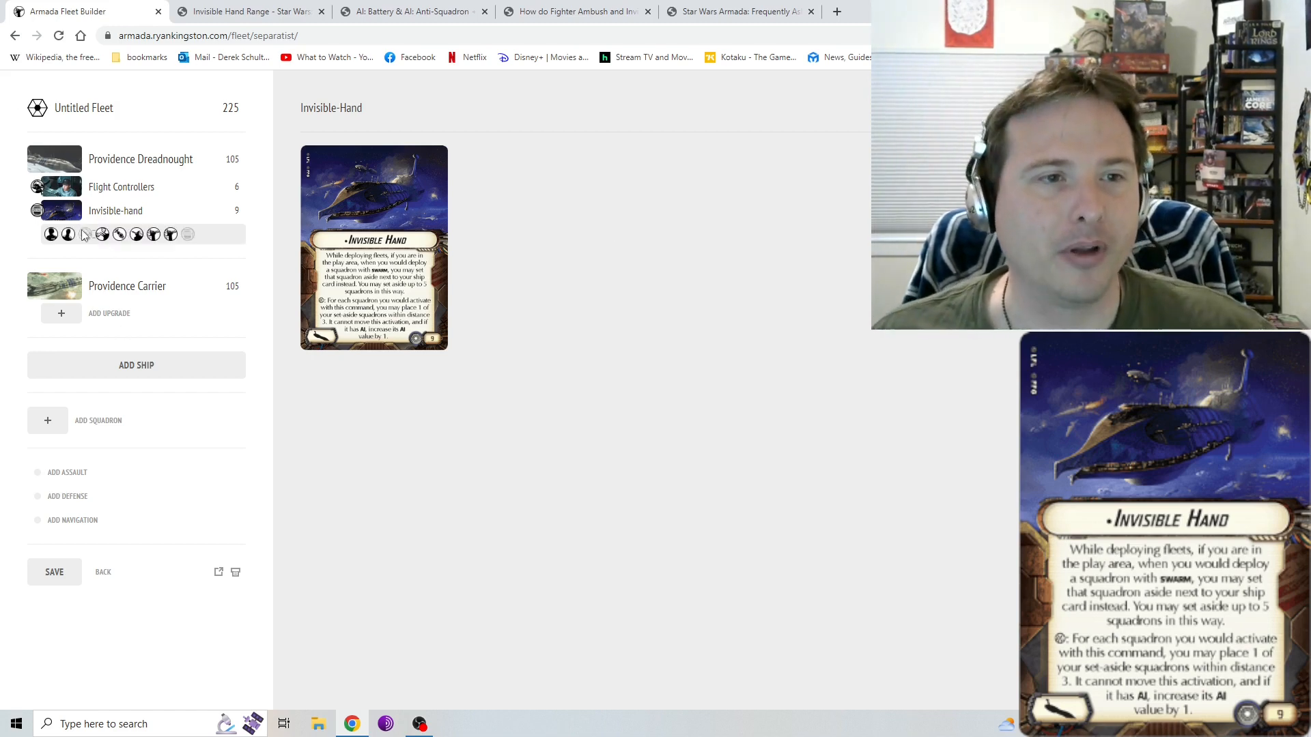
Equip Rapid Launch Bays in the Dreadnought's Offensive Retrofit slot, bringing the fleet to 231 points.
click(84, 234)
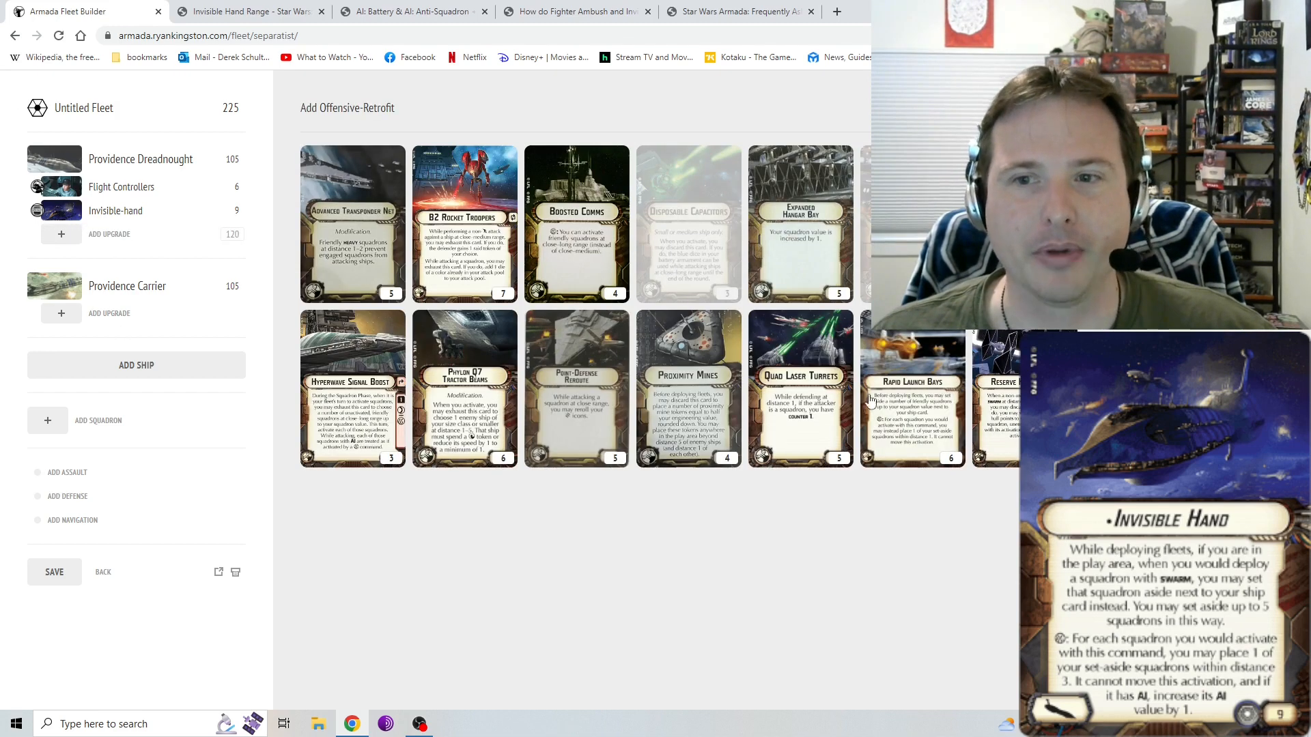
click(912, 386)
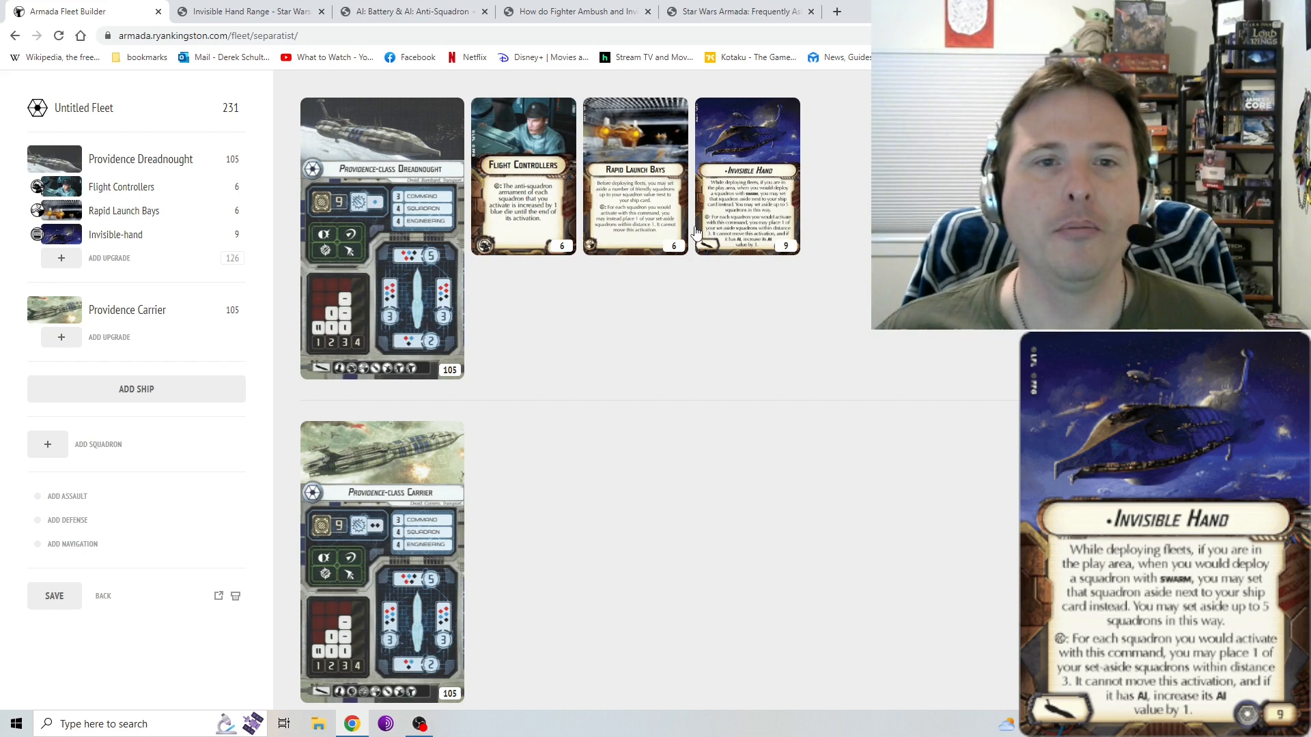
click(115, 233)
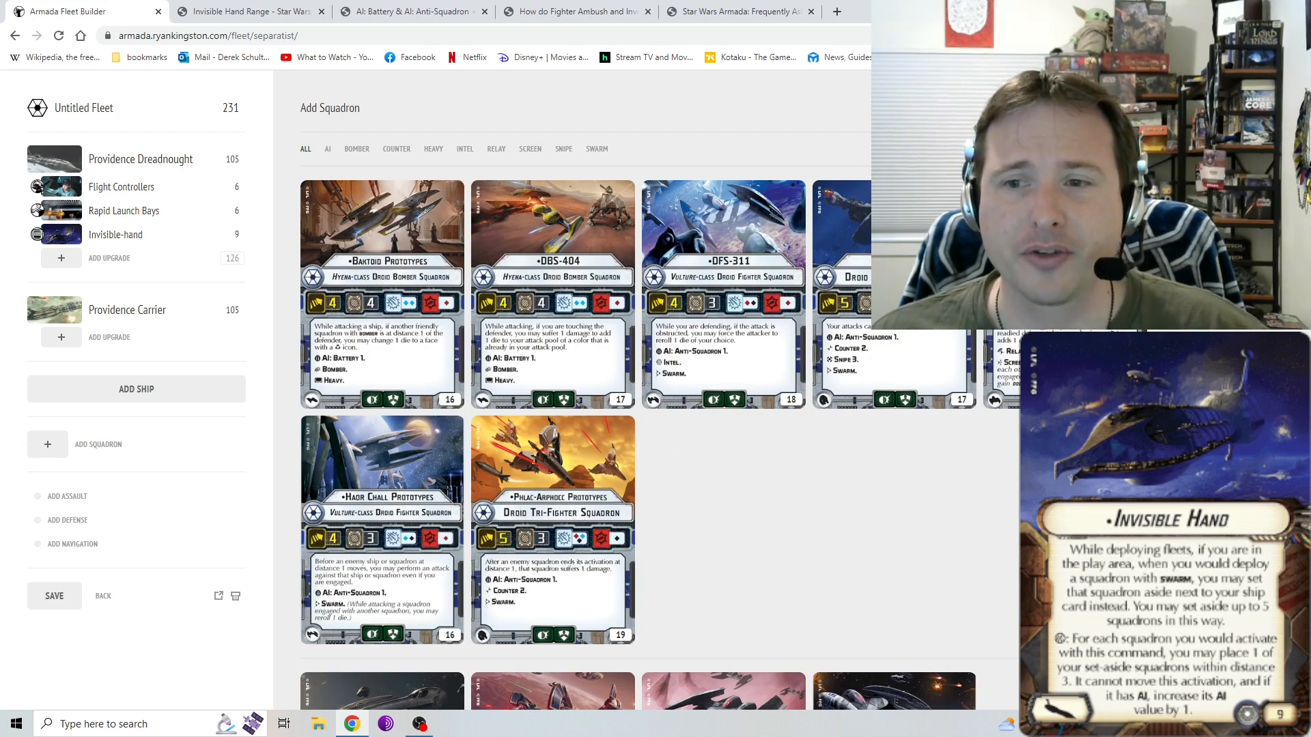
mouse_move(678, 326)
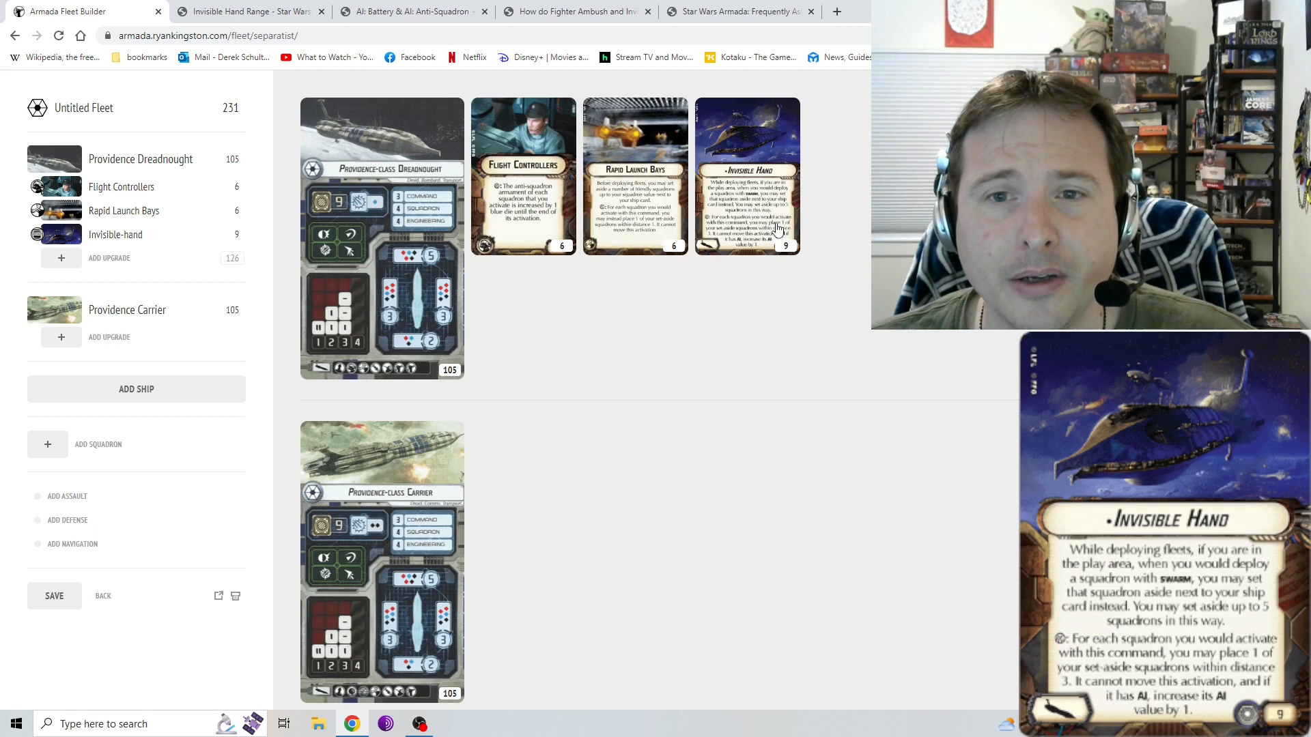
View the Invisible Hand upgrade card on the Providence Dreadnought.
click(115, 234)
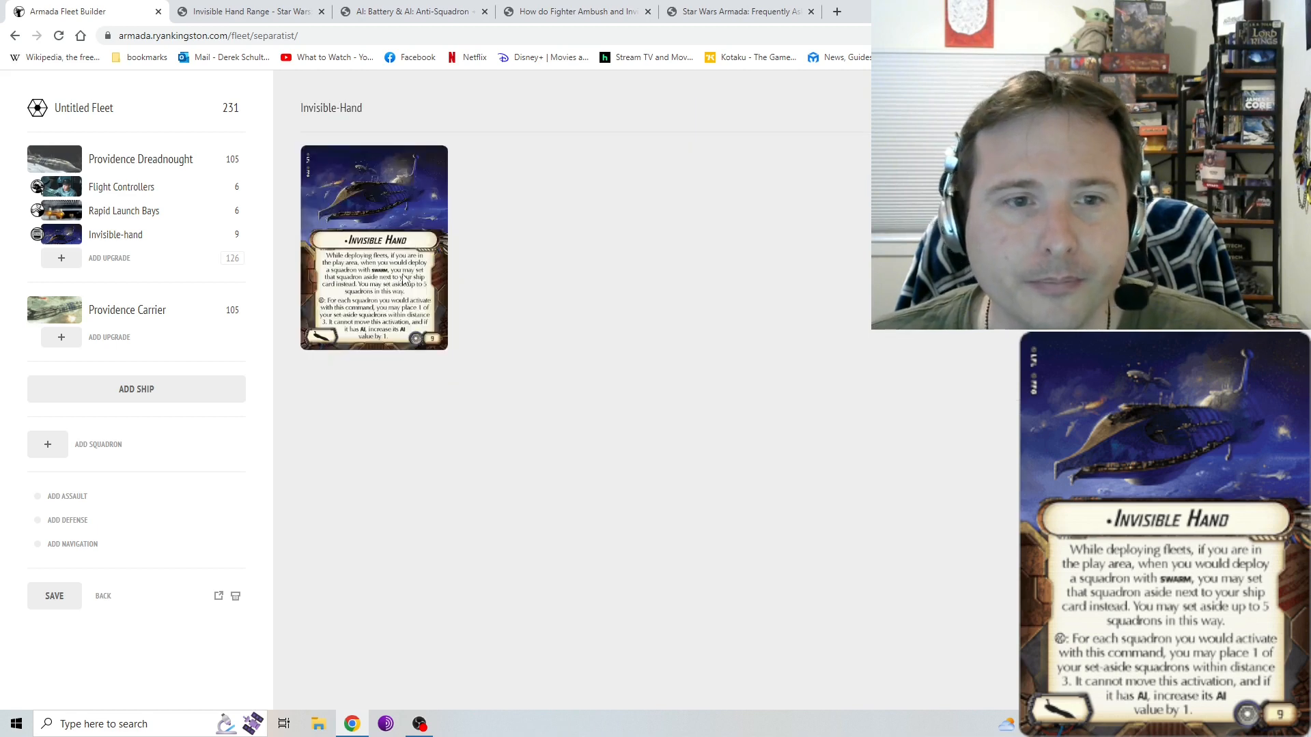
mouse_move(516, 243)
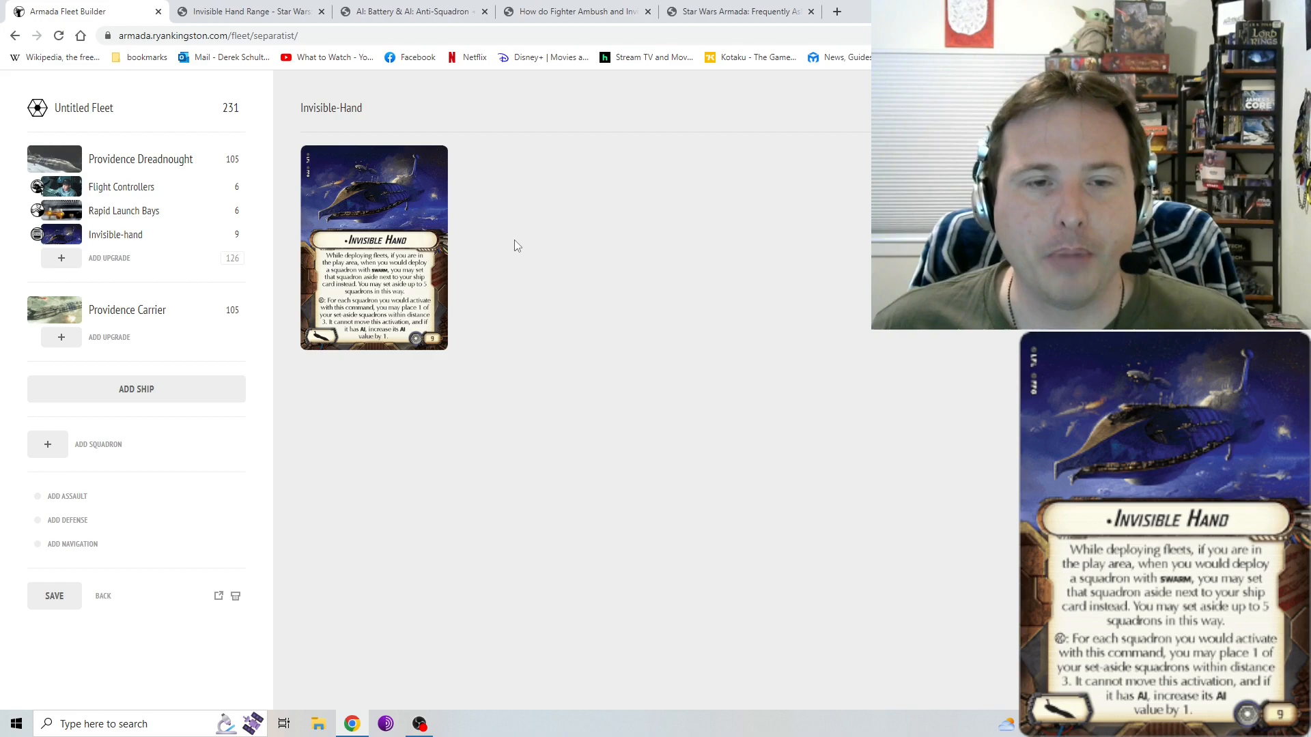
mouse_move(175, 404)
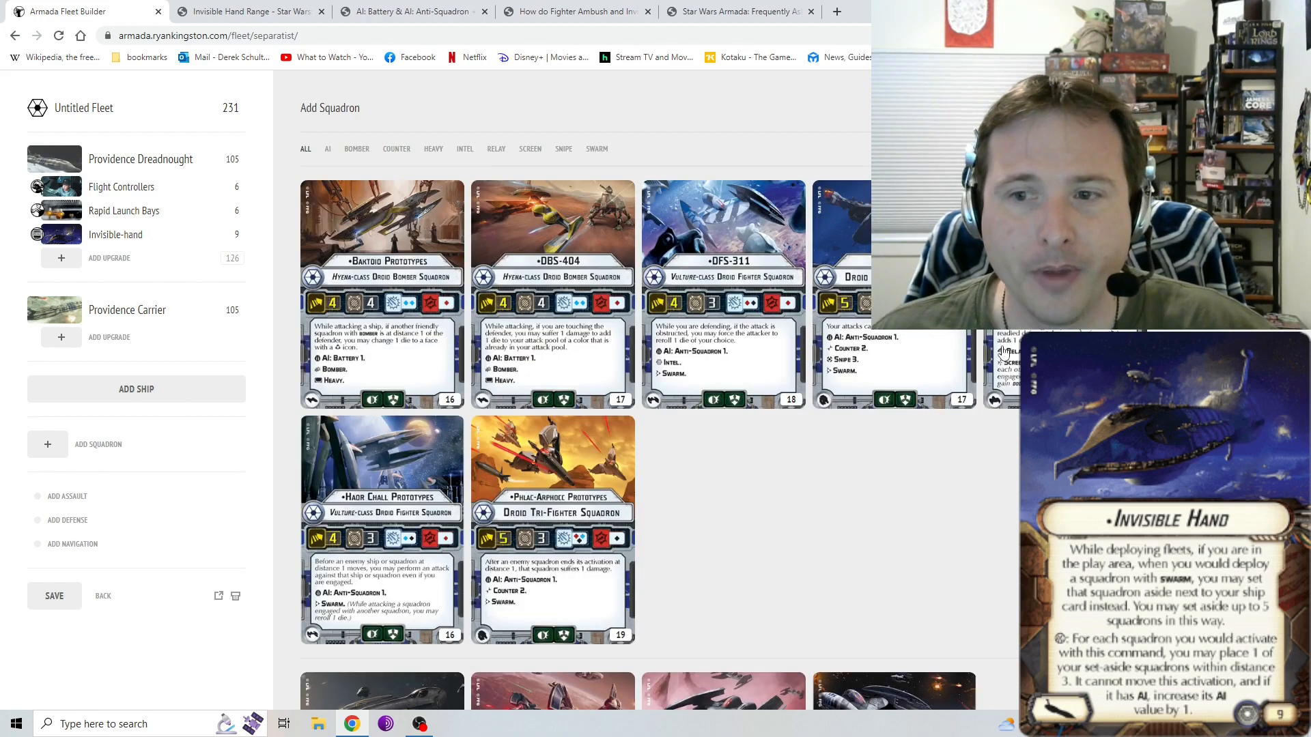
Scroll through the Separatist squadron cards available to add.
scroll(down, 3)
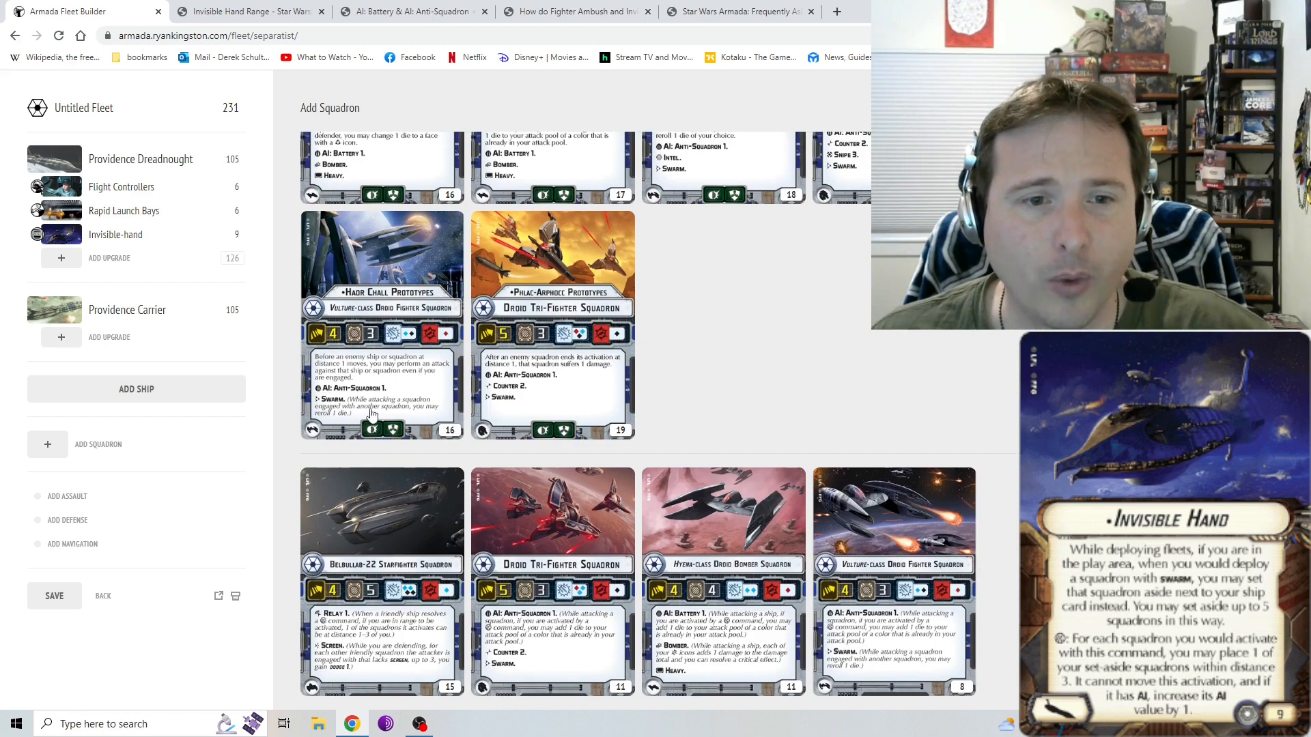
mouse_move(340, 422)
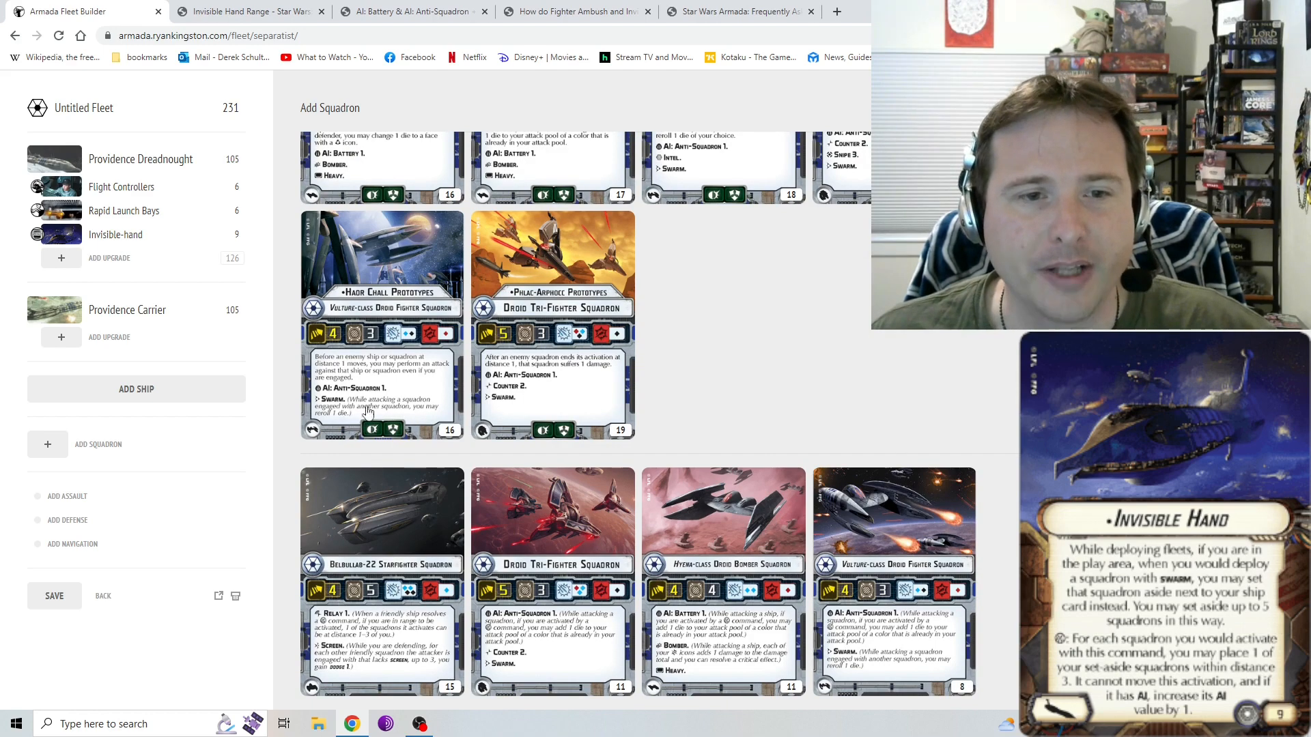
scroll(up, 3)
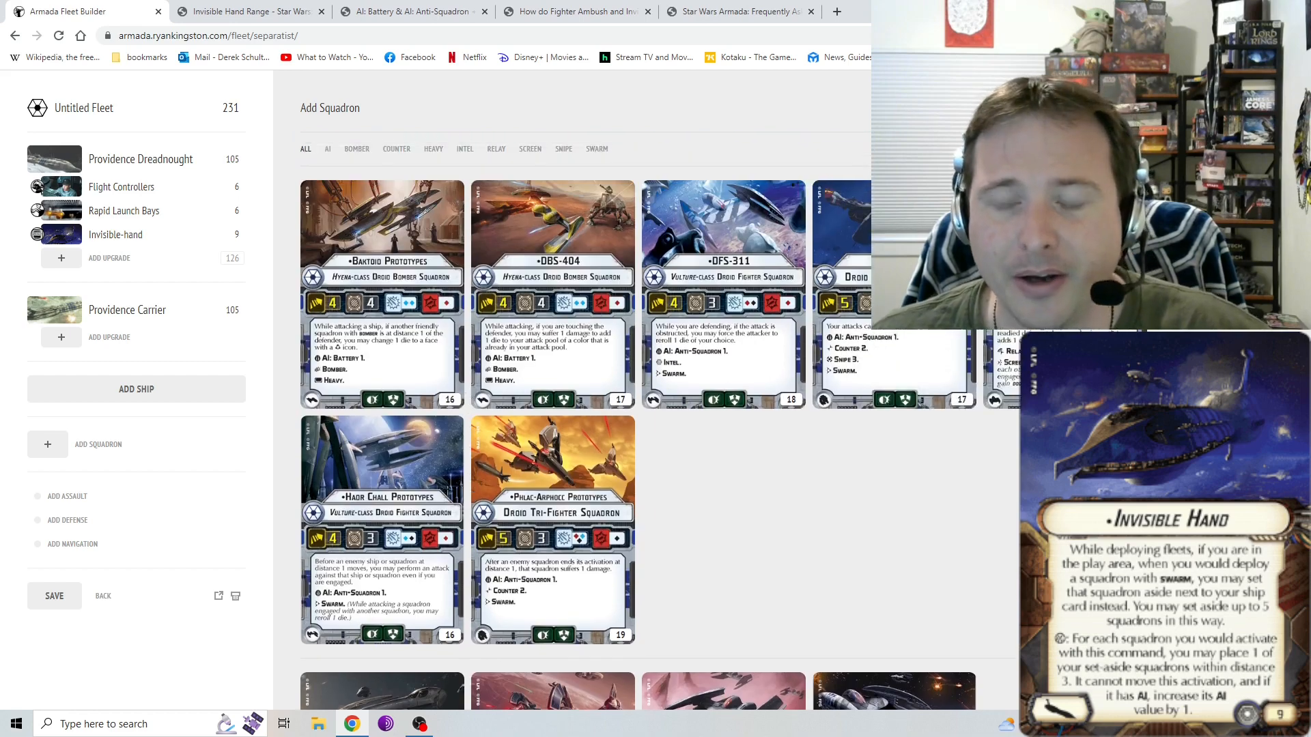
scroll(down, 3)
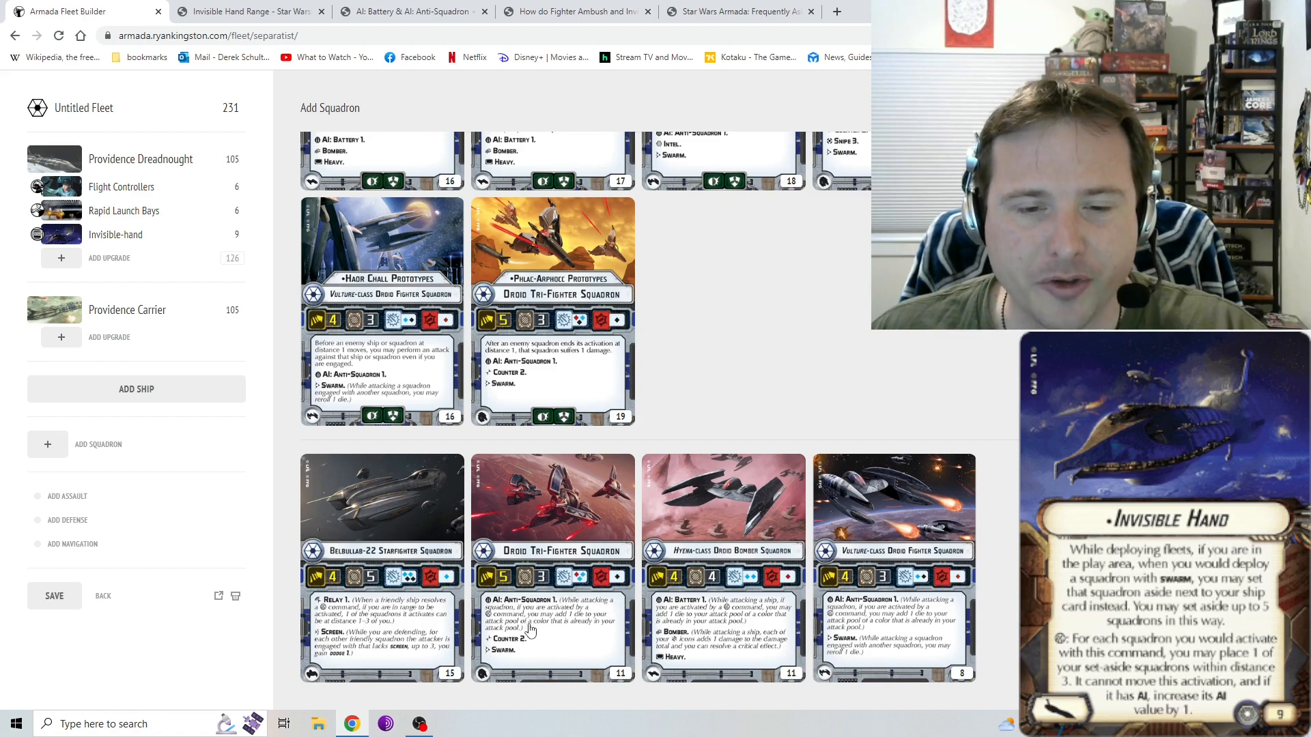
mouse_move(689, 465)
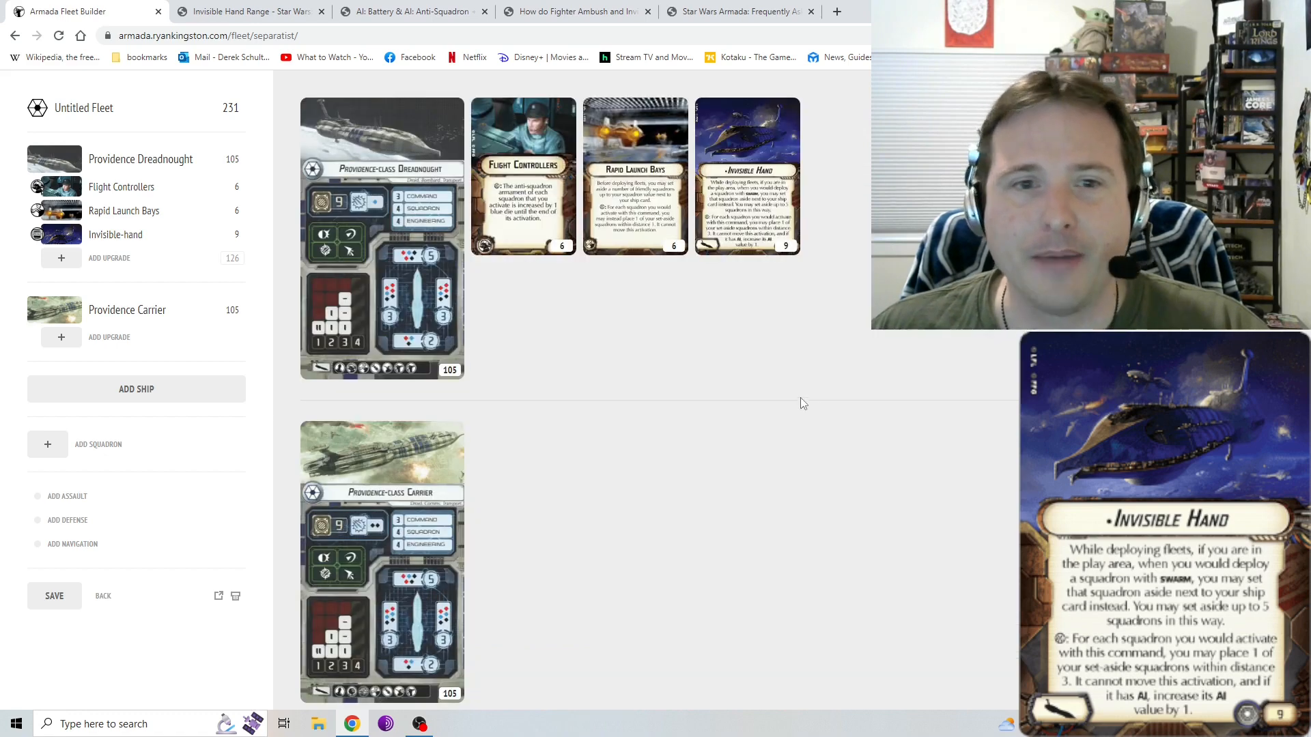
mouse_move(817, 396)
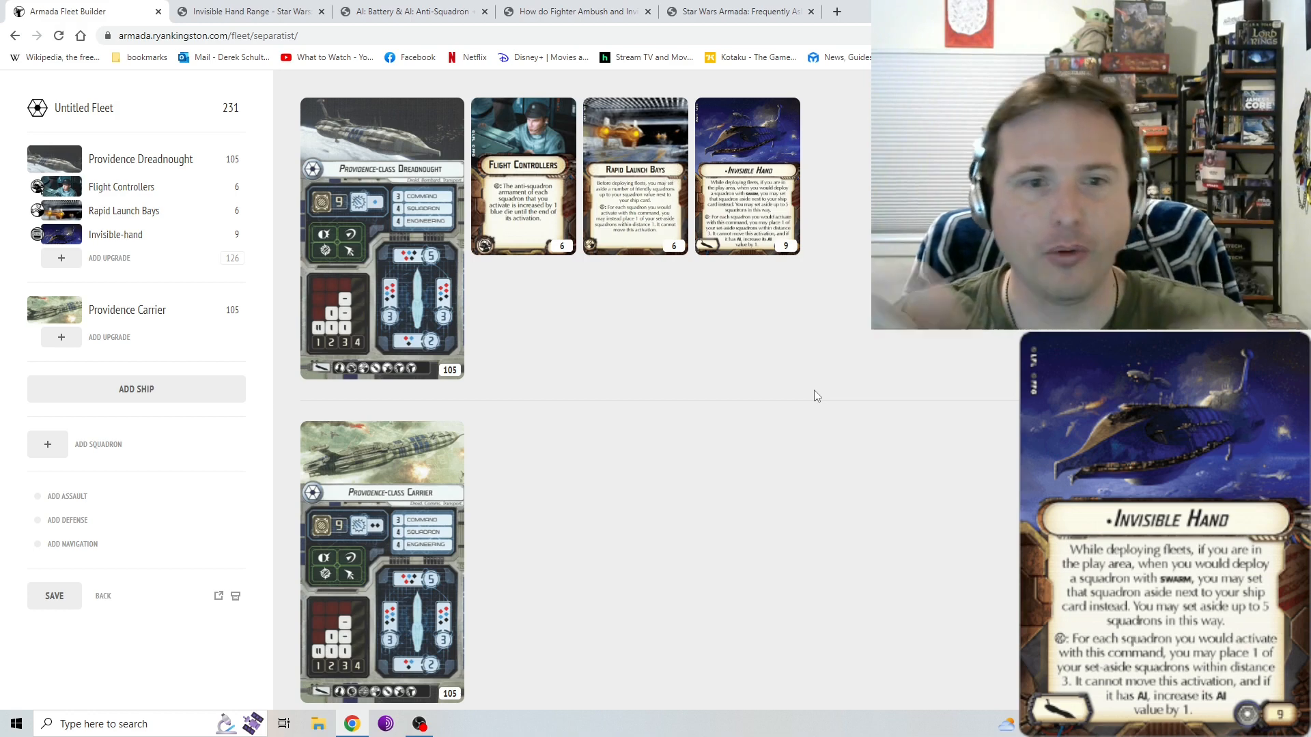
View the Invisible Hand title card under the Providence Dreadnought.
click(115, 233)
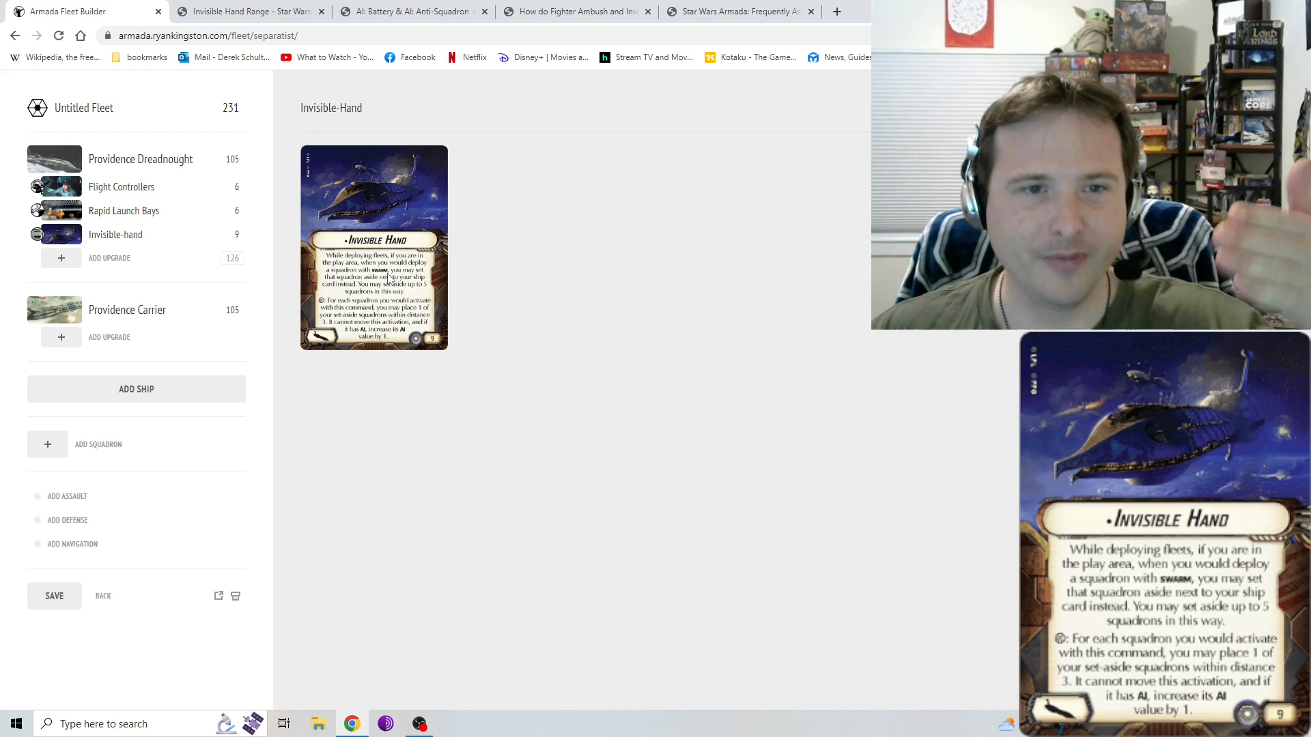
mouse_move(600, 276)
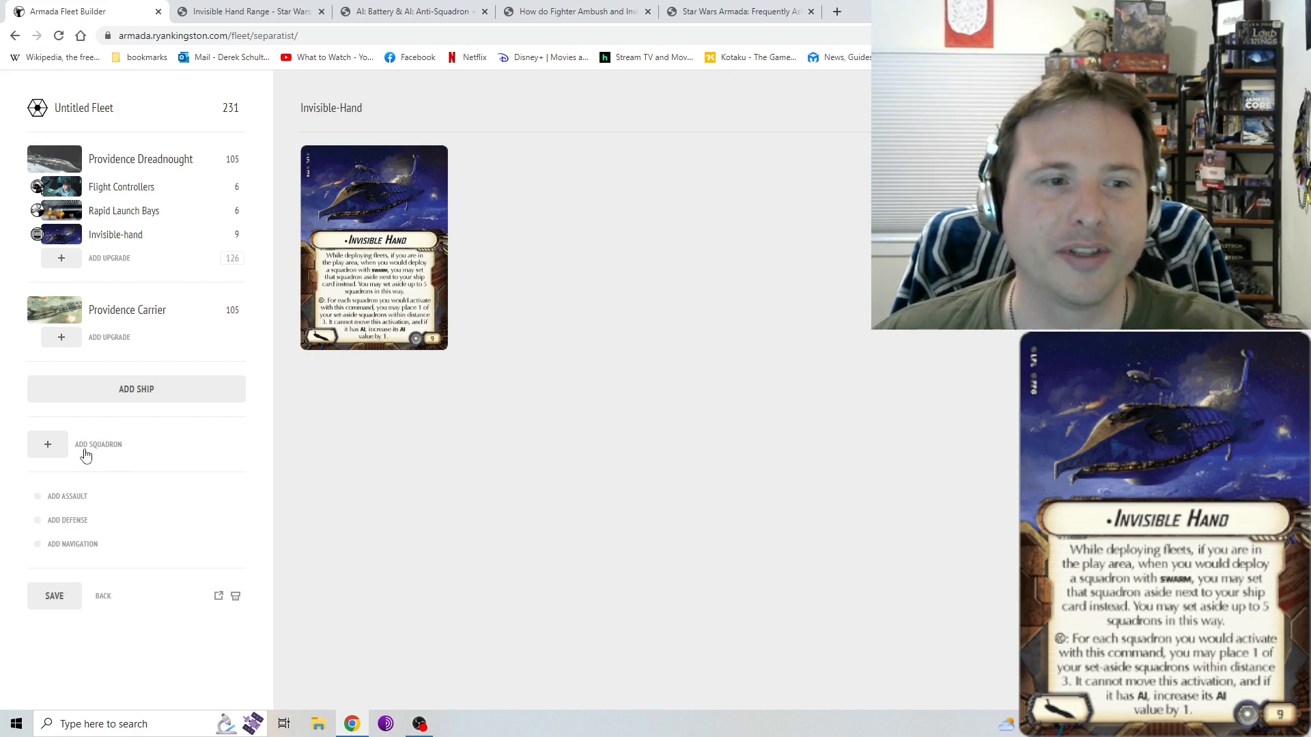
Bring up the Add Squadron roster and browse down the droid squadron cards.
click(99, 443)
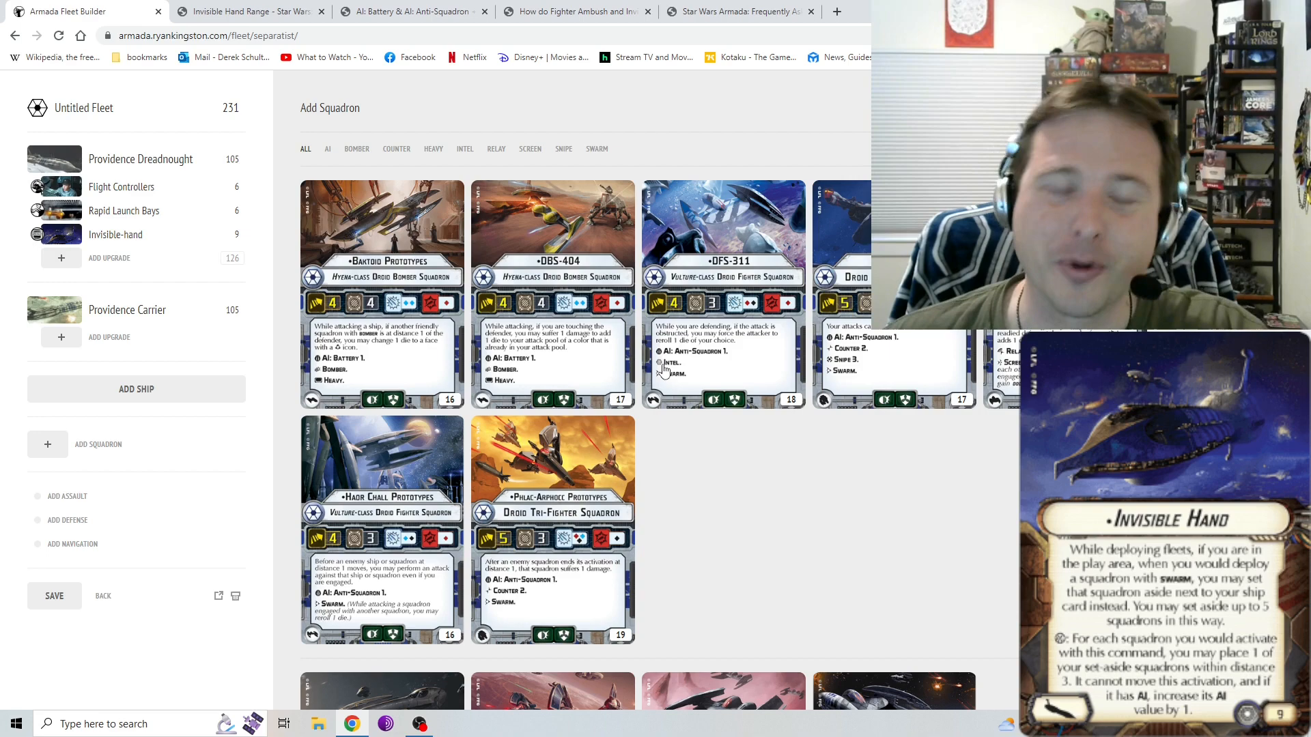
mouse_move(688, 370)
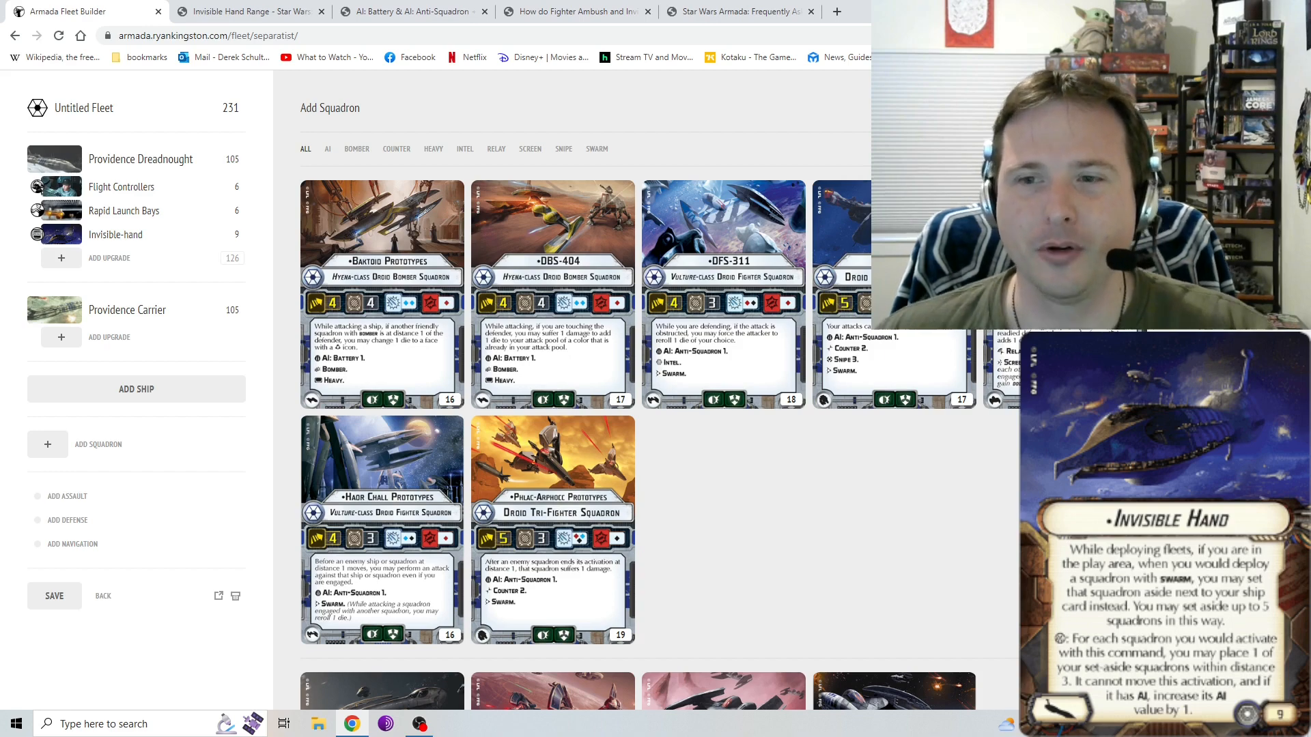
scroll(down, 3)
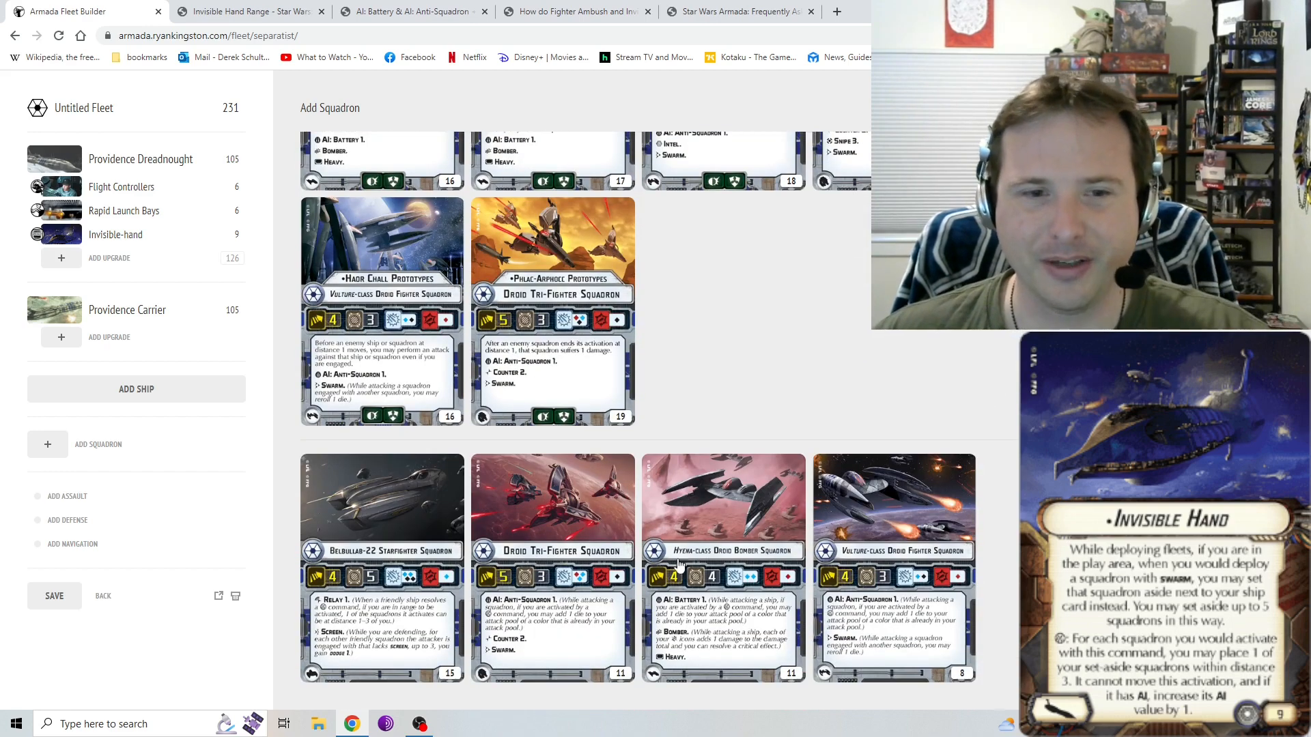
Add a Belbullab-22 Starfighter Squadron, raising the fleet to 246 points.
click(381, 501)
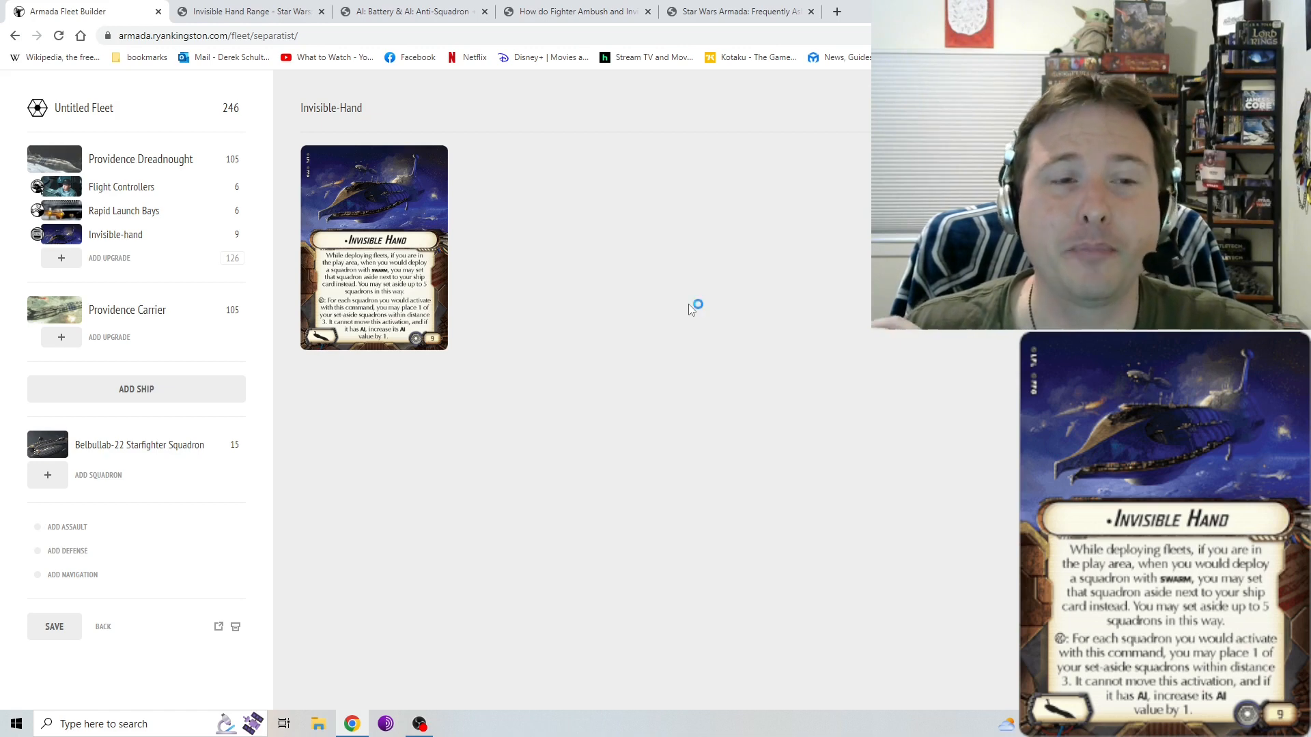
Read the Invisible Hand Range forum ruling, then return to the fleet builder tab.
click(247, 11)
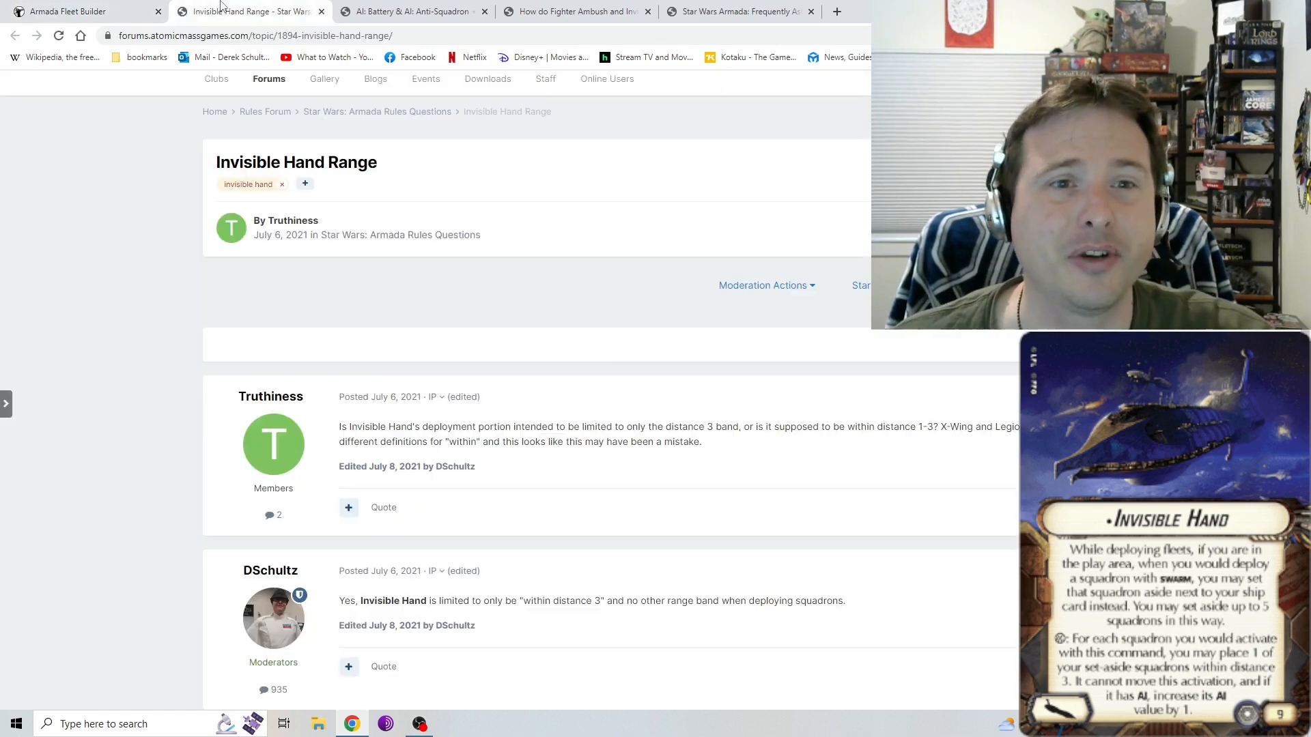
scroll(down, 3)
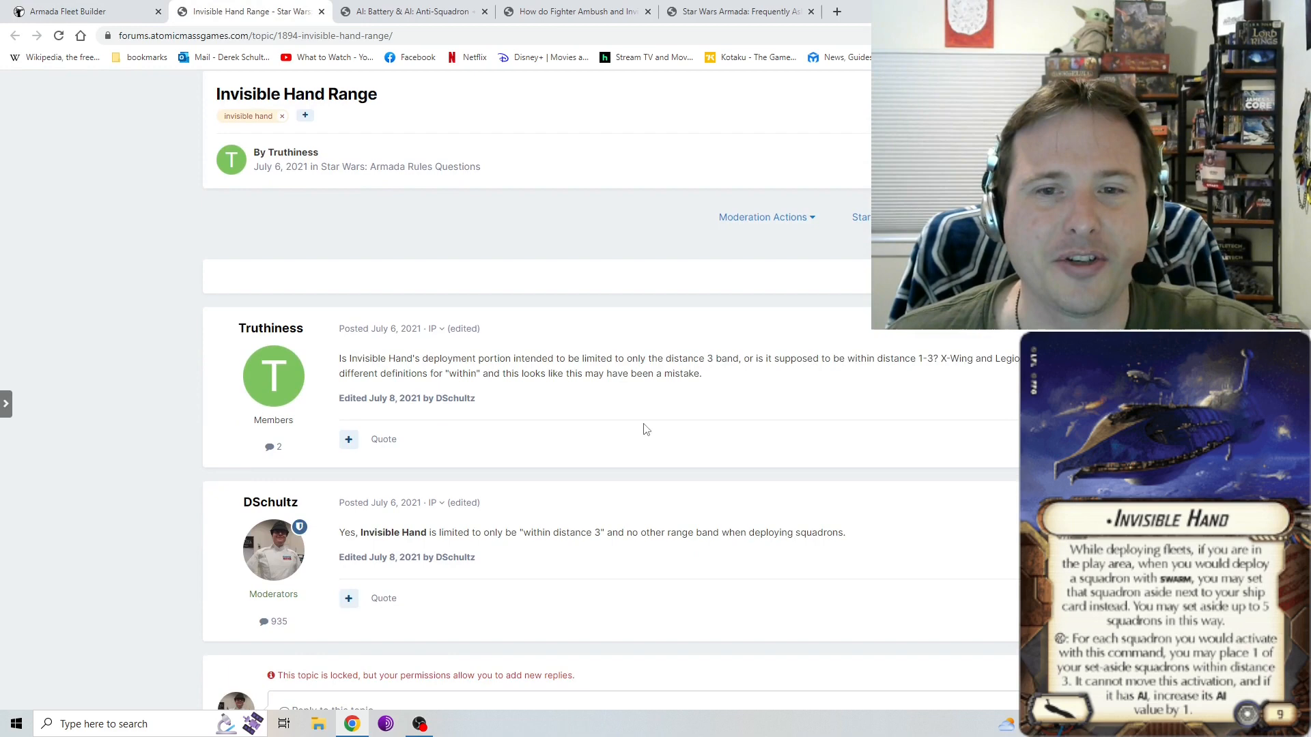
mouse_move(783, 385)
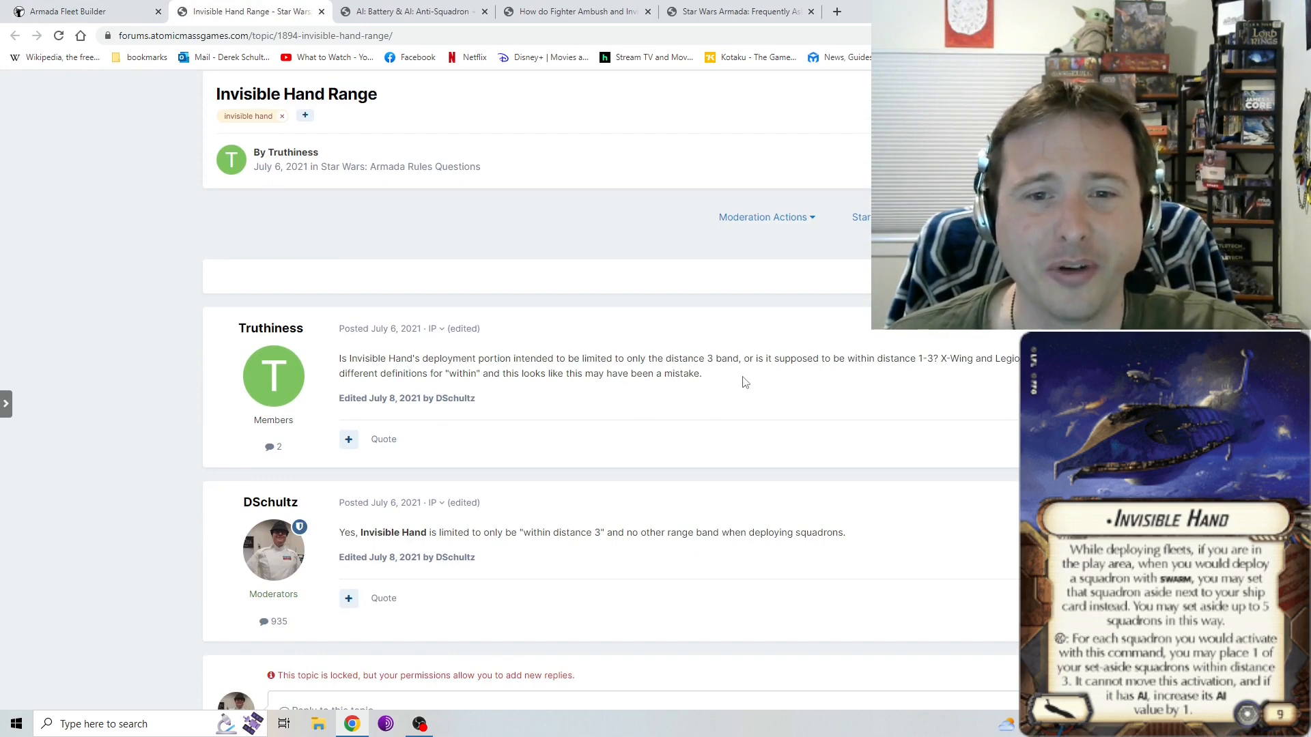
scroll(down, 3)
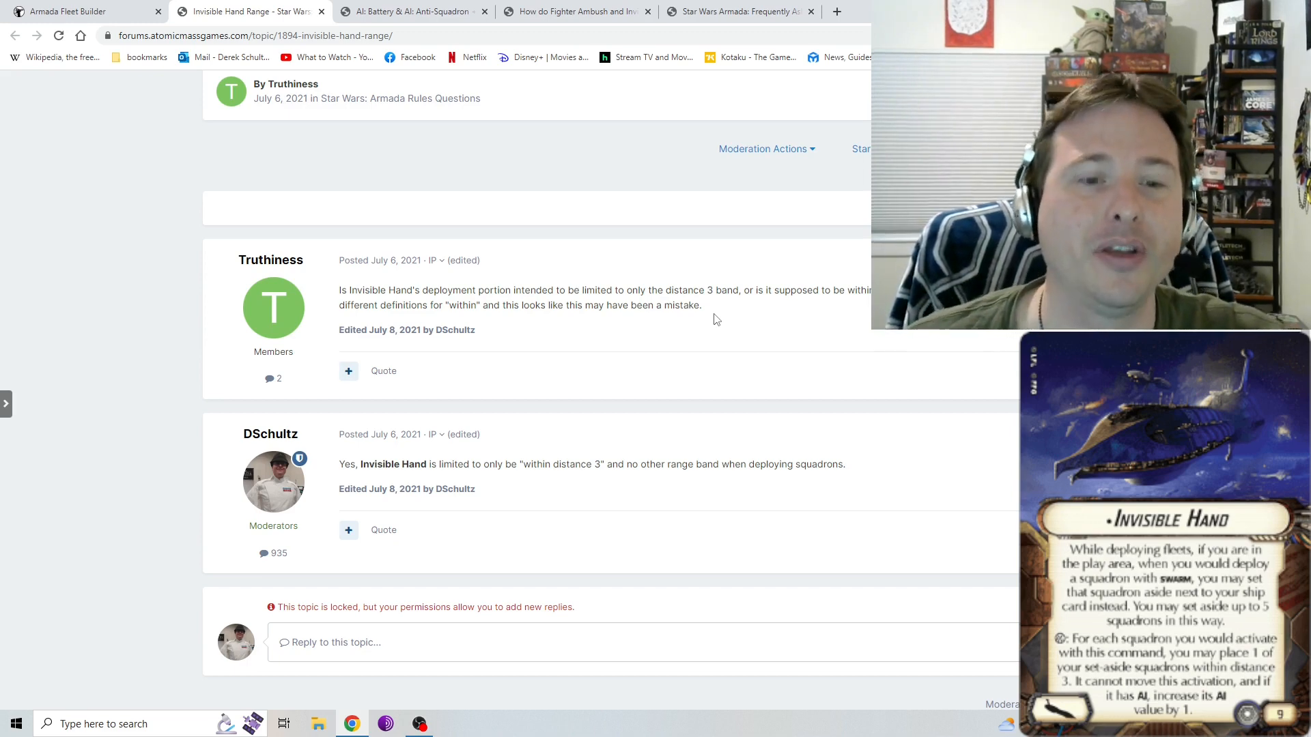
mouse_move(746, 357)
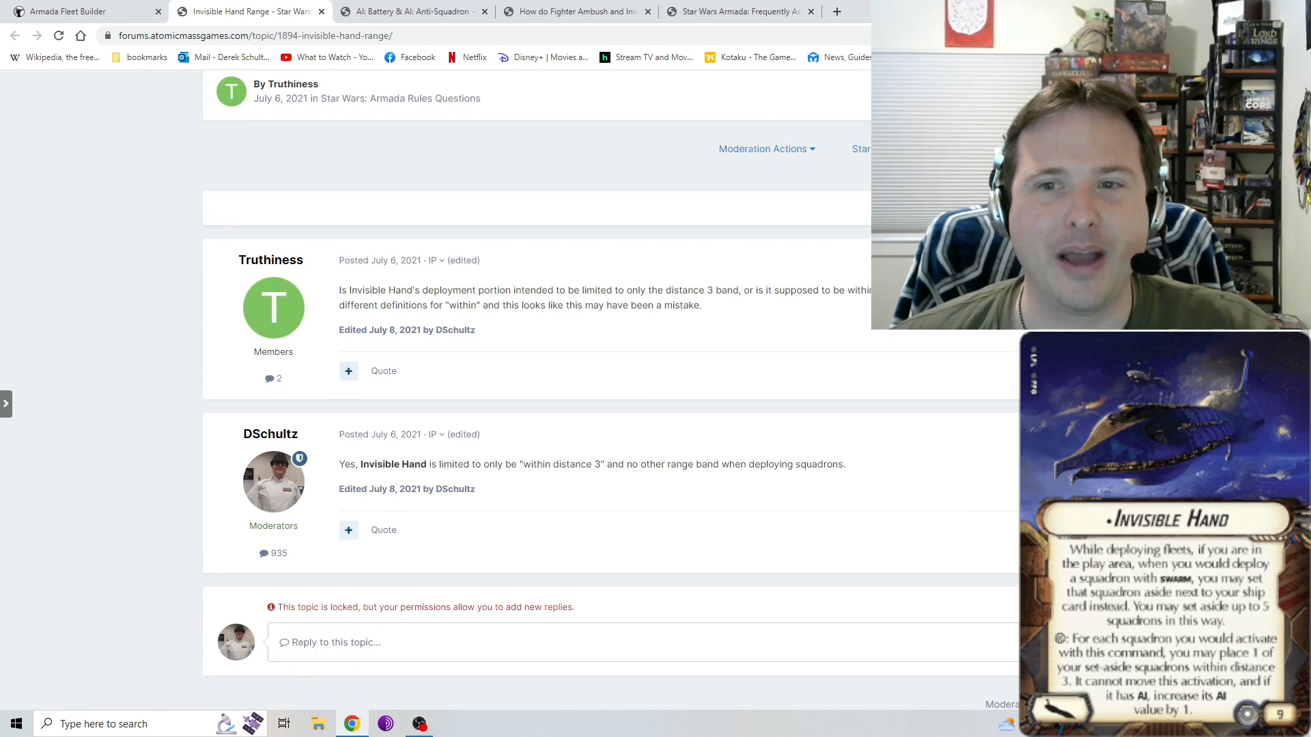
click(67, 11)
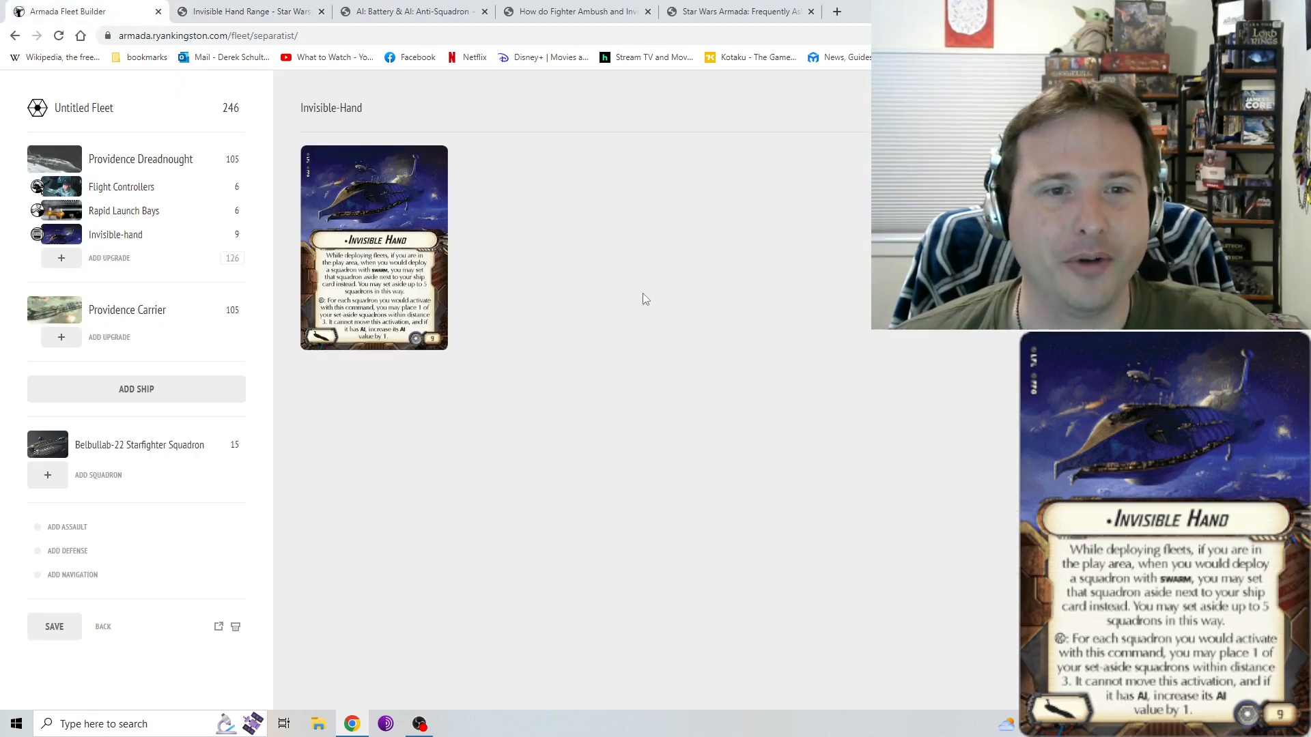
mouse_move(623, 270)
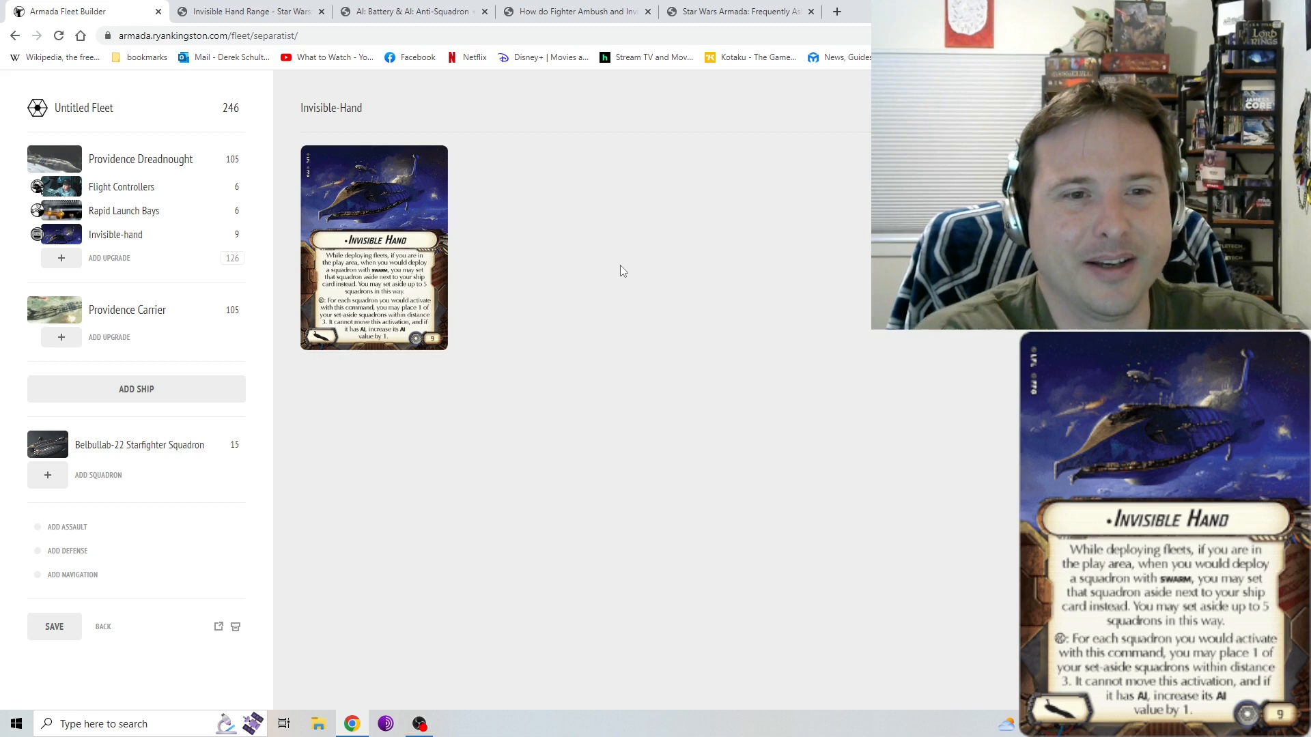
mouse_move(659, 260)
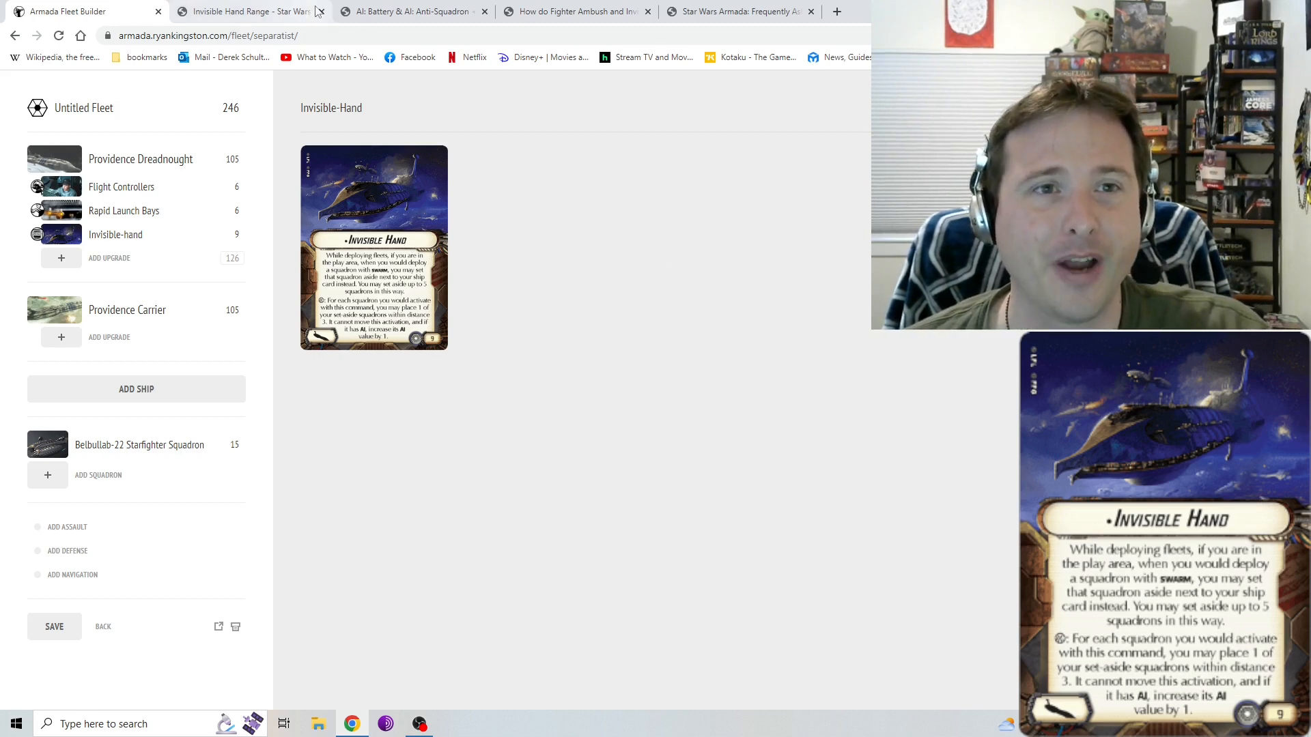
Close the Invisible Hand Range forum thread tab.
click(320, 10)
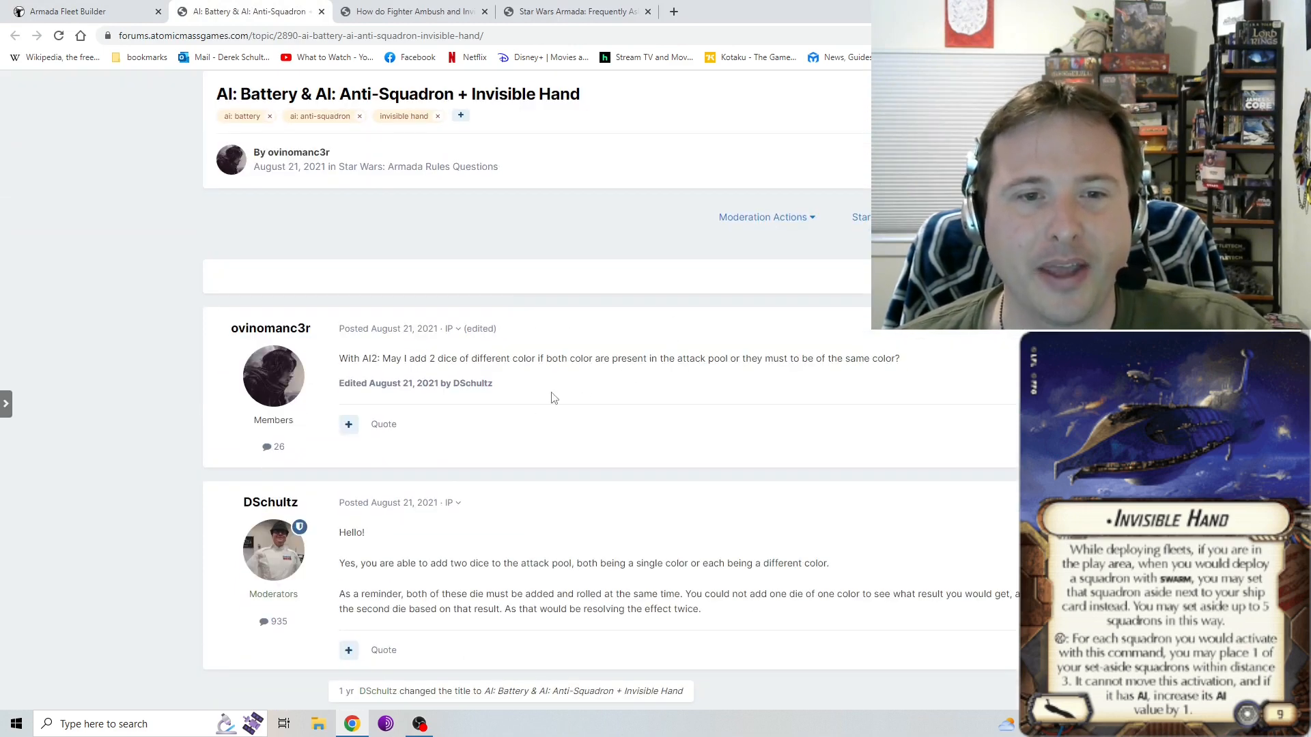
mouse_move(751, 374)
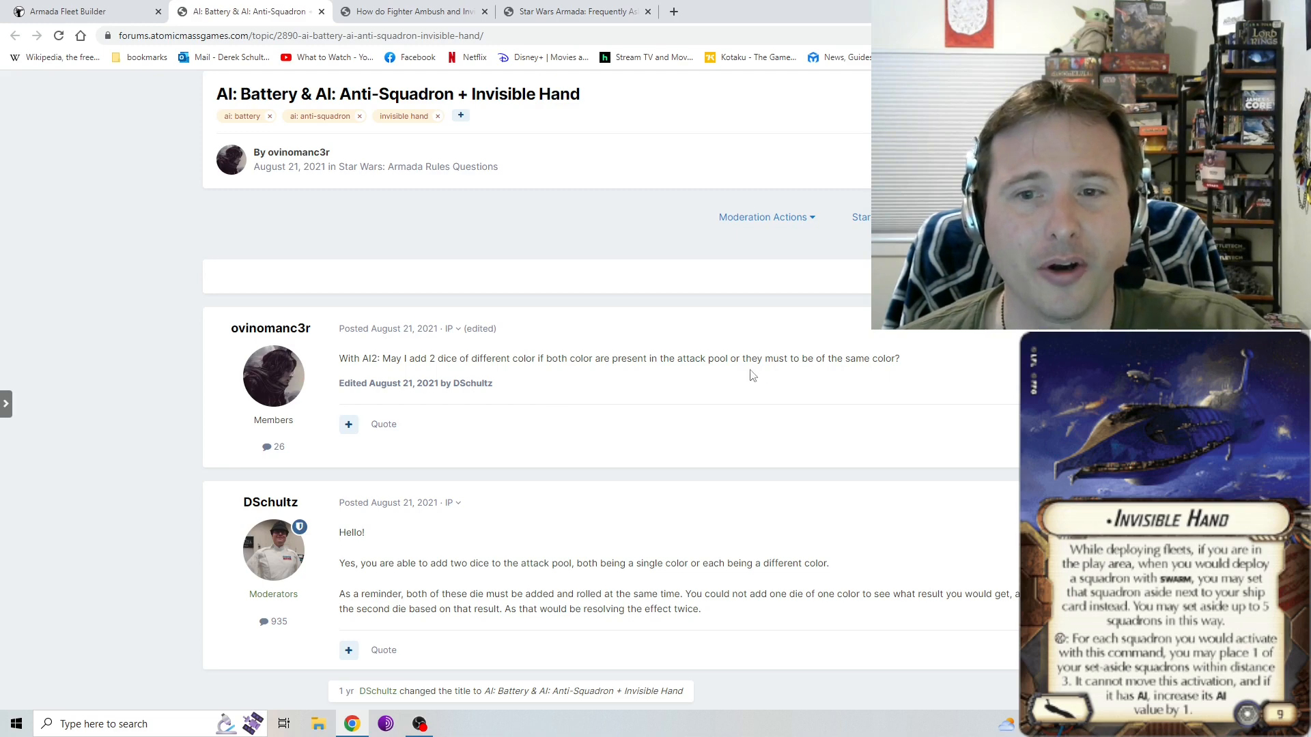
Read through the AI: Battery and AI: Anti-Squadron thread and close its tab.
scroll(down, 3)
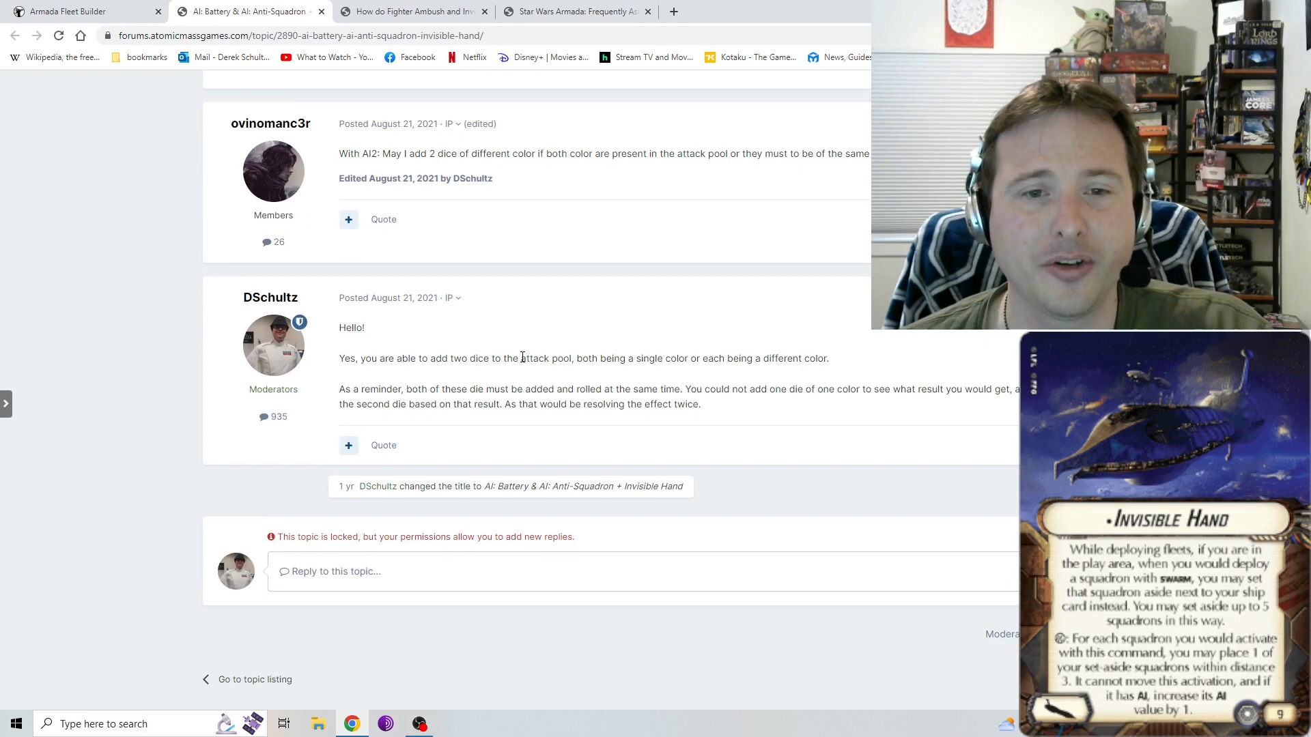
mouse_move(721, 355)
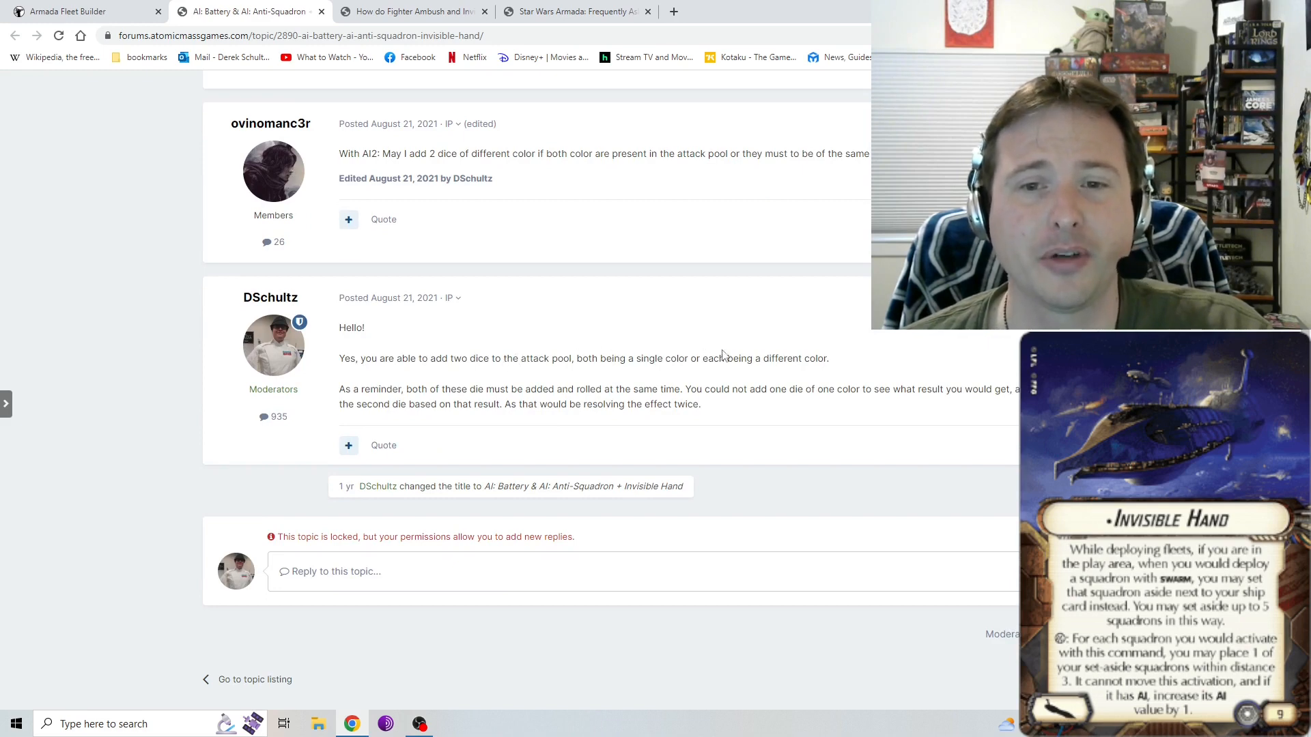
scroll(down, 3)
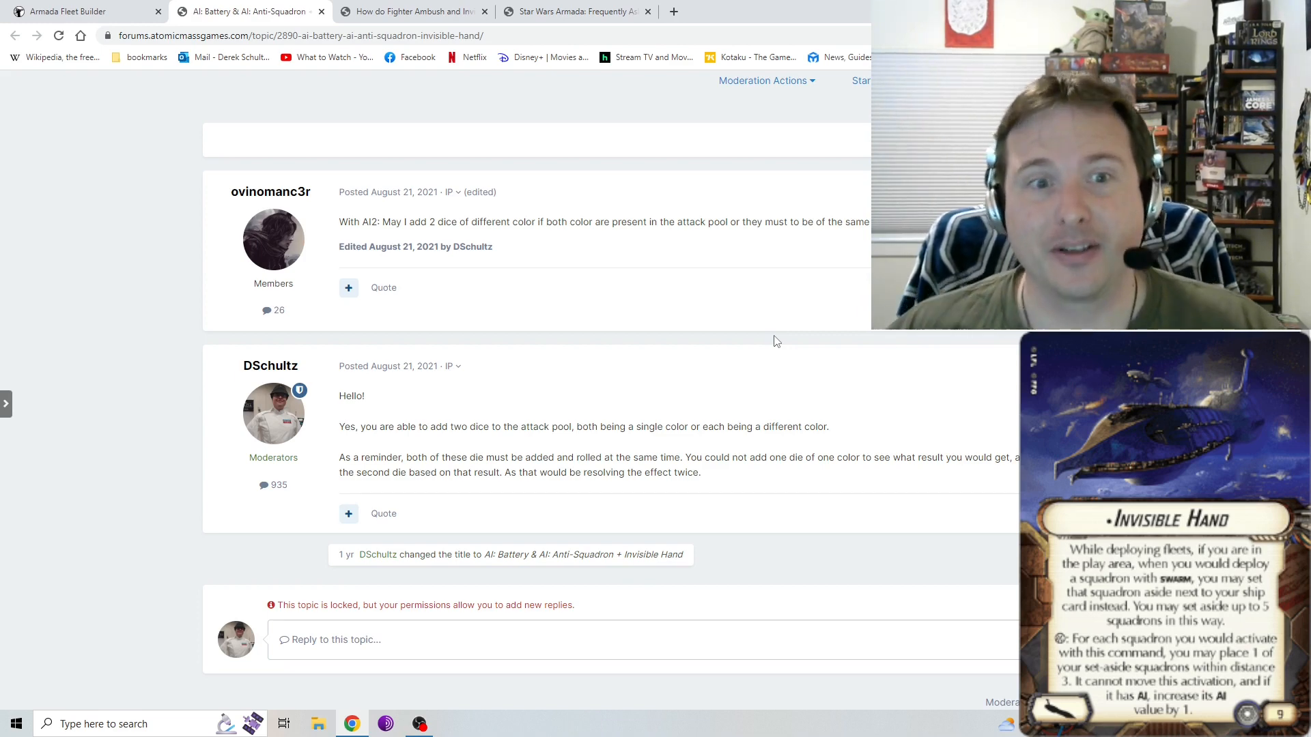
click(84, 11)
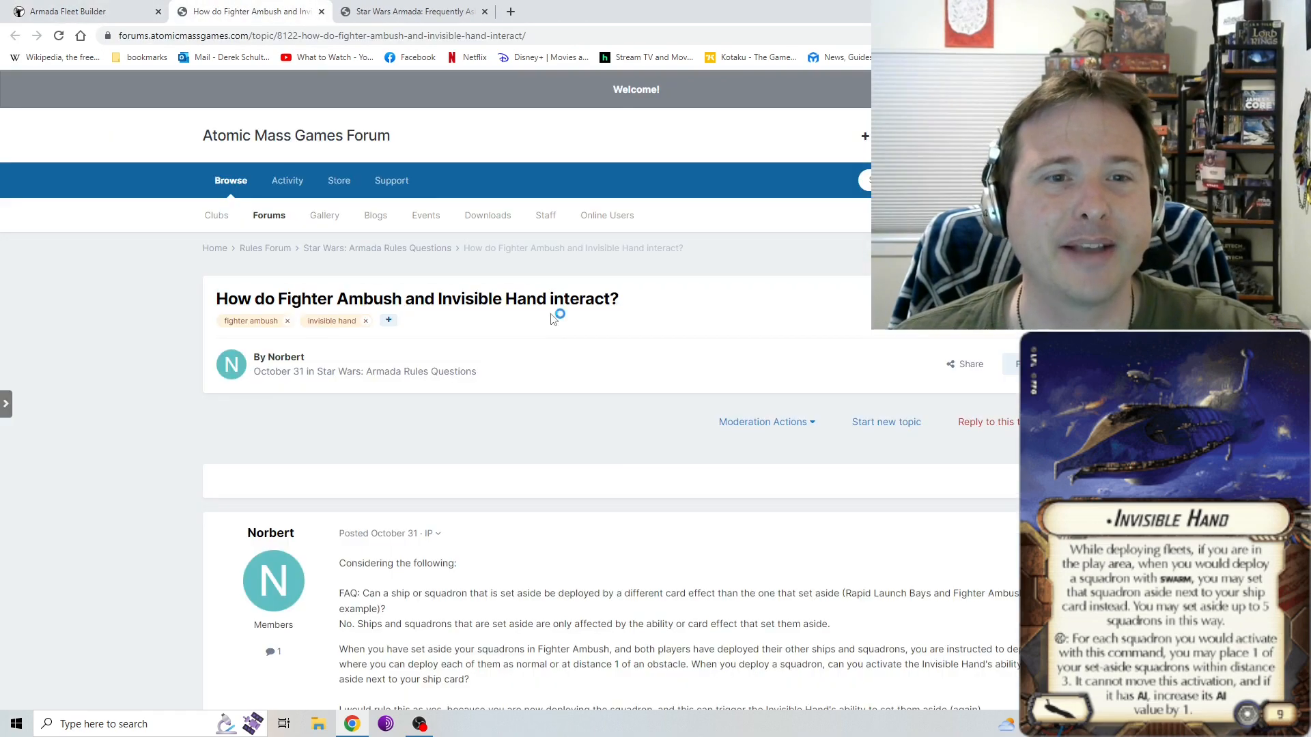
Read the Fighter Ambush thread, highlighting the moderator's ruling that those squadrons cannot use Invisible Hand.
scroll(down, 3)
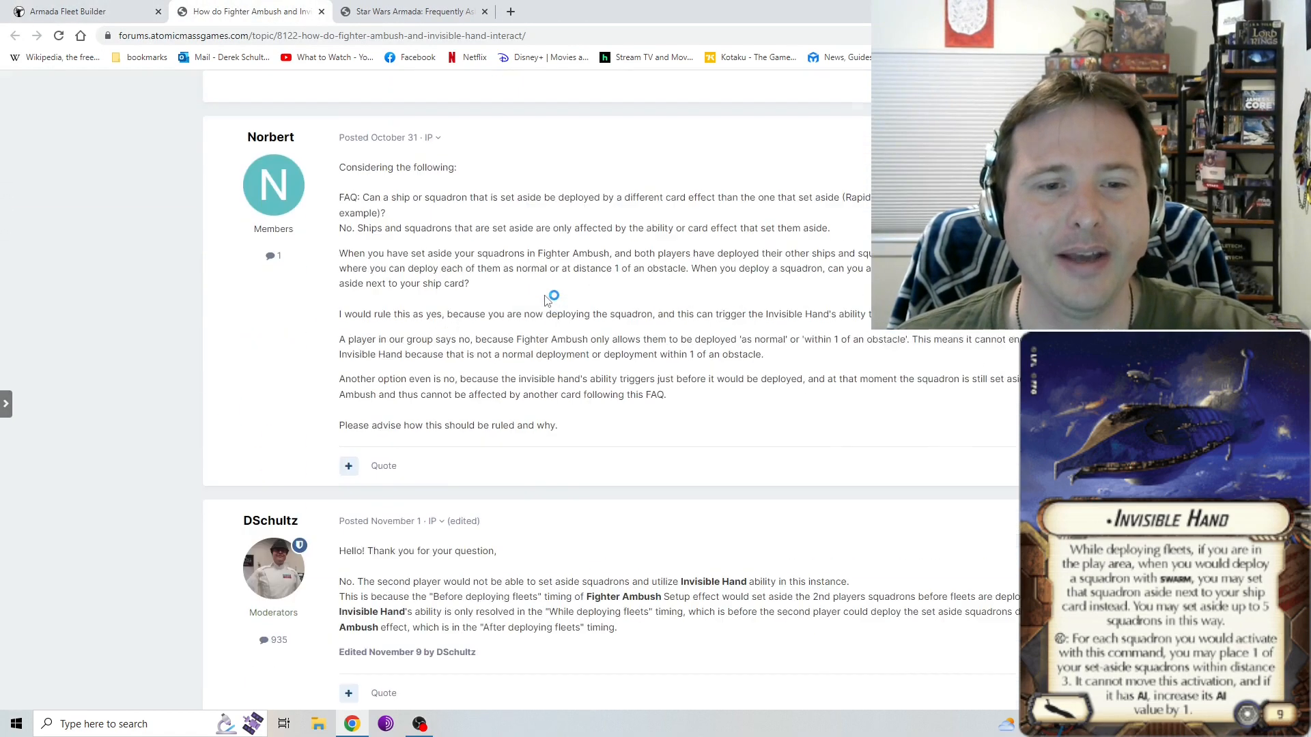
scroll(down, 3)
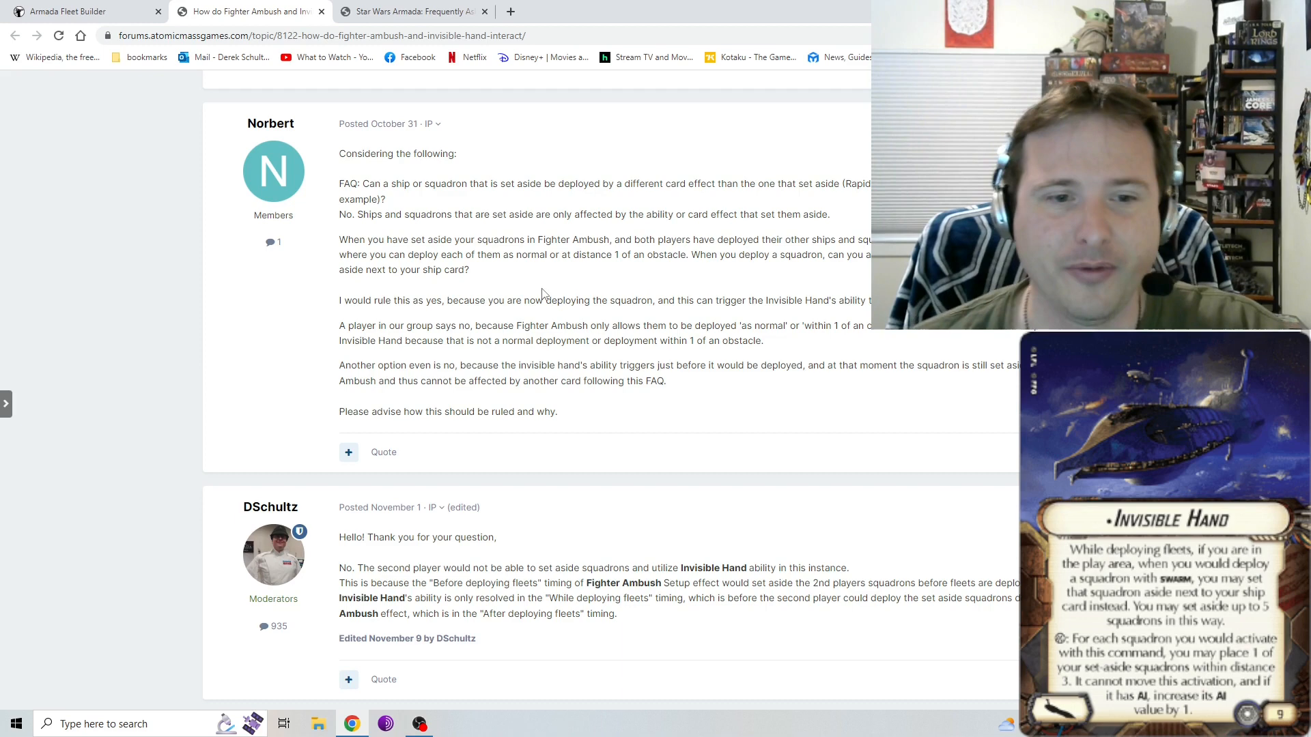
scroll(down, 3)
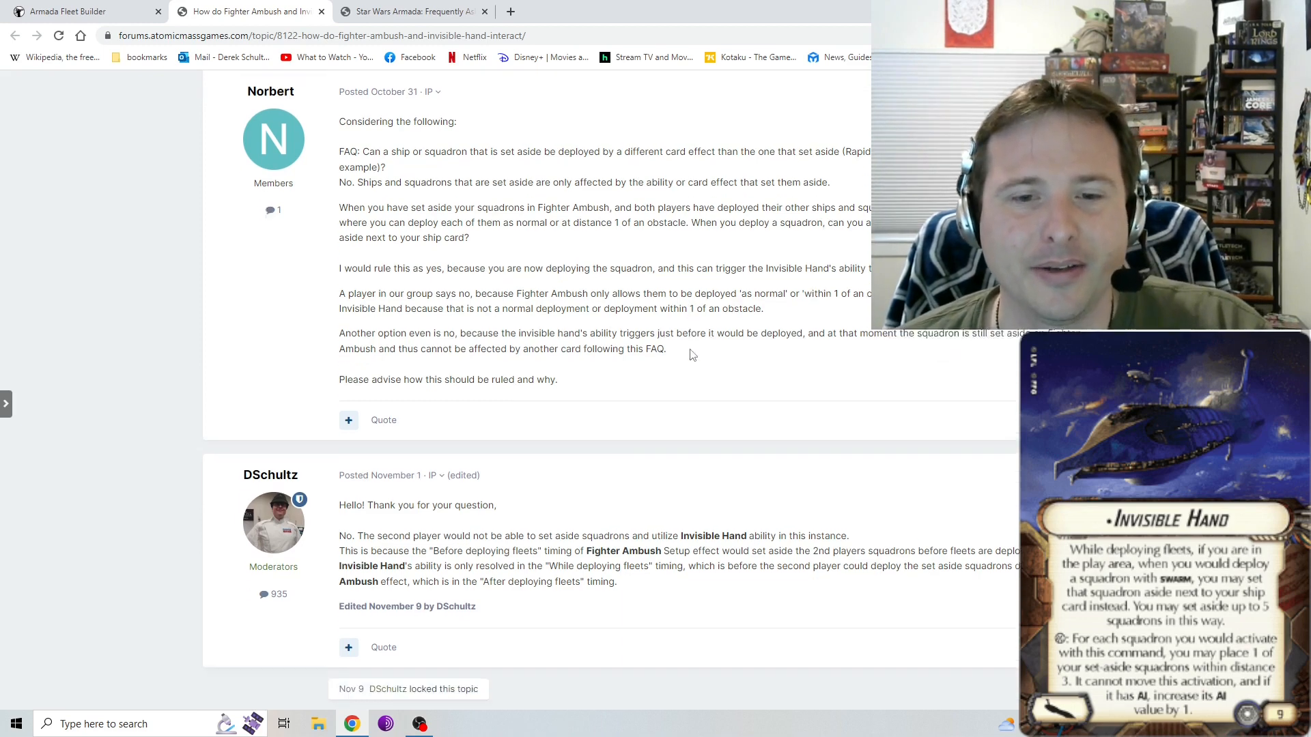
scroll(down, 3)
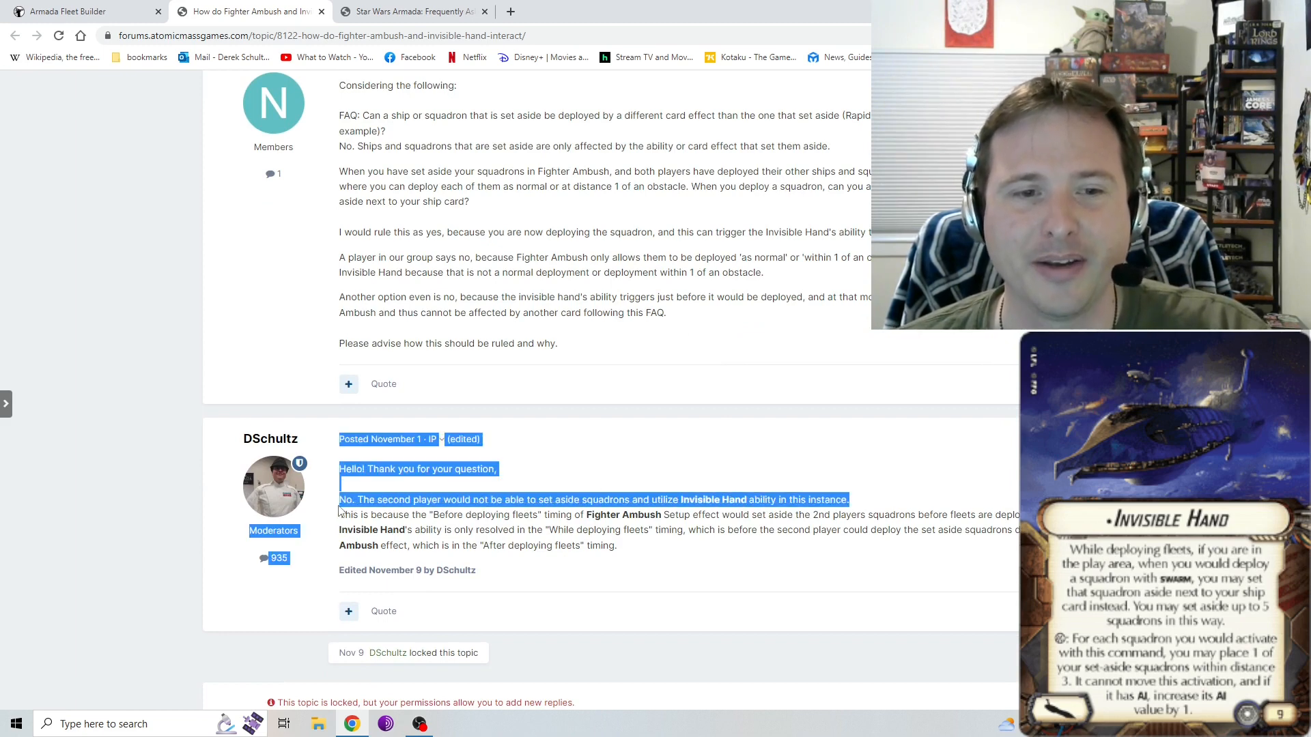
click(709, 516)
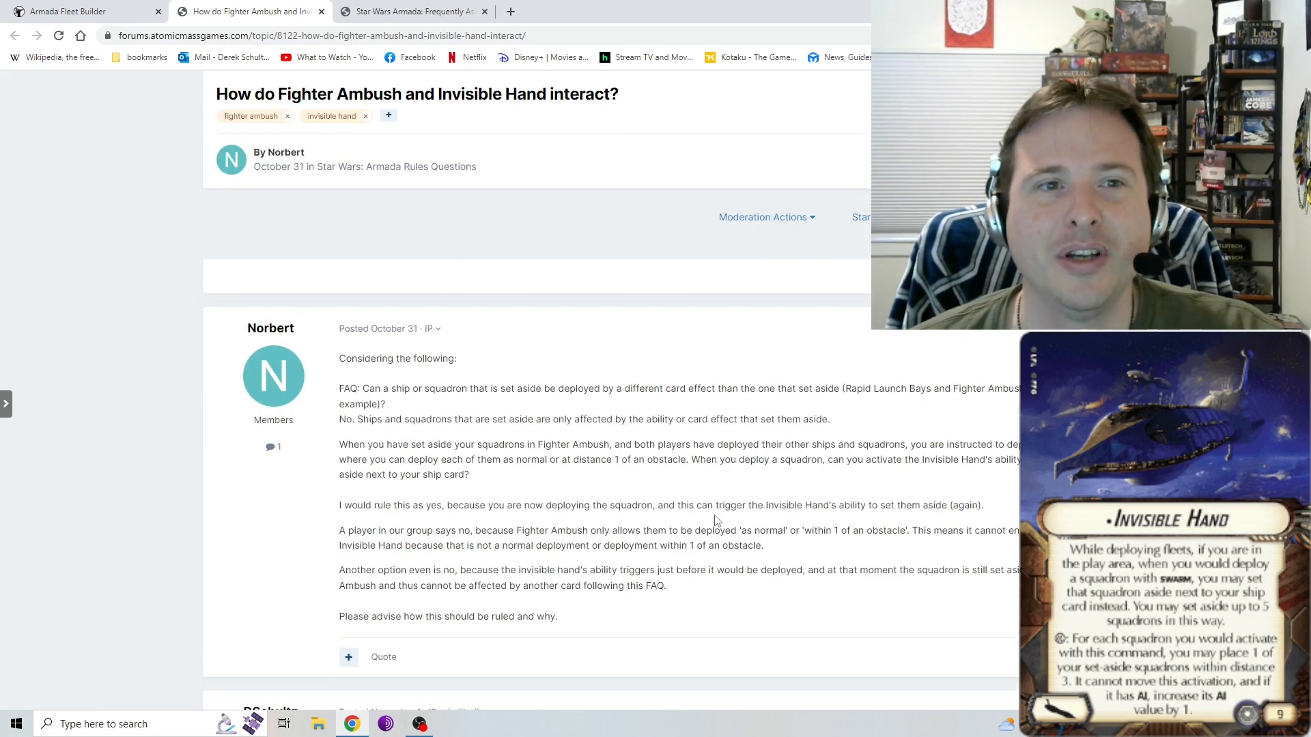
scroll(down, 3)
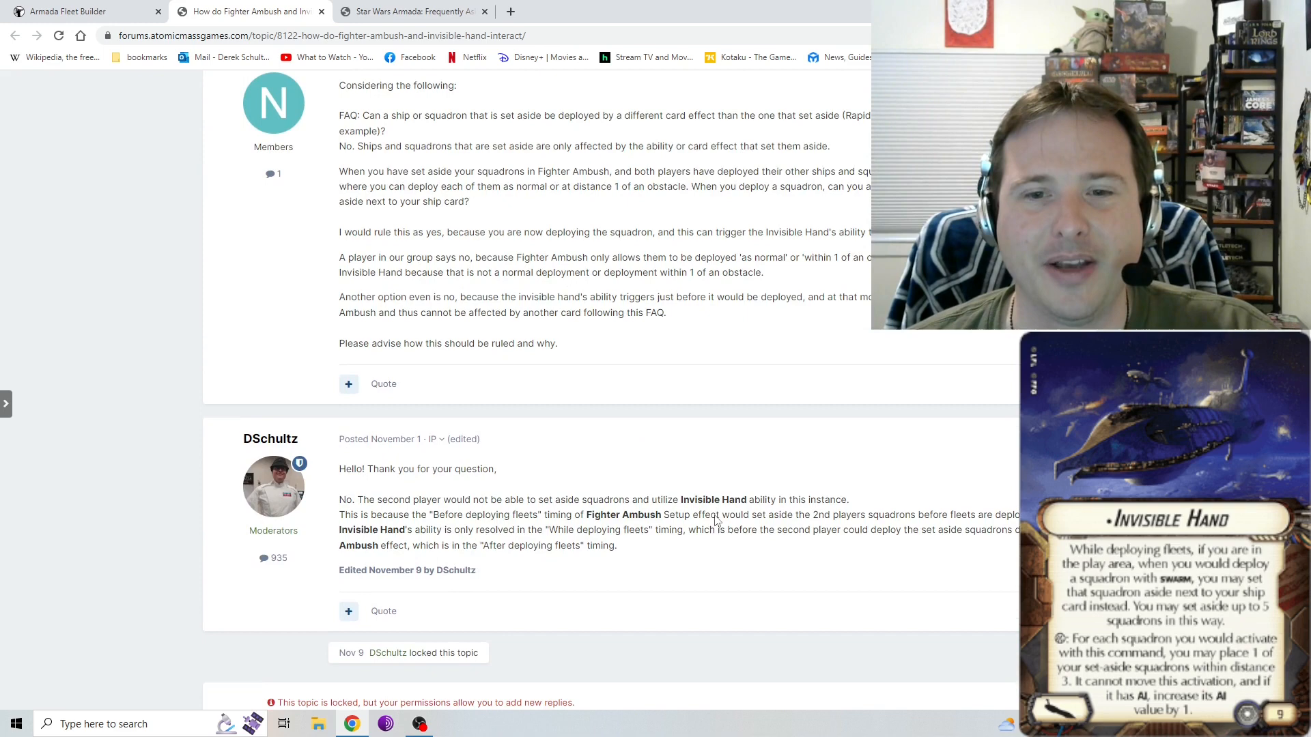
drag(378, 500, 847, 500)
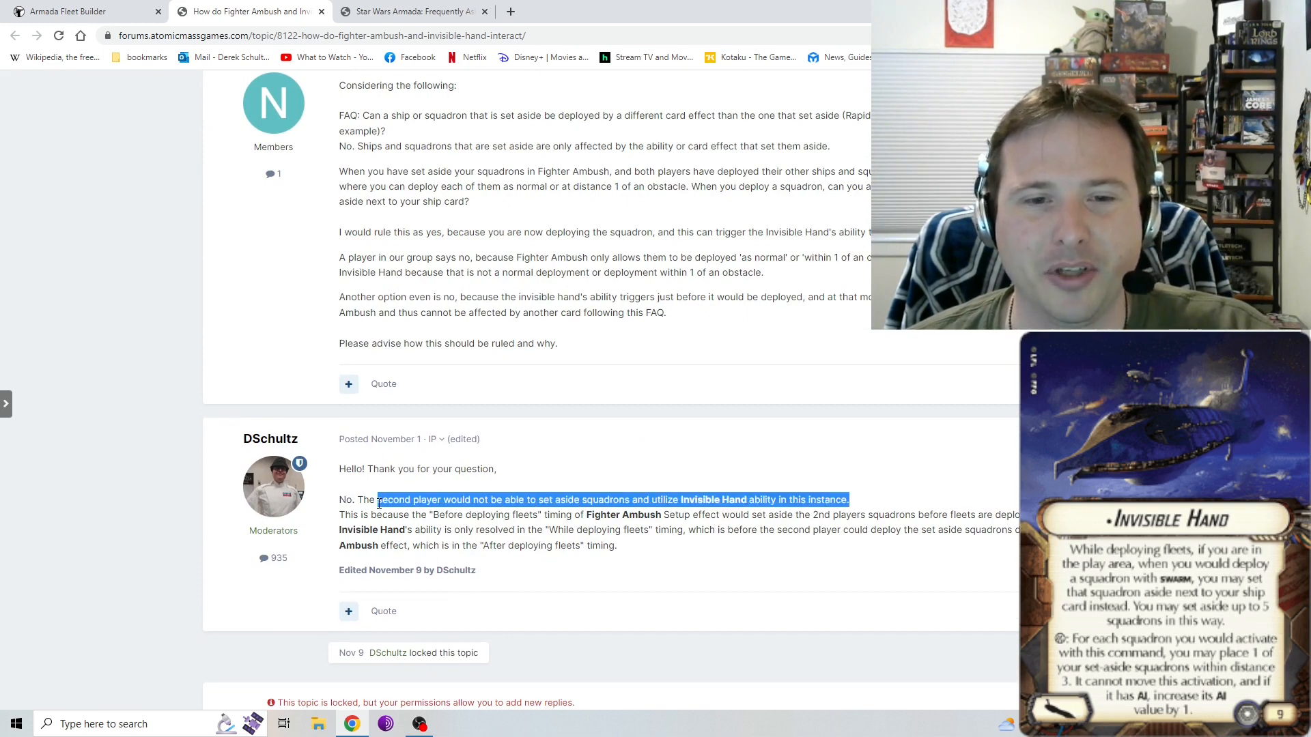
click(452, 519)
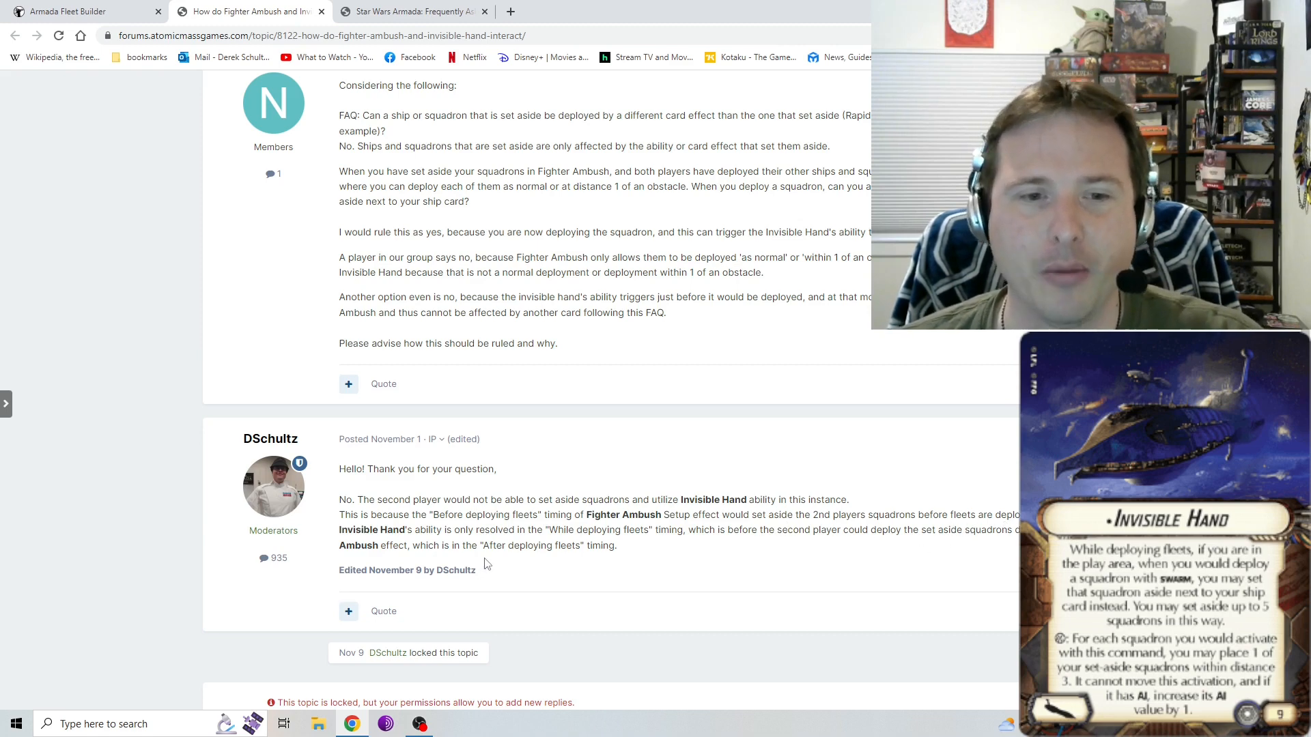
mouse_move(519, 557)
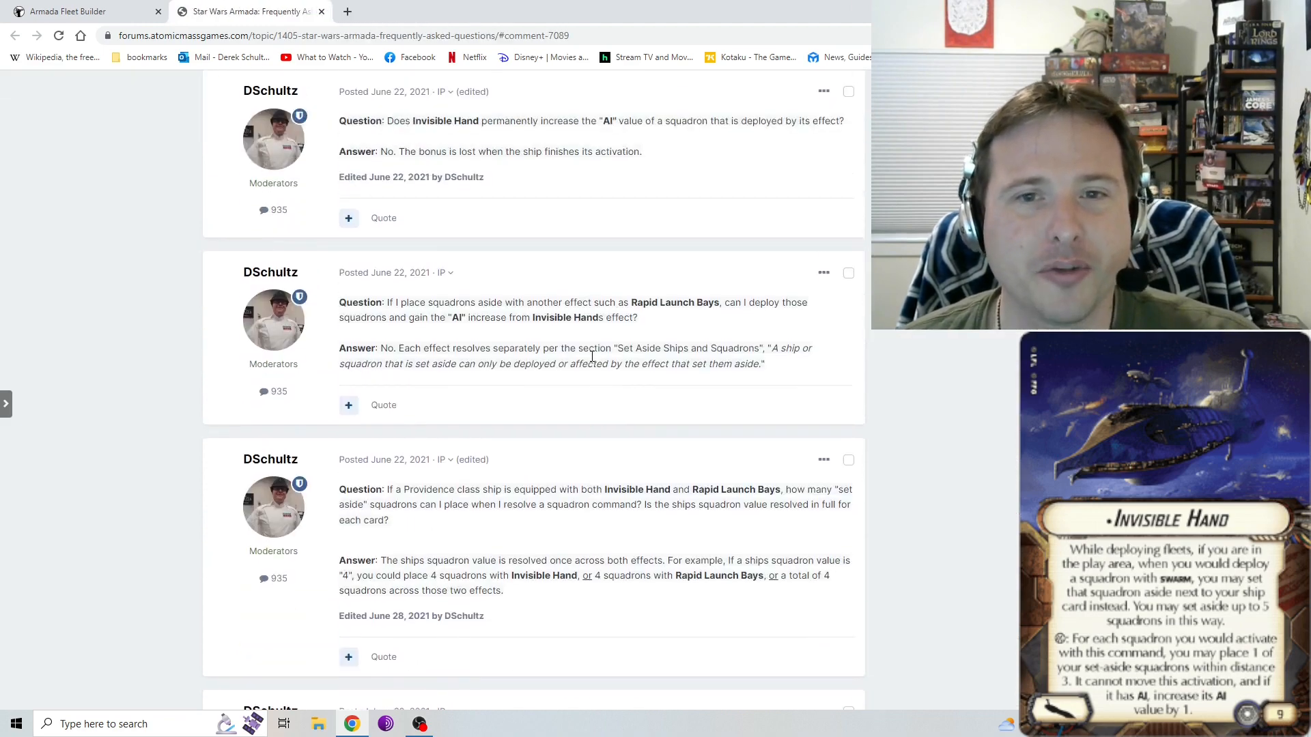
scroll(down, 3)
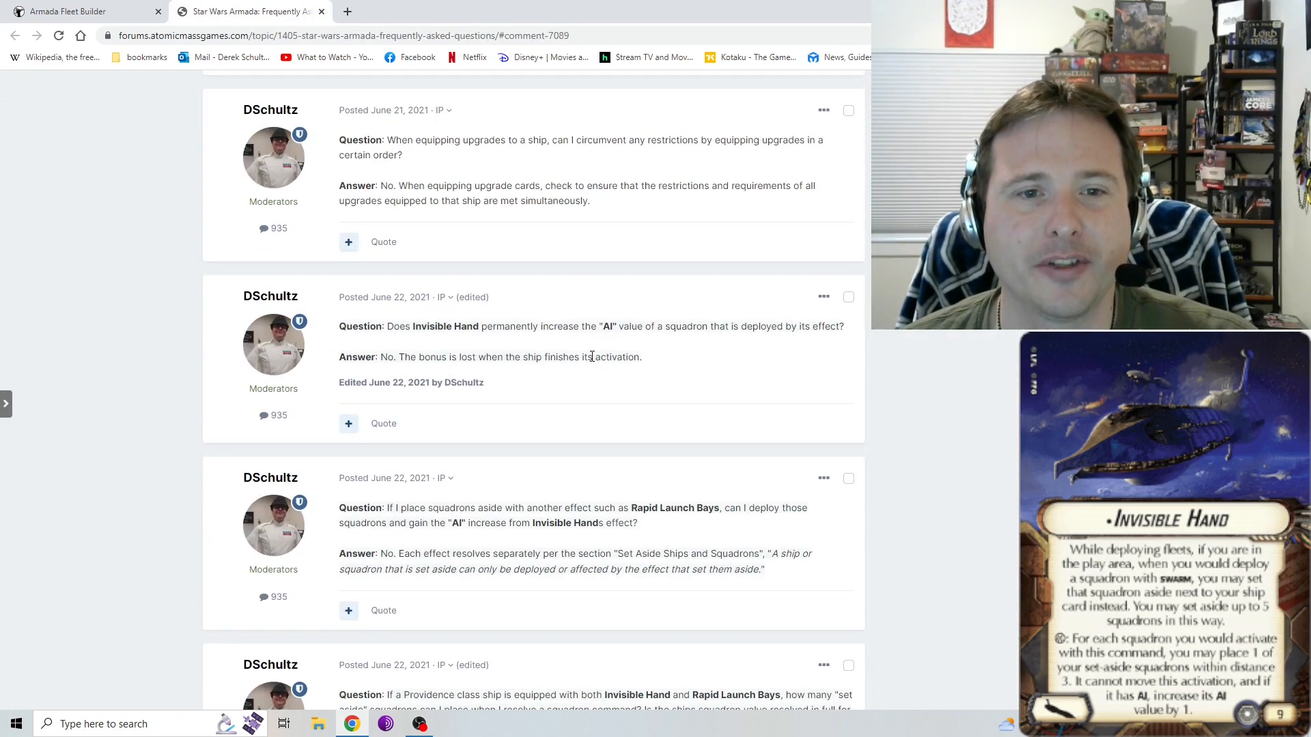
scroll(down, 3)
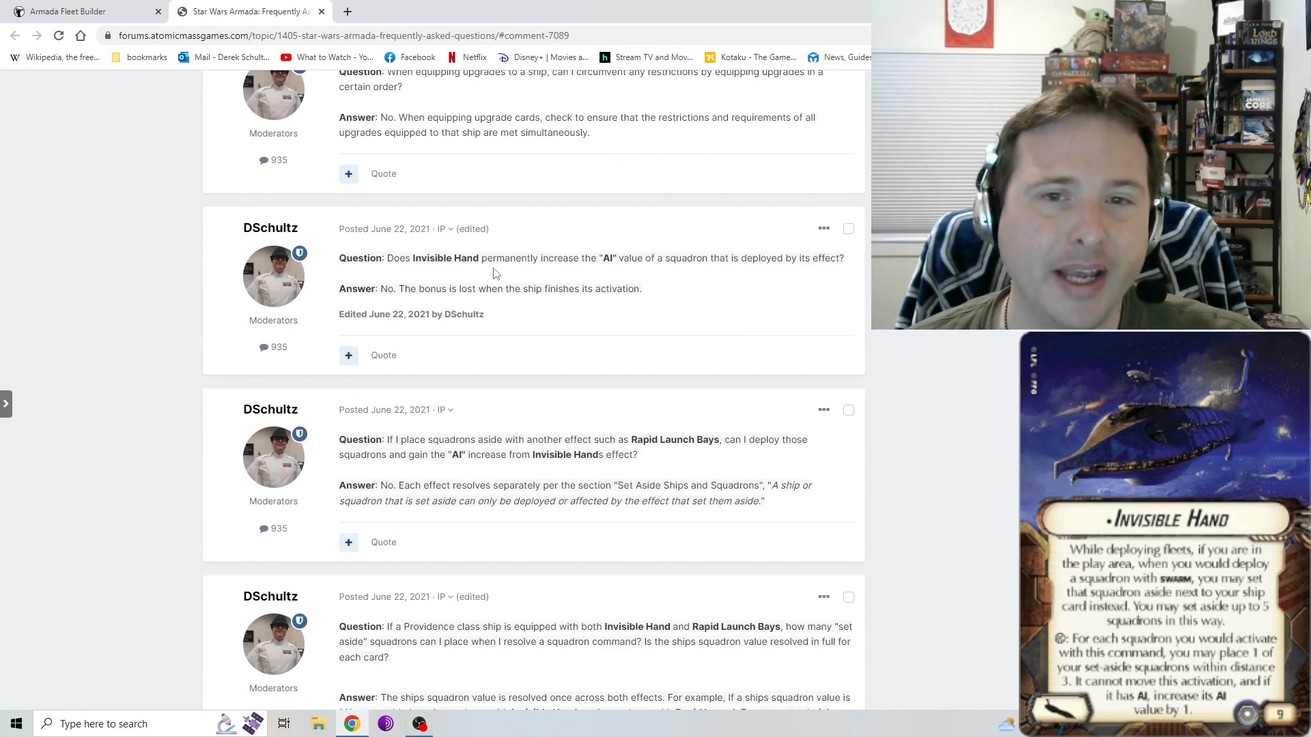
mouse_move(575, 248)
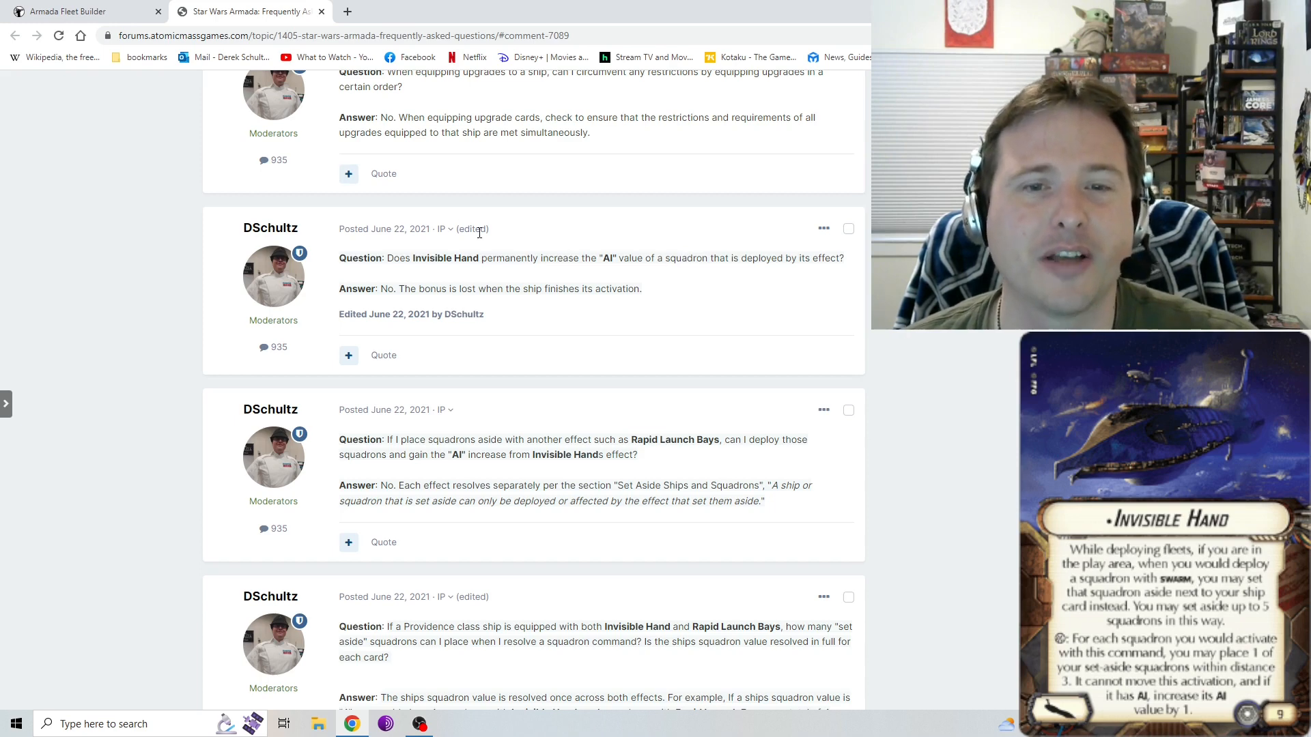
mouse_move(447, 225)
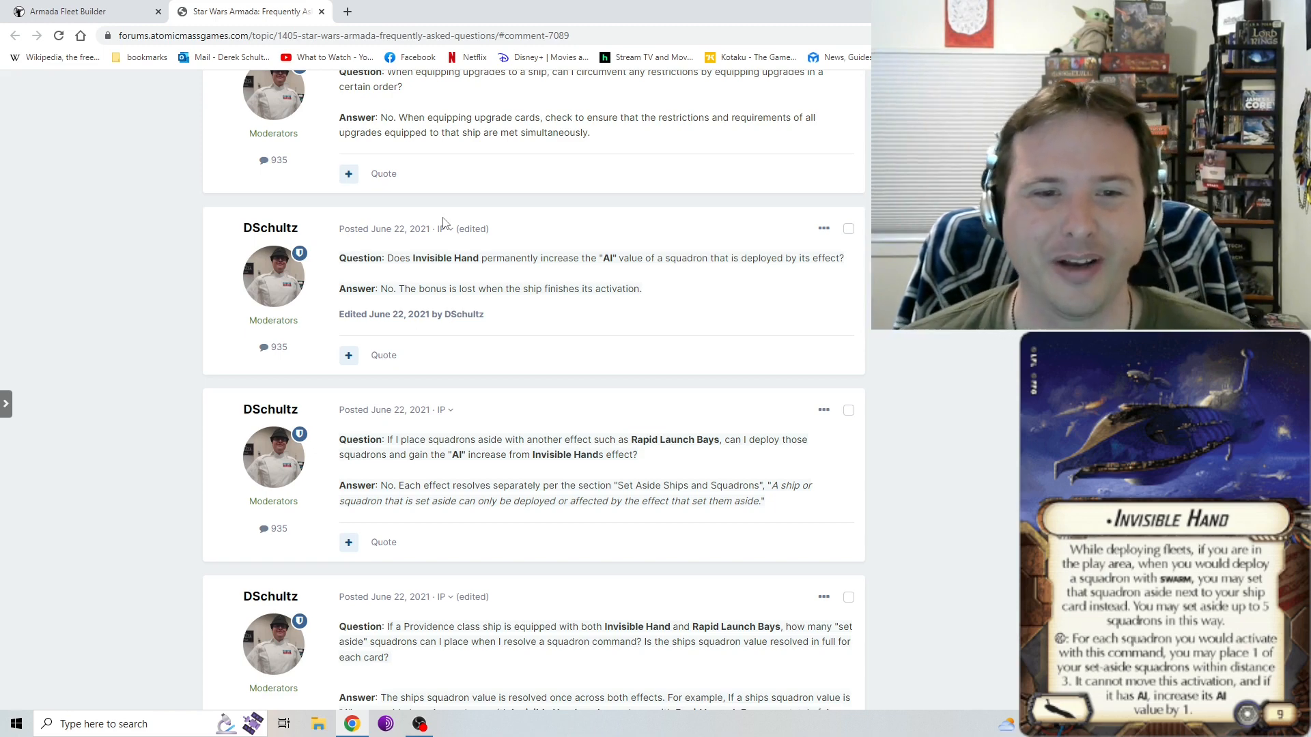
scroll(down, 3)
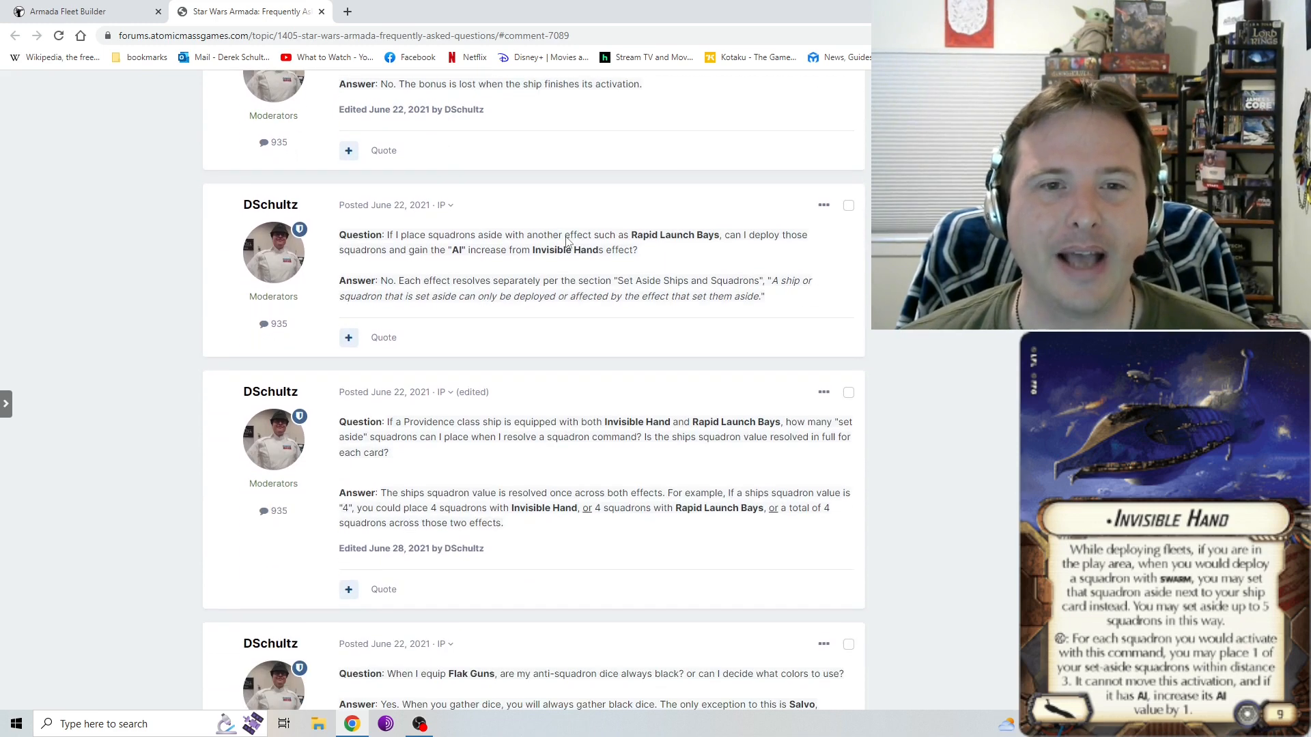
mouse_move(564, 105)
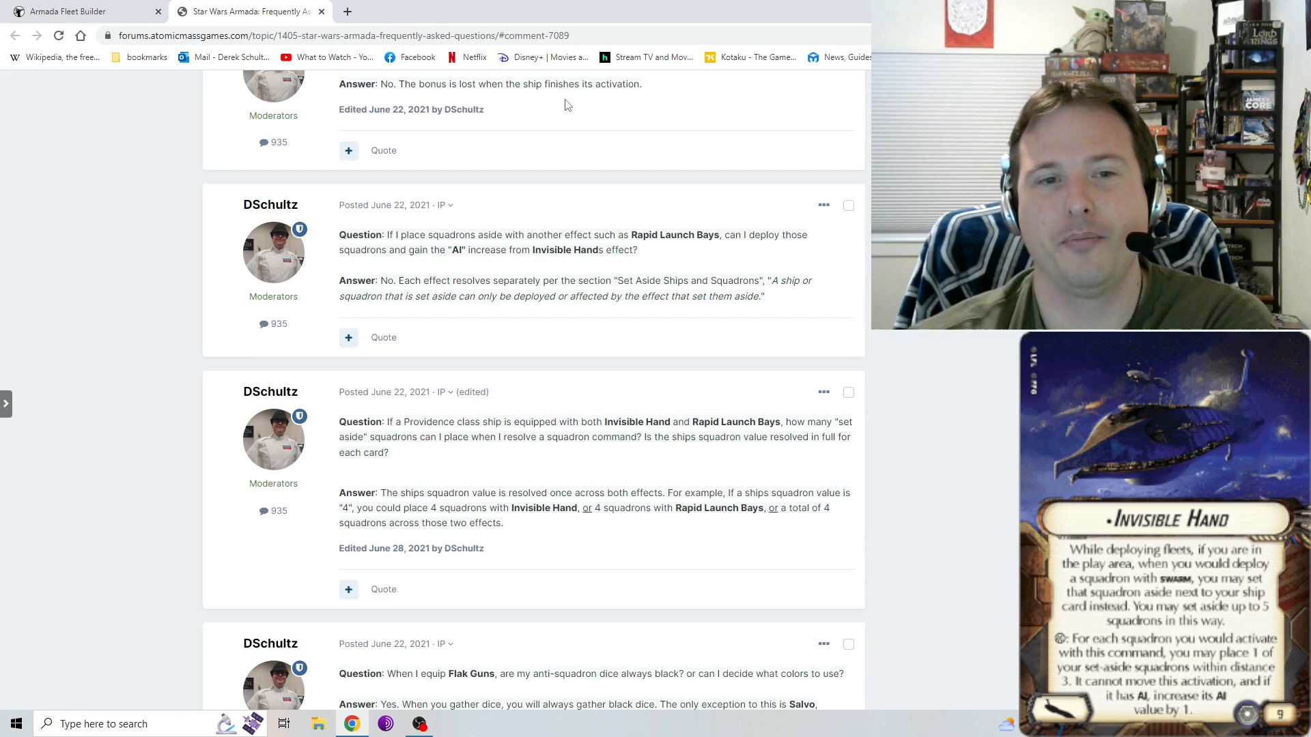
mouse_move(551, 172)
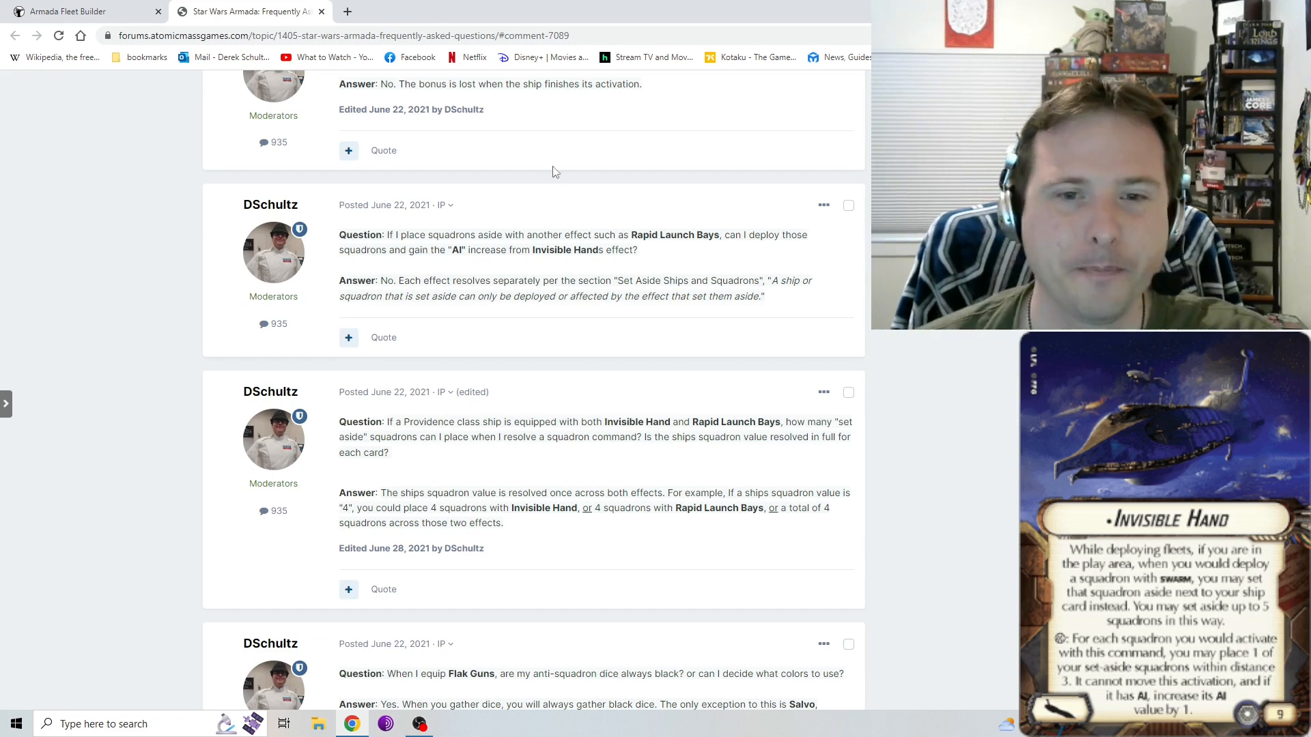
Read the Invisible Hand and Rapid Launch Bays ruling, then return to the fleet builder.
scroll(down, 3)
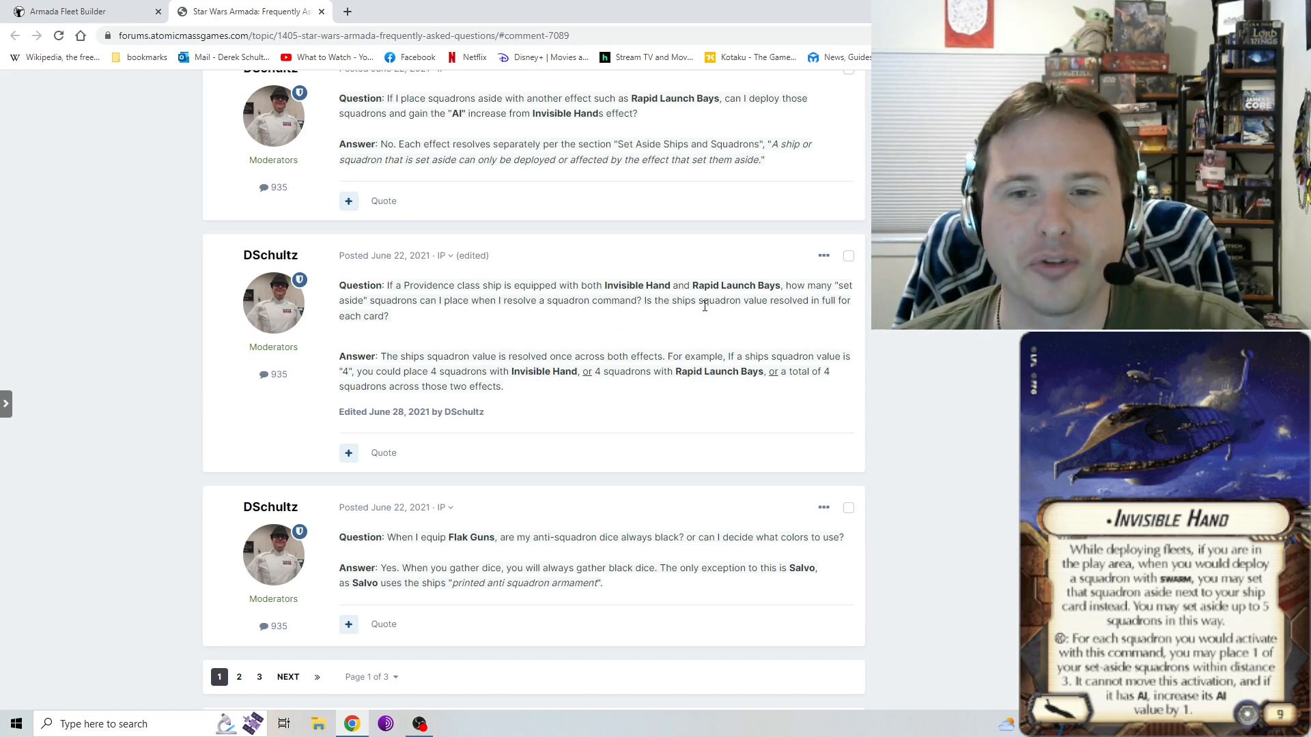
mouse_move(617, 326)
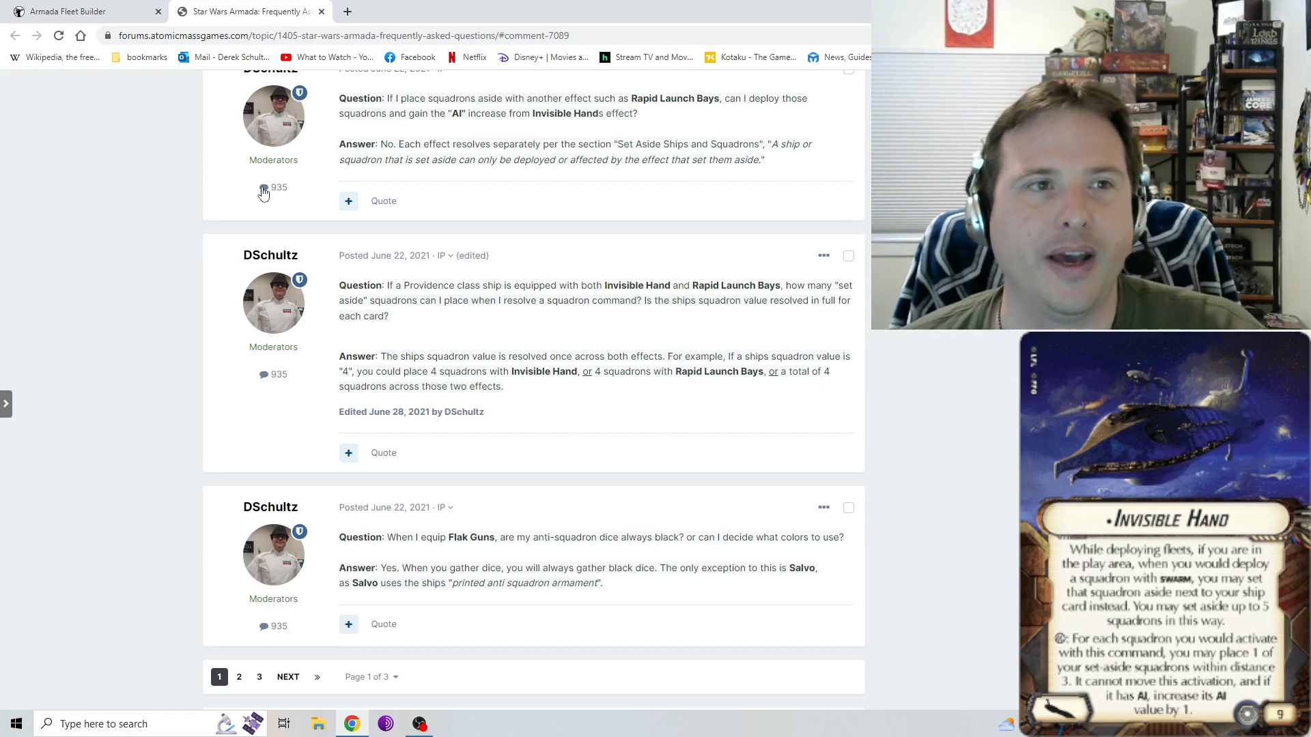
click(79, 11)
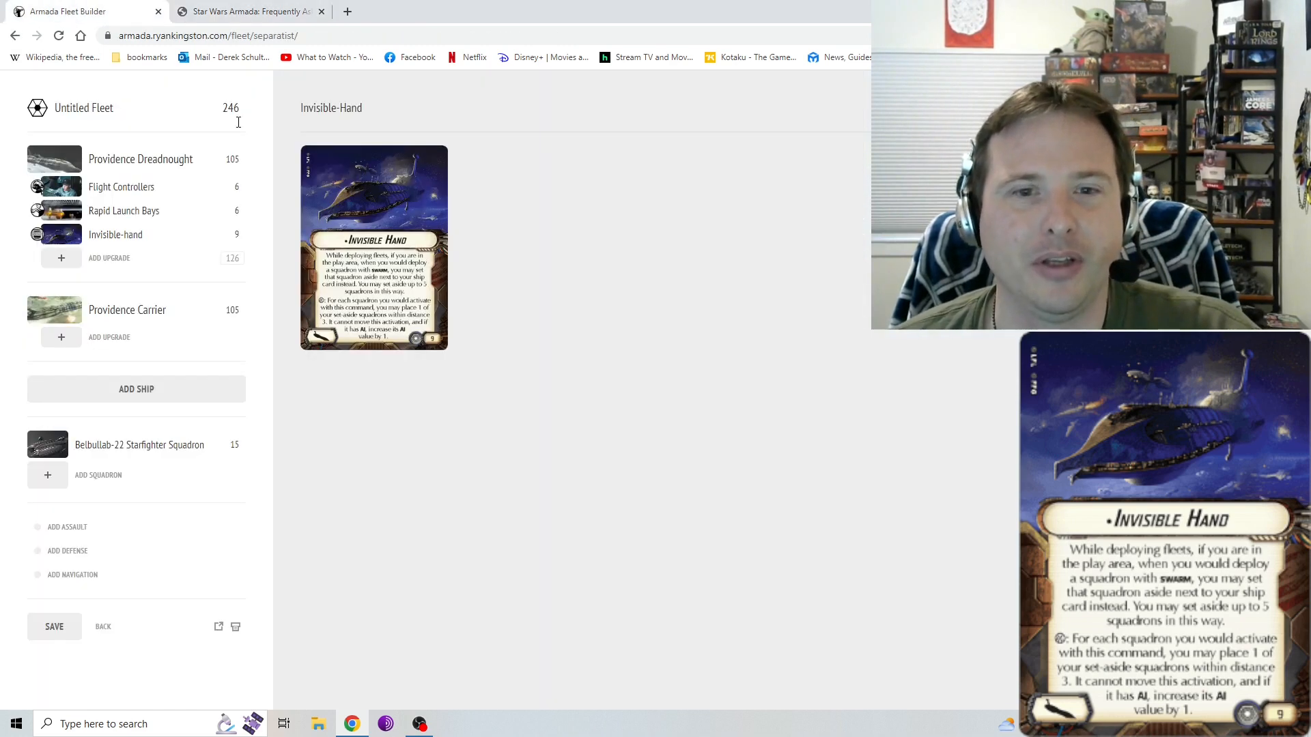
mouse_move(497, 277)
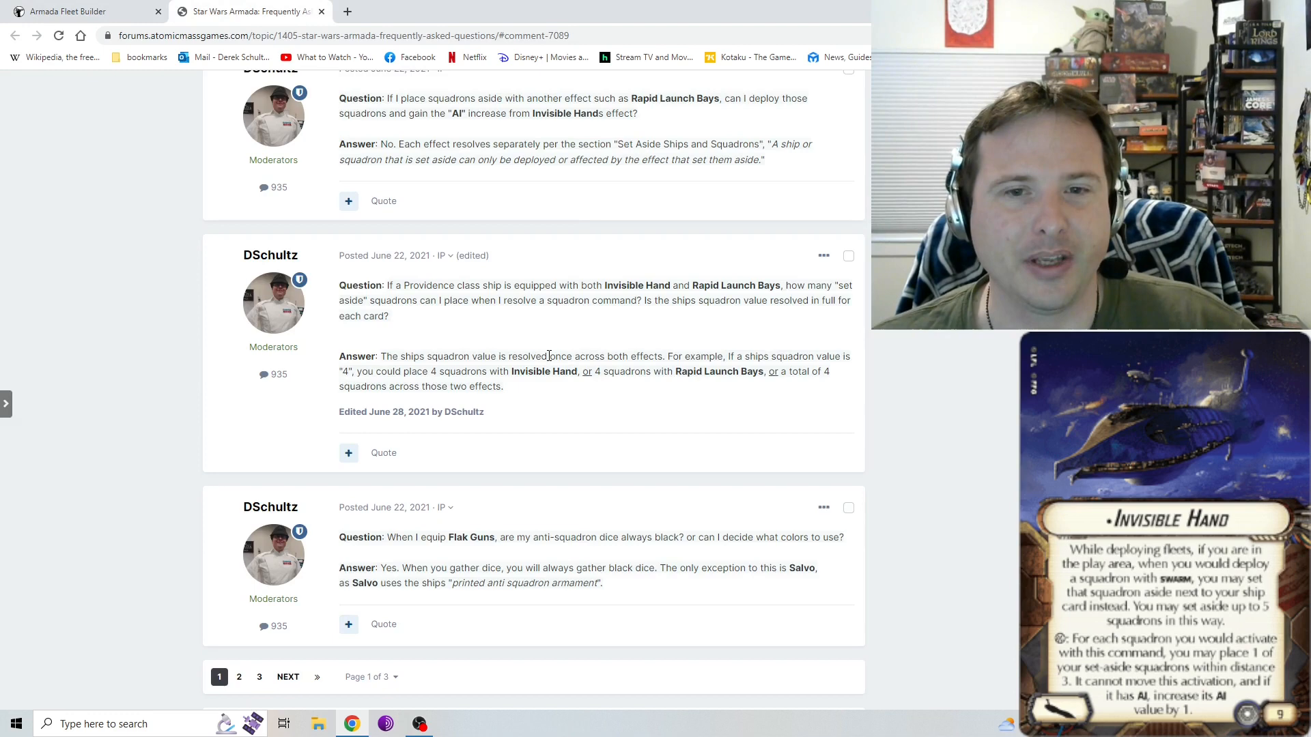
Return to the 246-point fleet showing the Invisible Hand card.
click(84, 10)
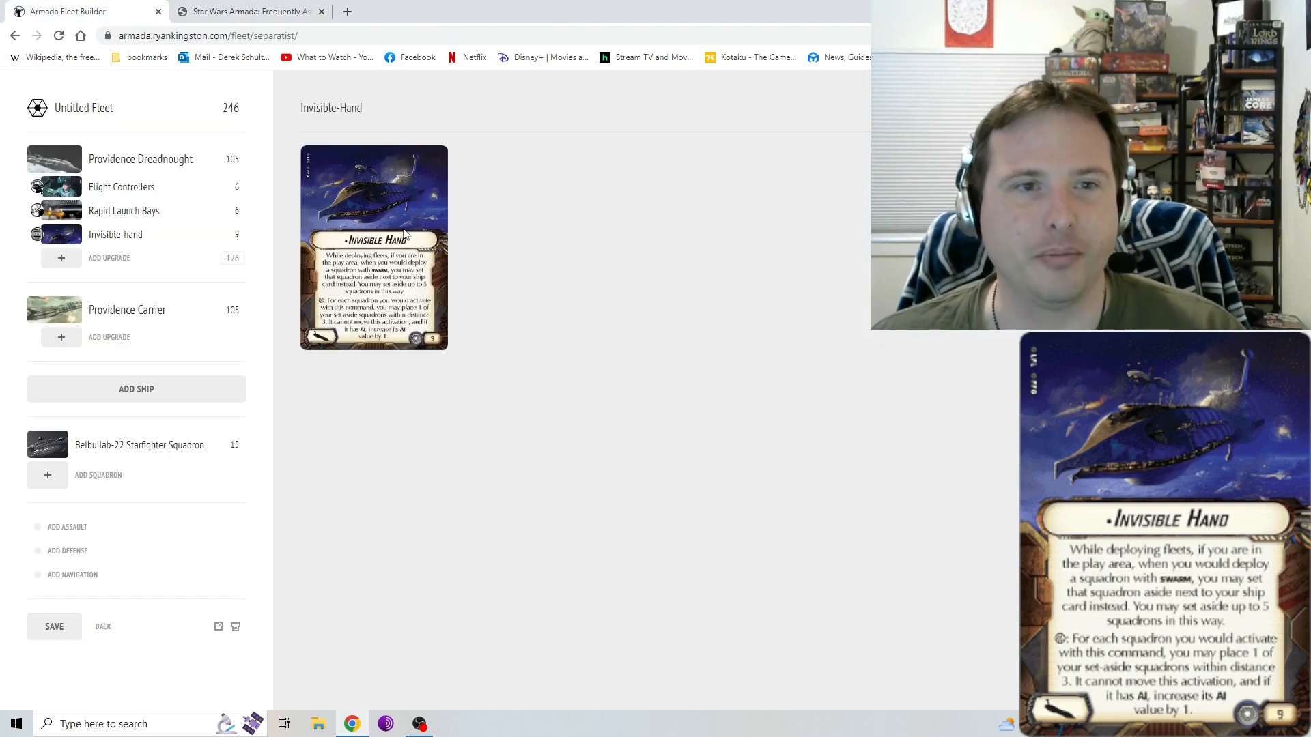
mouse_move(303, 210)
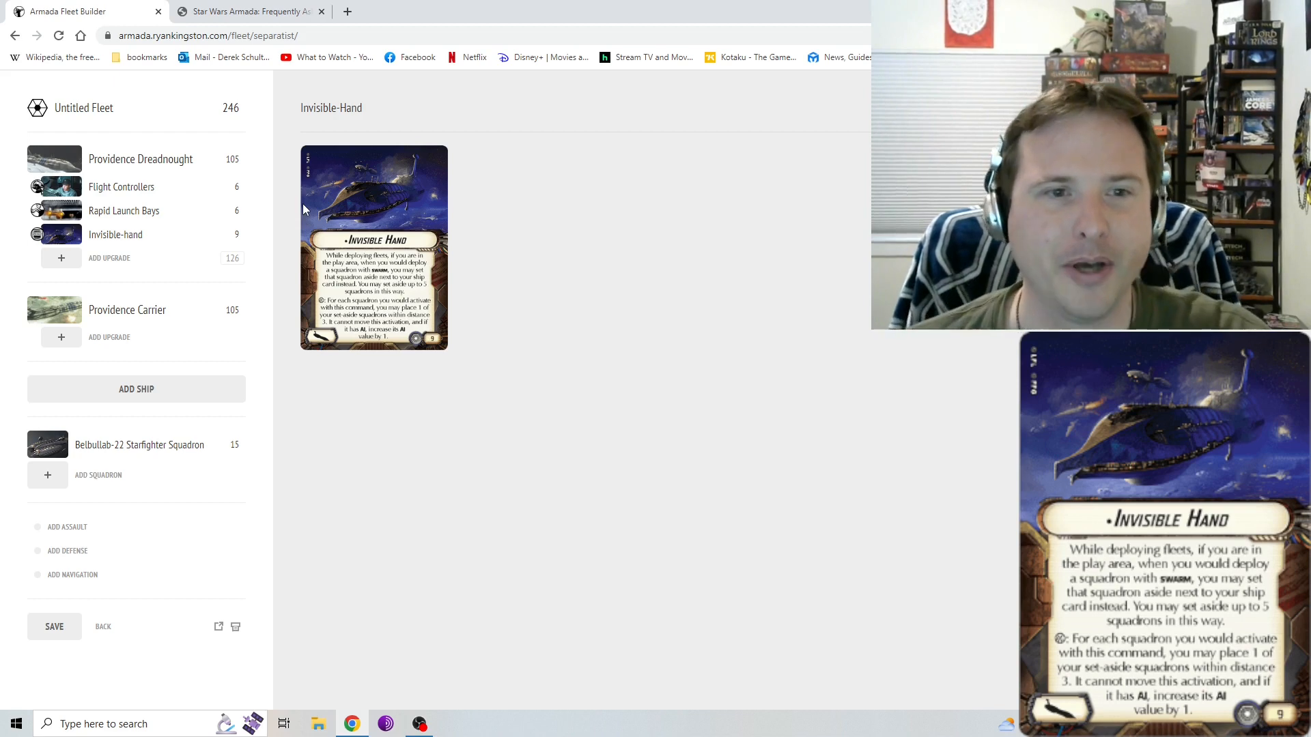
mouse_move(459, 266)
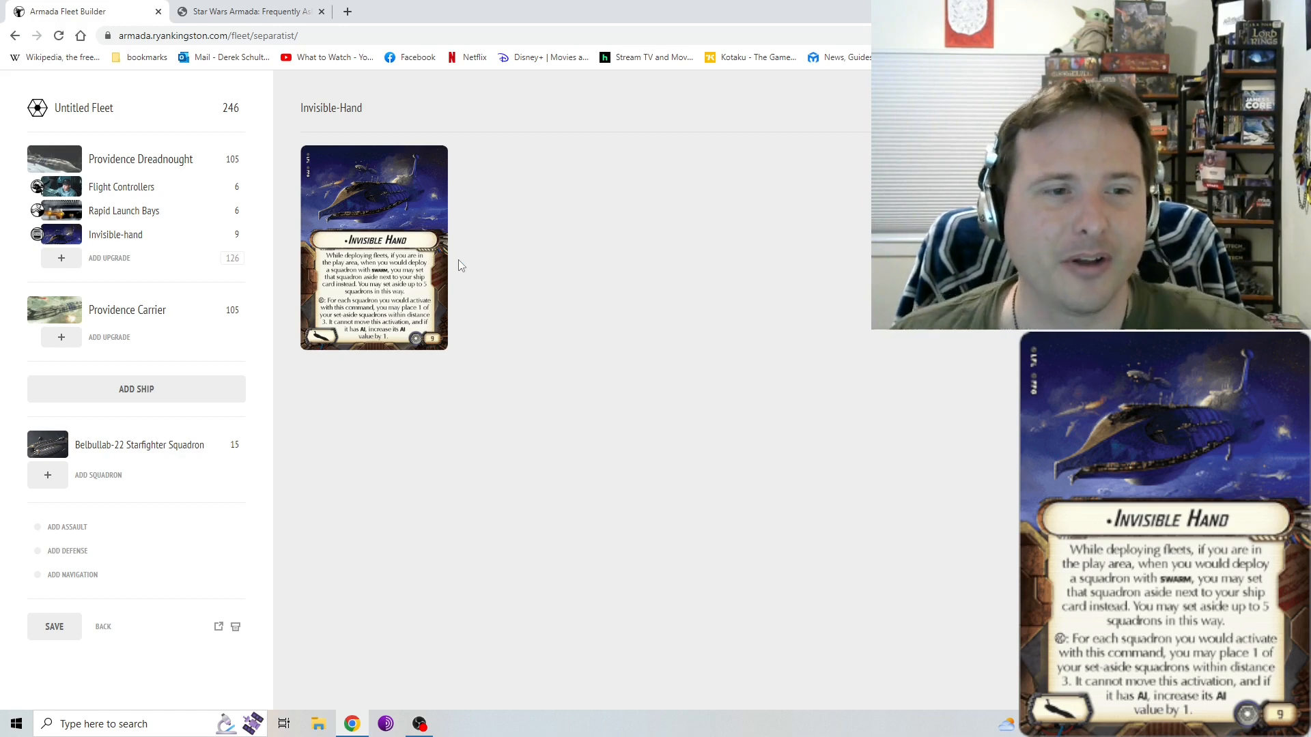
mouse_move(409, 203)
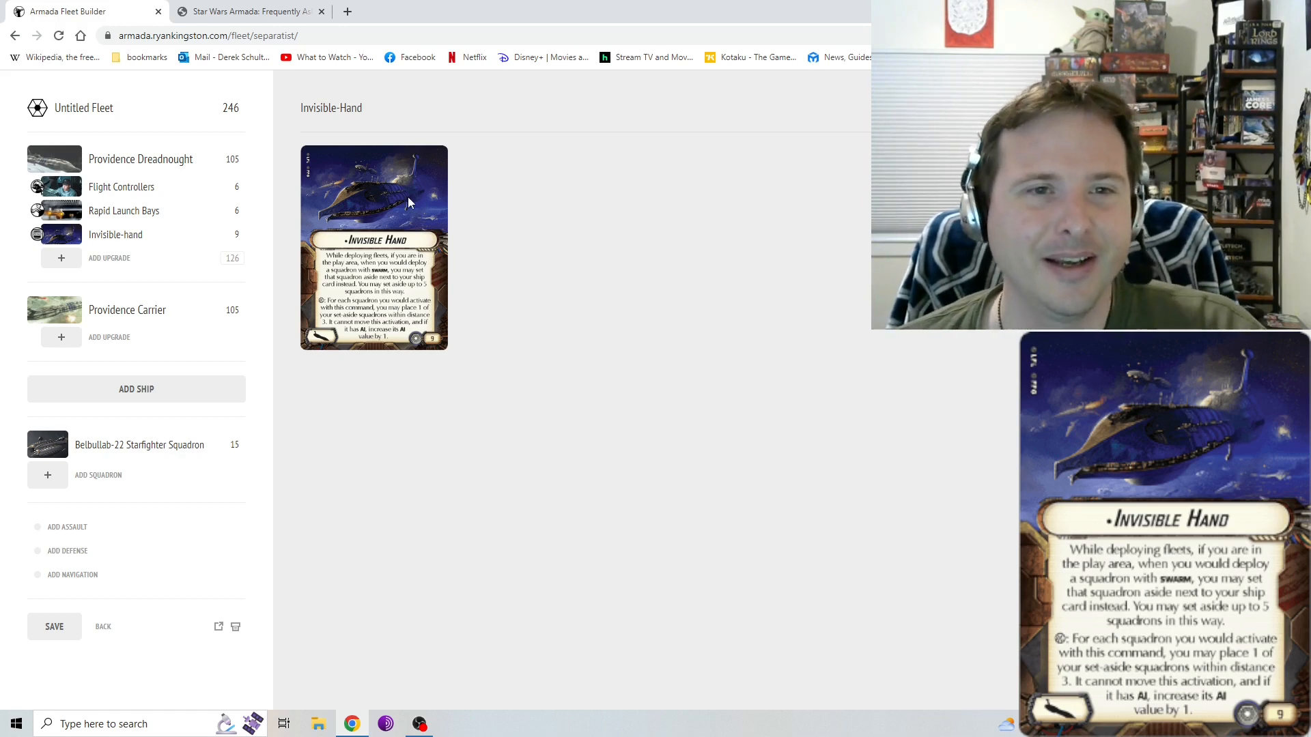
mouse_move(456, 237)
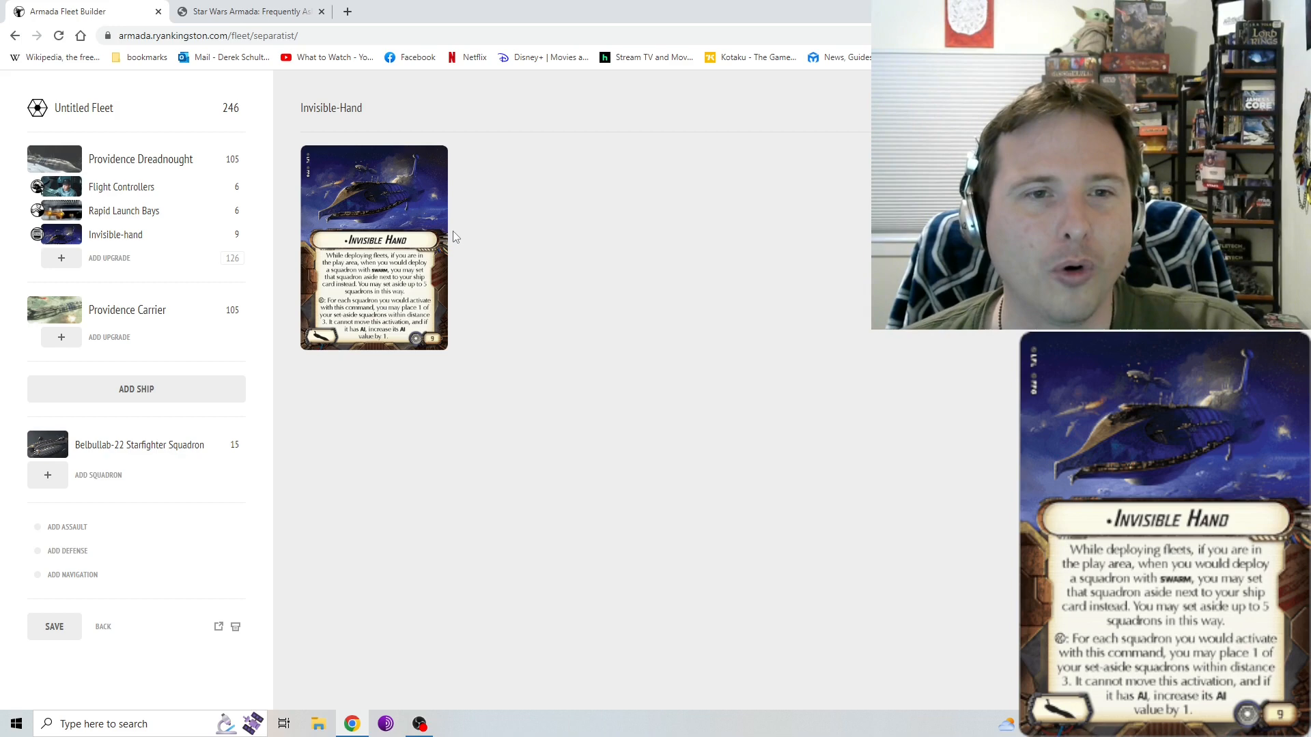
mouse_move(651, 237)
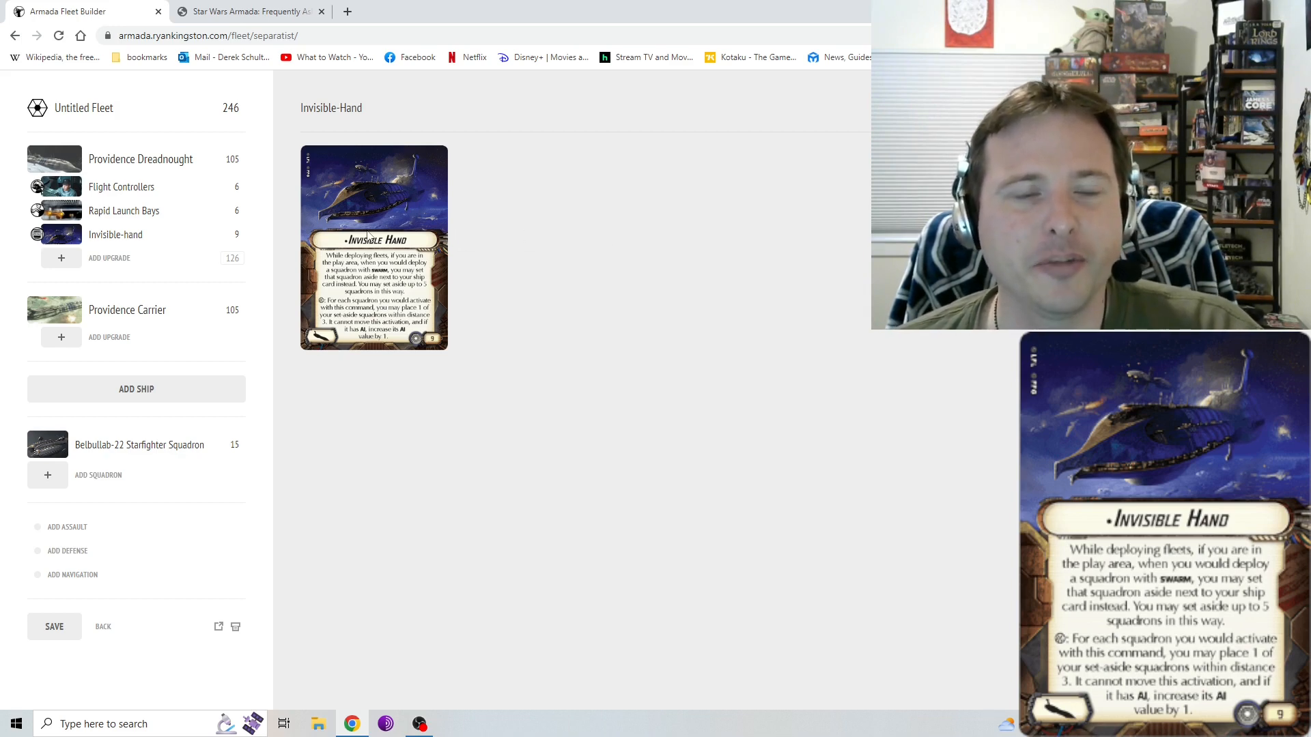
mouse_move(625, 278)
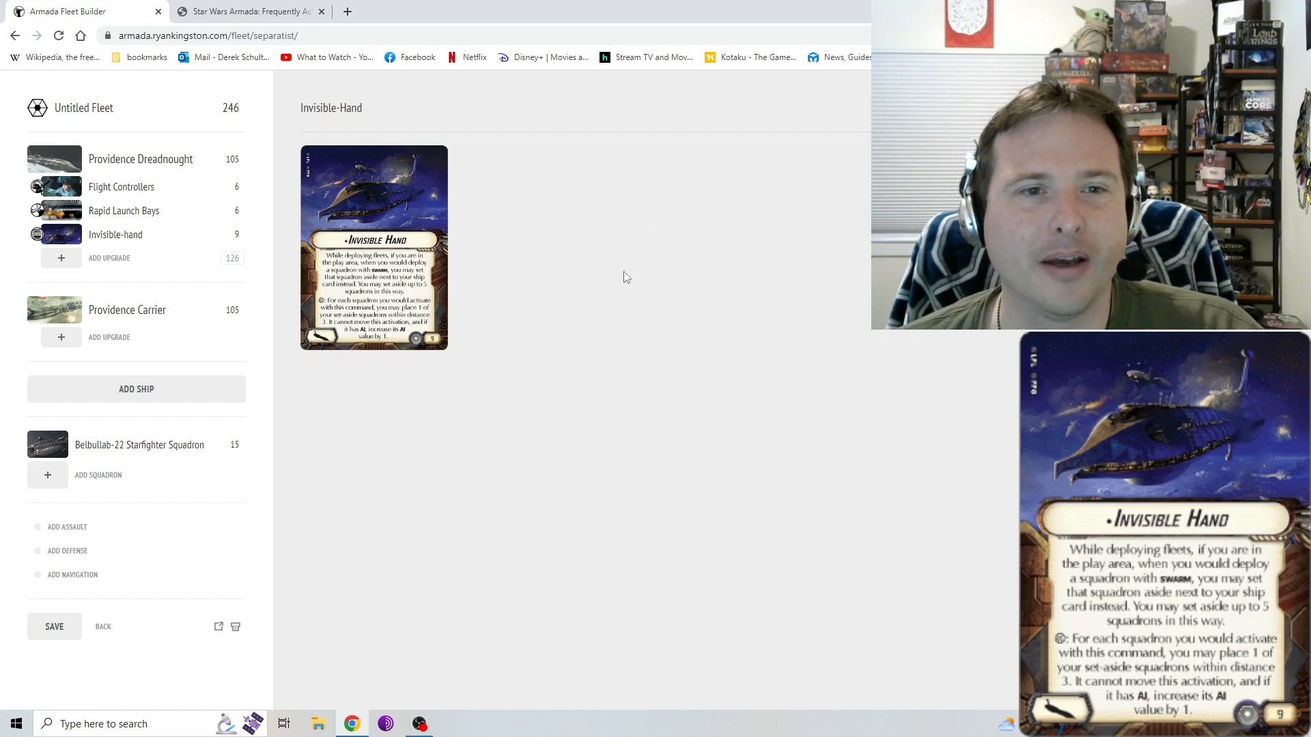
mouse_move(666, 236)
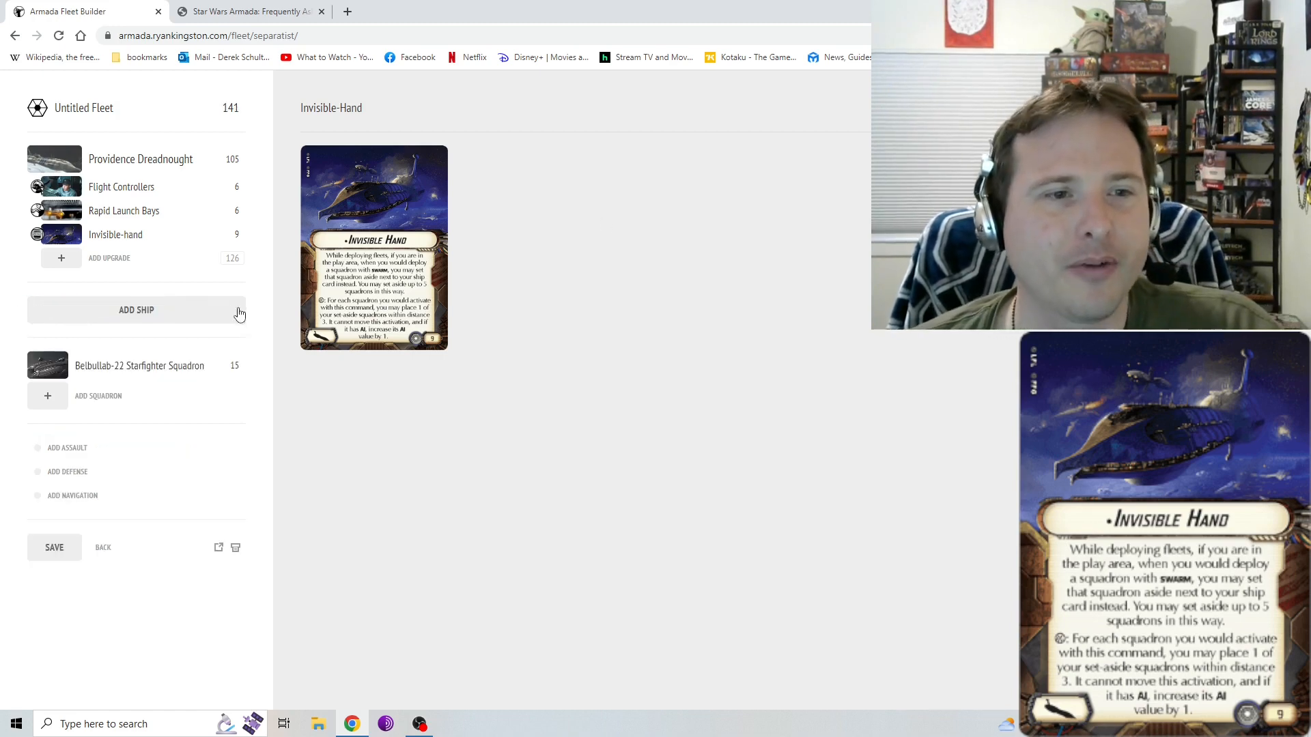
Browse the Separatist ships available to add to the 141-point fleet.
click(137, 310)
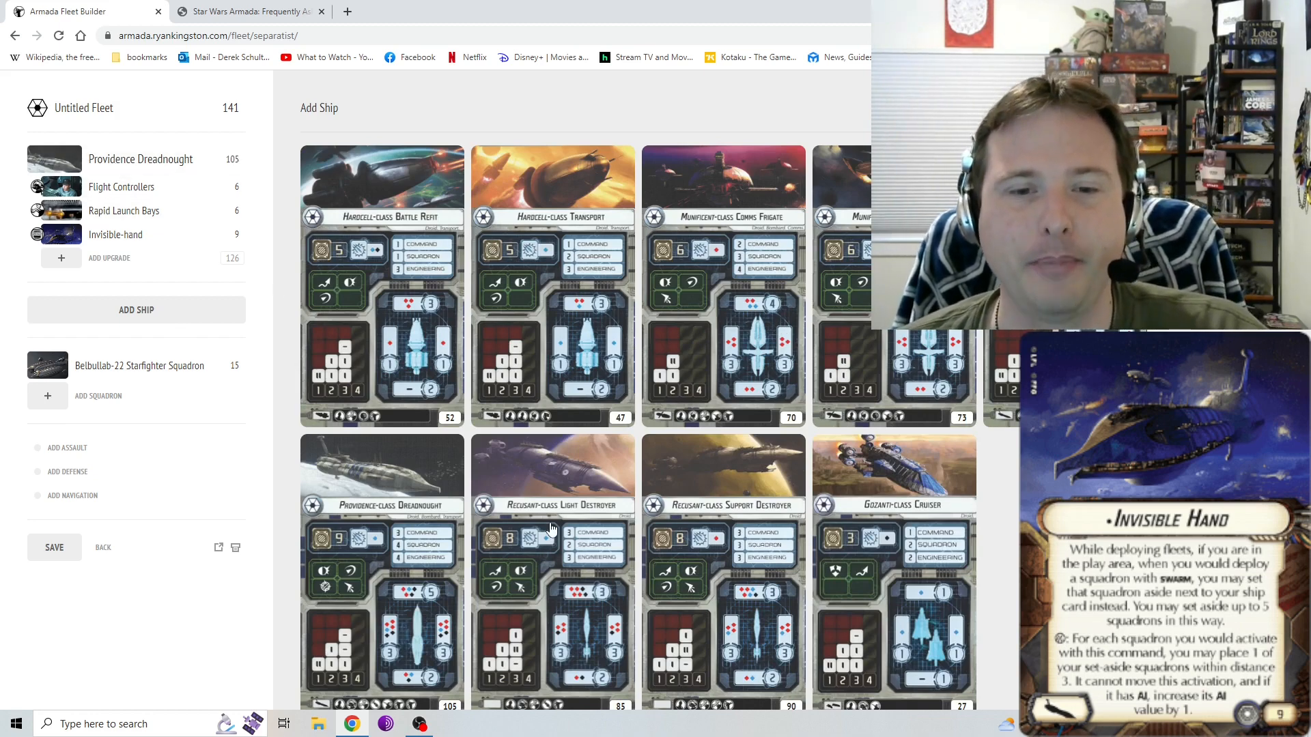
mouse_move(552, 523)
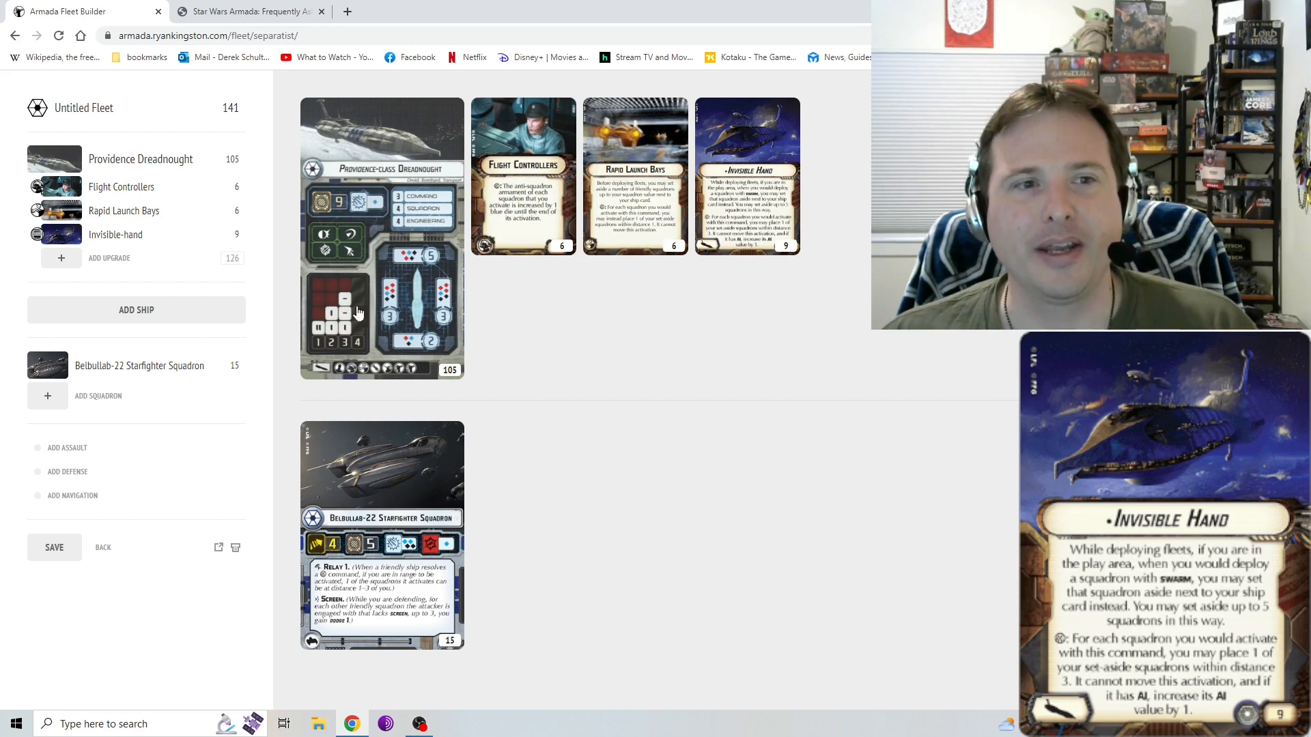
mouse_move(371, 313)
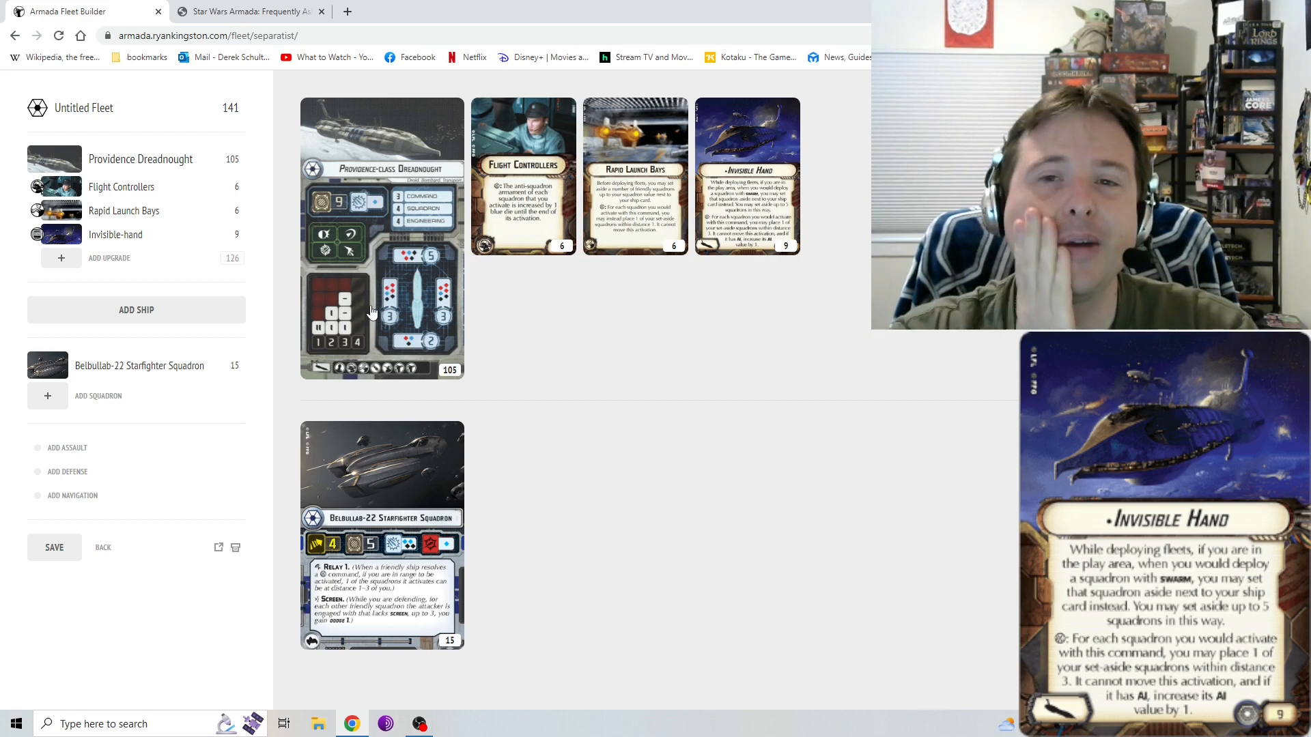
mouse_move(362, 298)
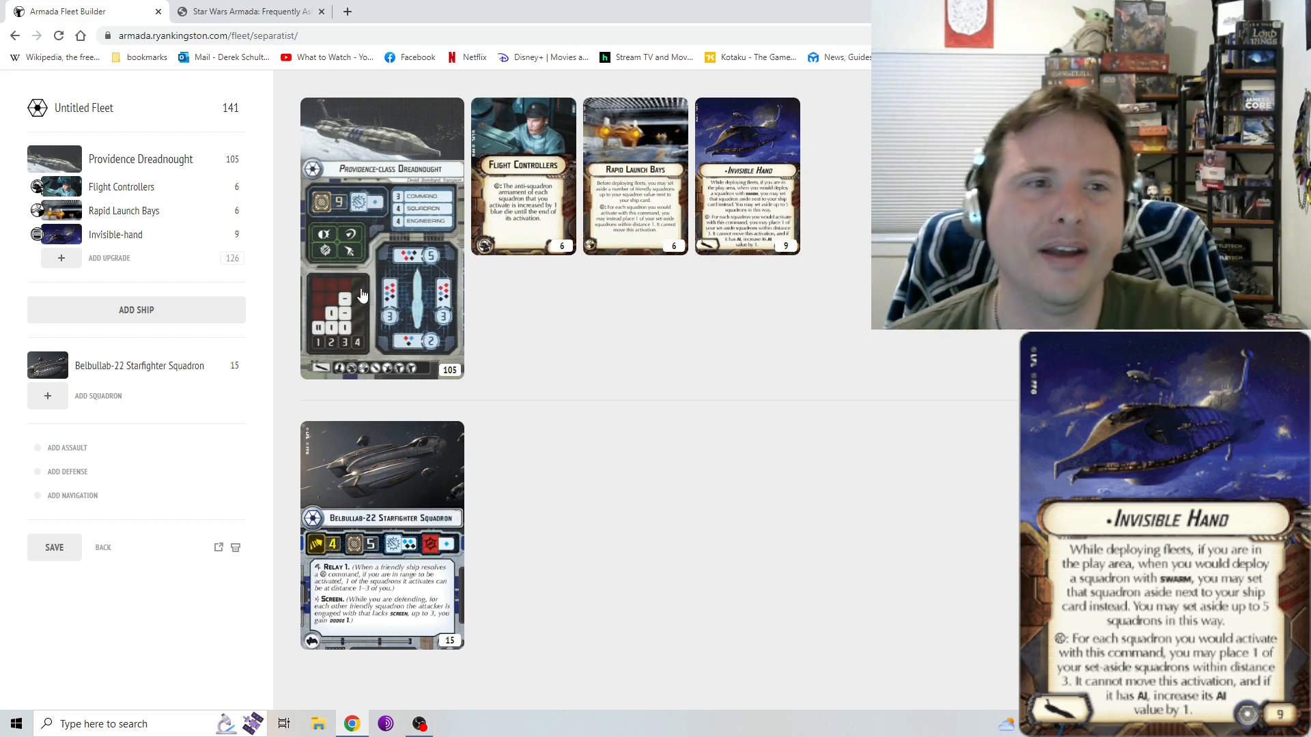
Browse the Separatist squadrons available to add to the fleet.
click(115, 233)
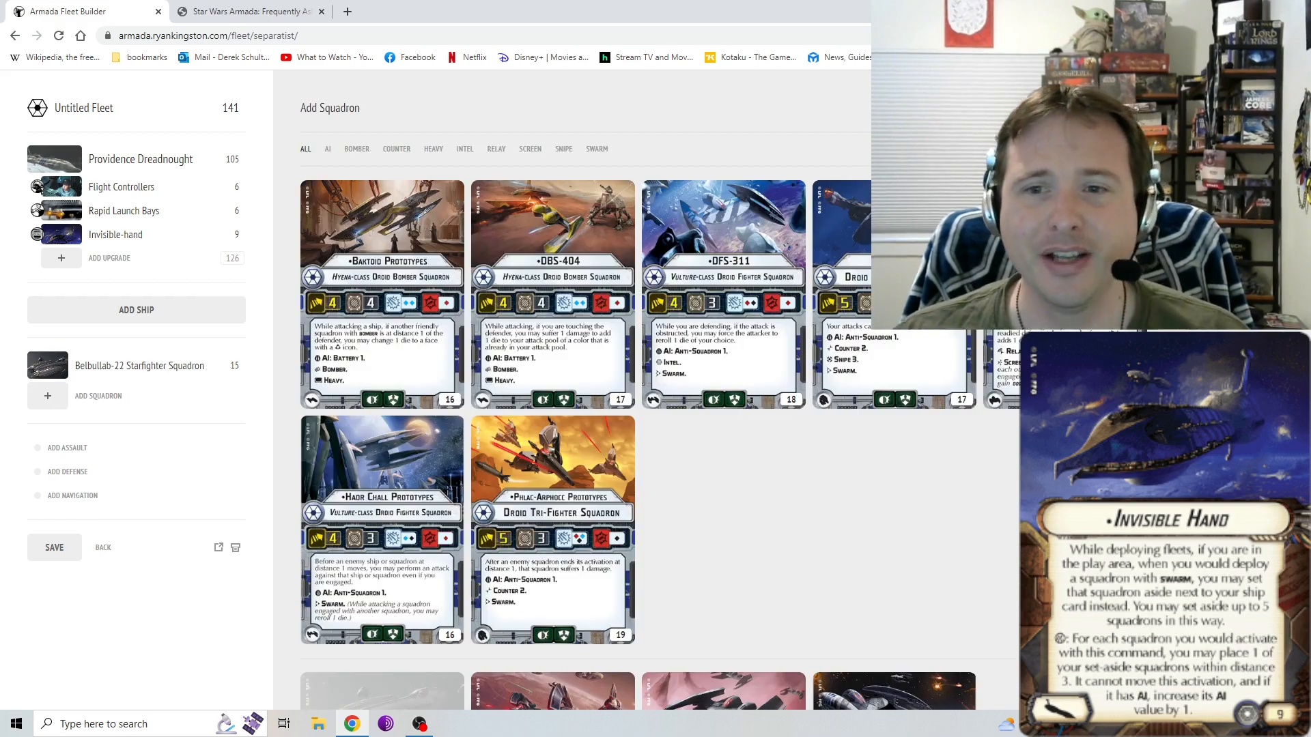
mouse_move(816, 438)
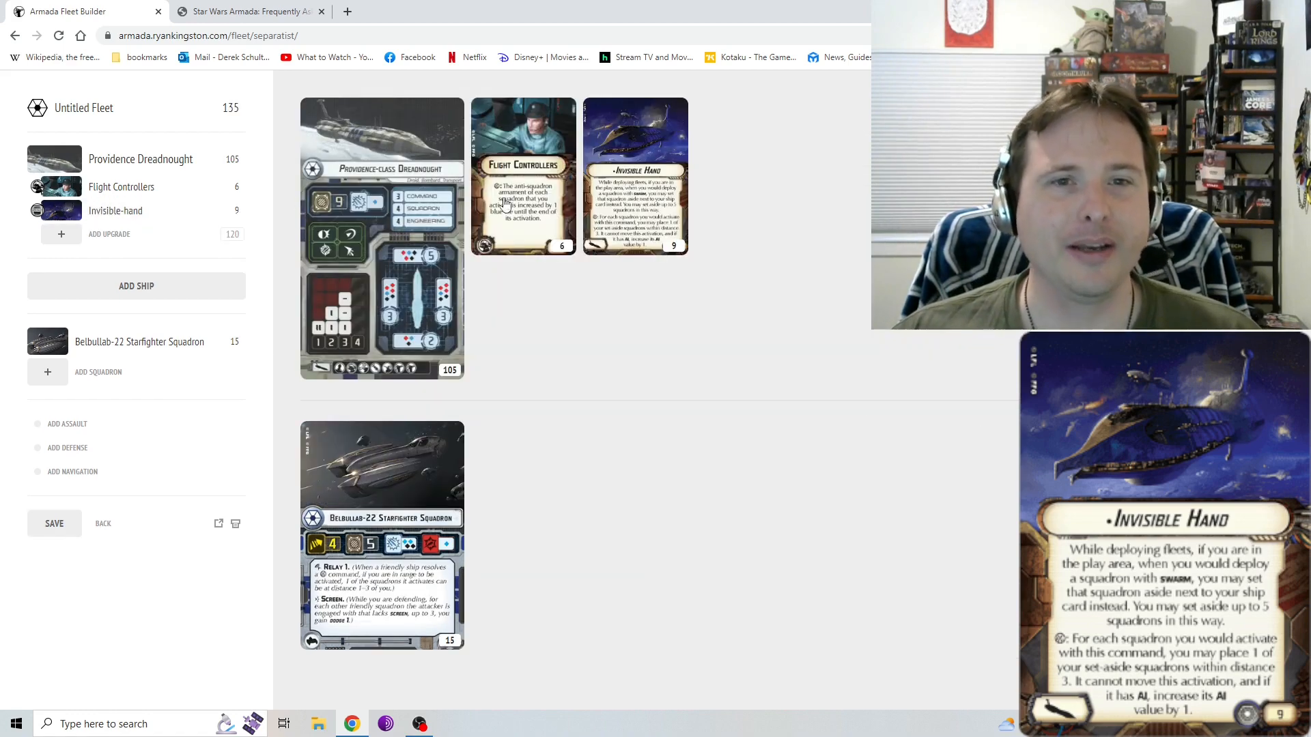
mouse_move(94, 393)
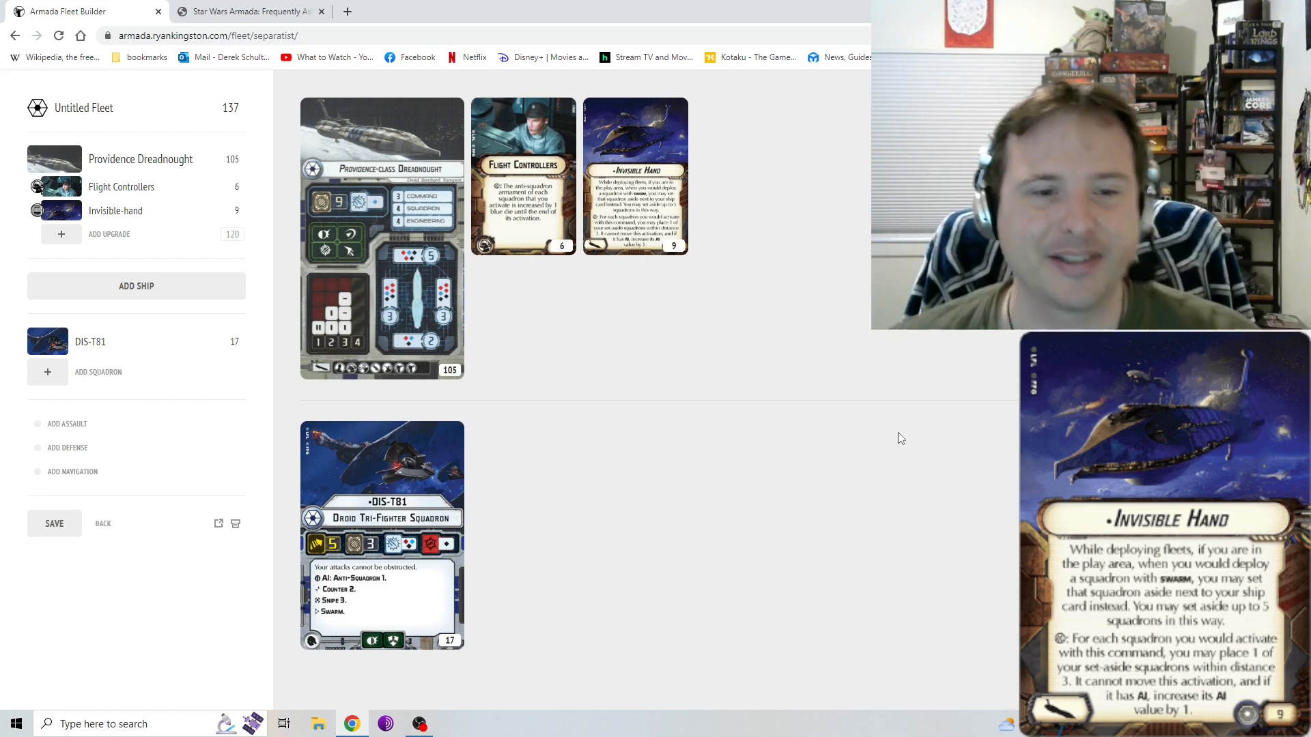
mouse_move(535, 472)
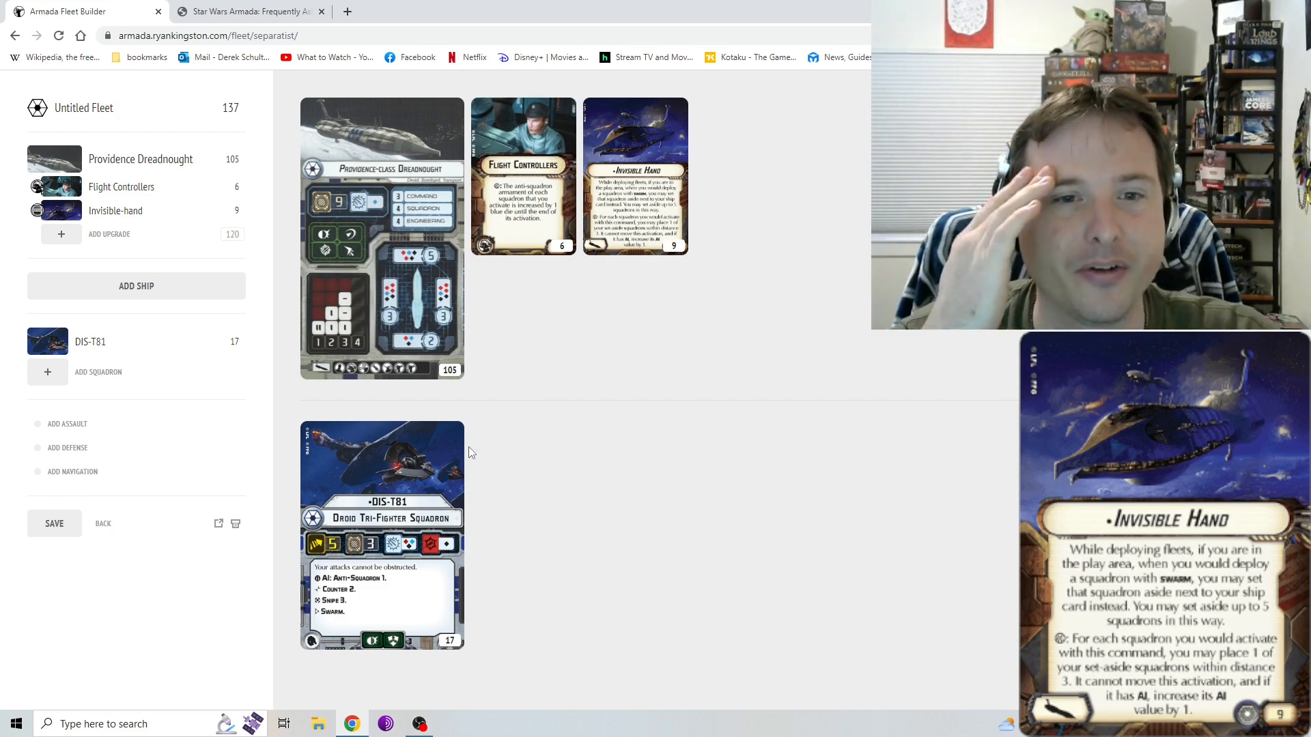
mouse_move(401, 493)
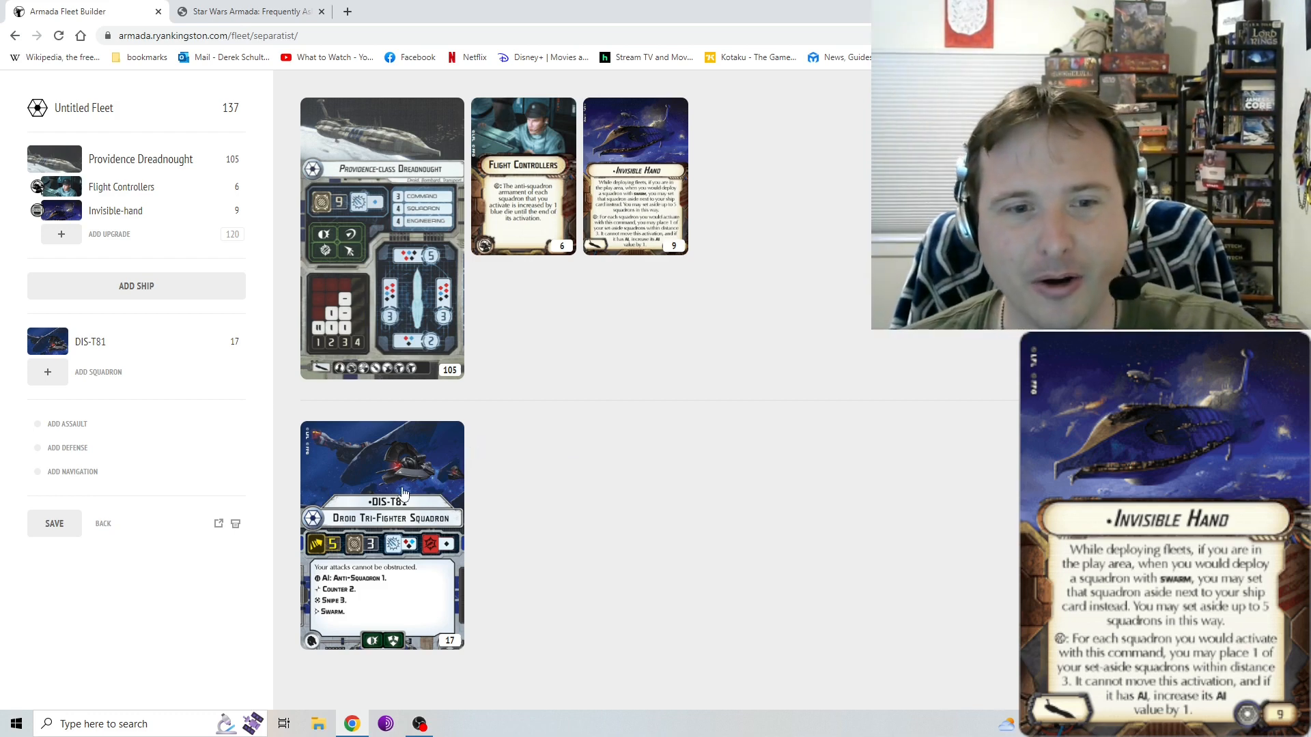
mouse_move(615, 451)
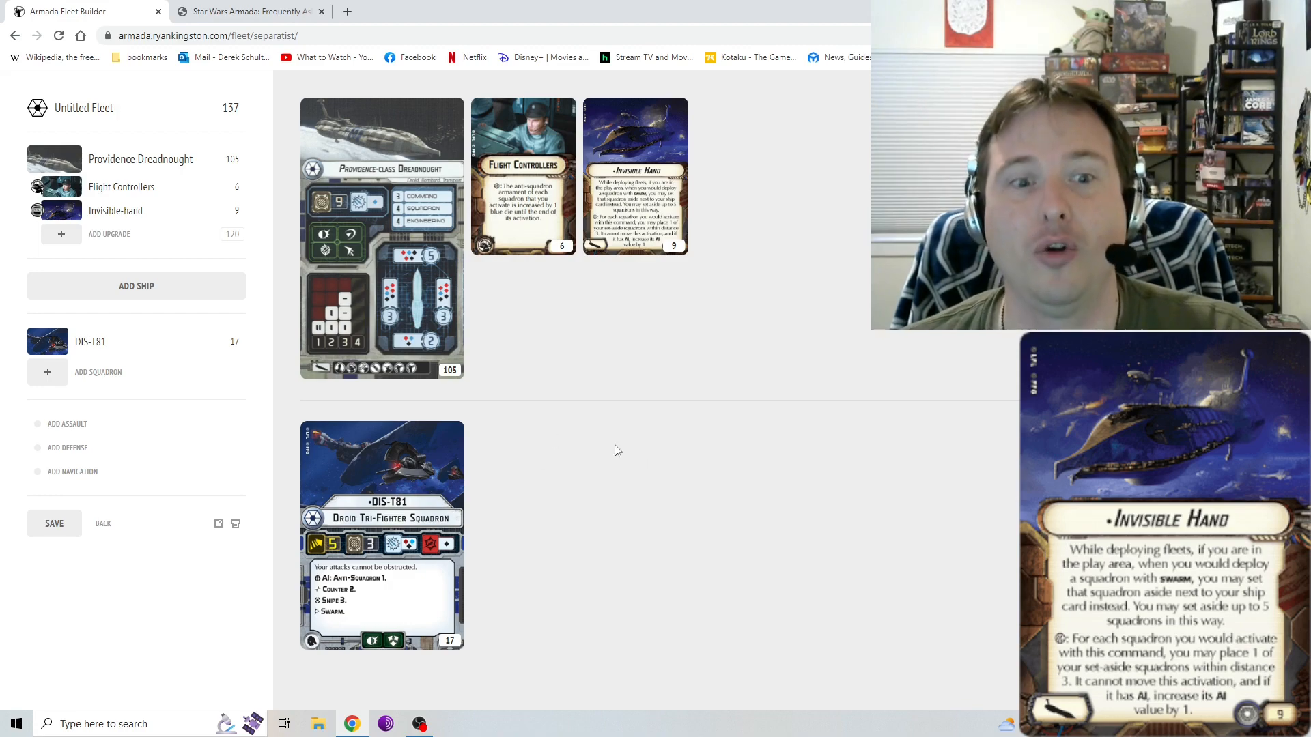
mouse_move(99, 429)
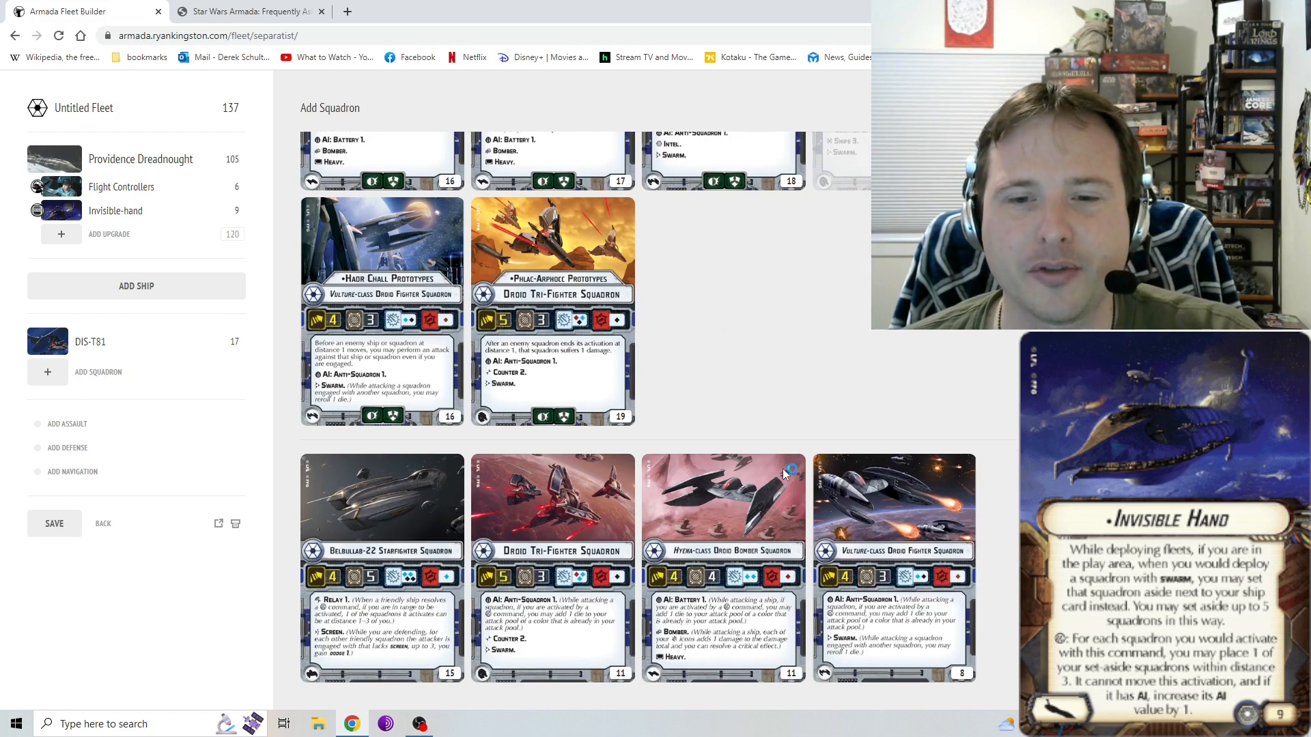
mouse_move(548, 542)
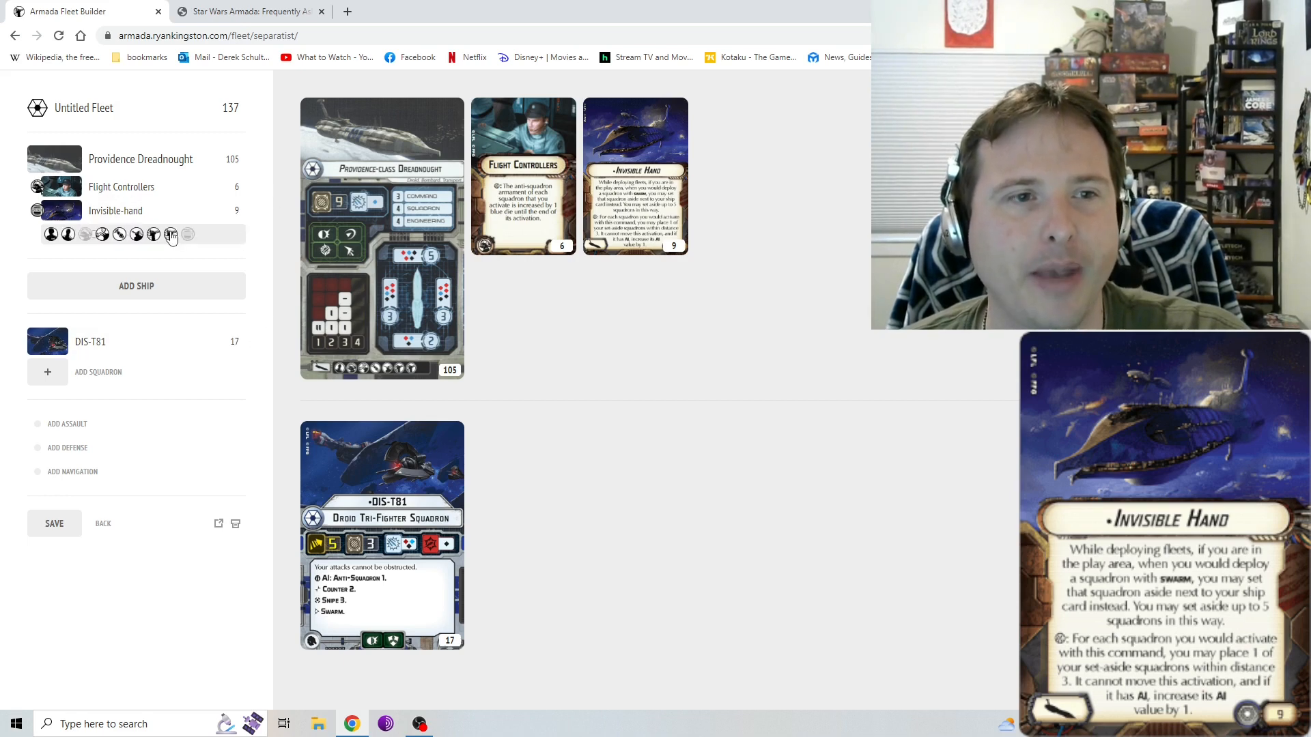
Assign General Grievous as the Providence Dreadnought's commander, raising the fleet to 157 points.
click(170, 233)
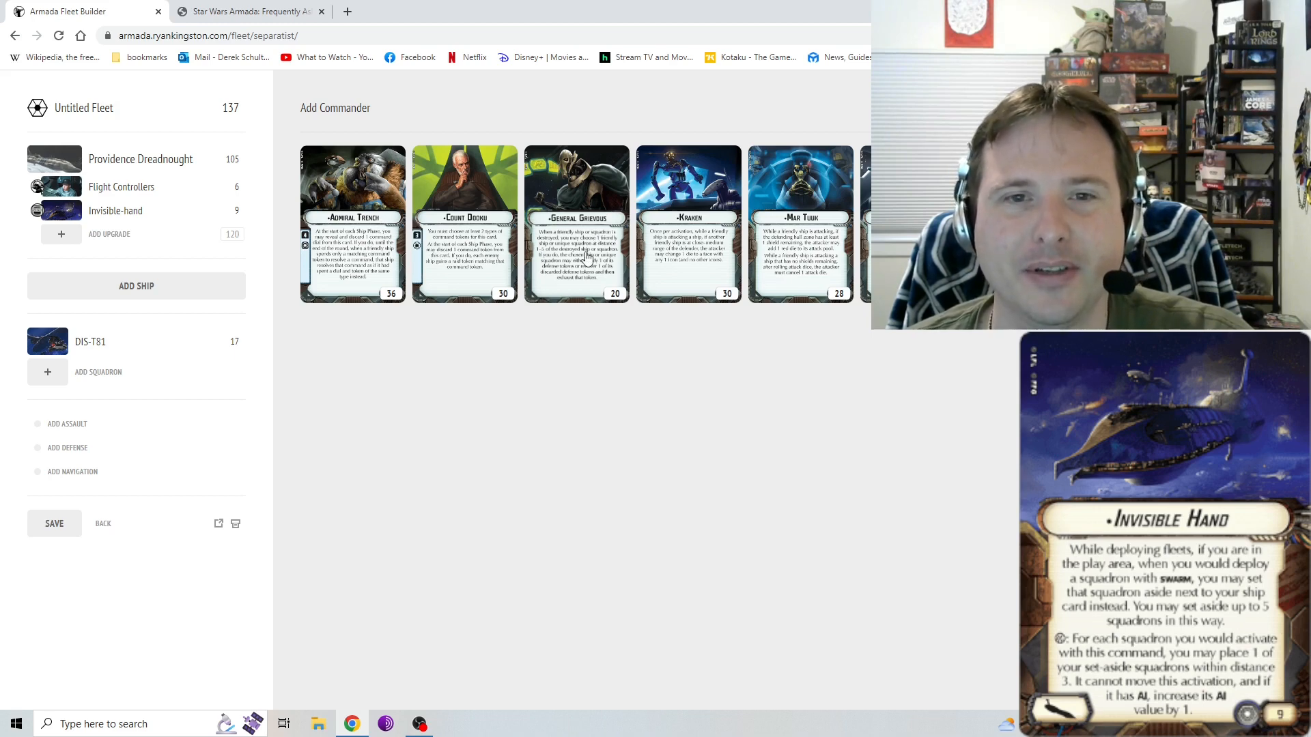
click(576, 222)
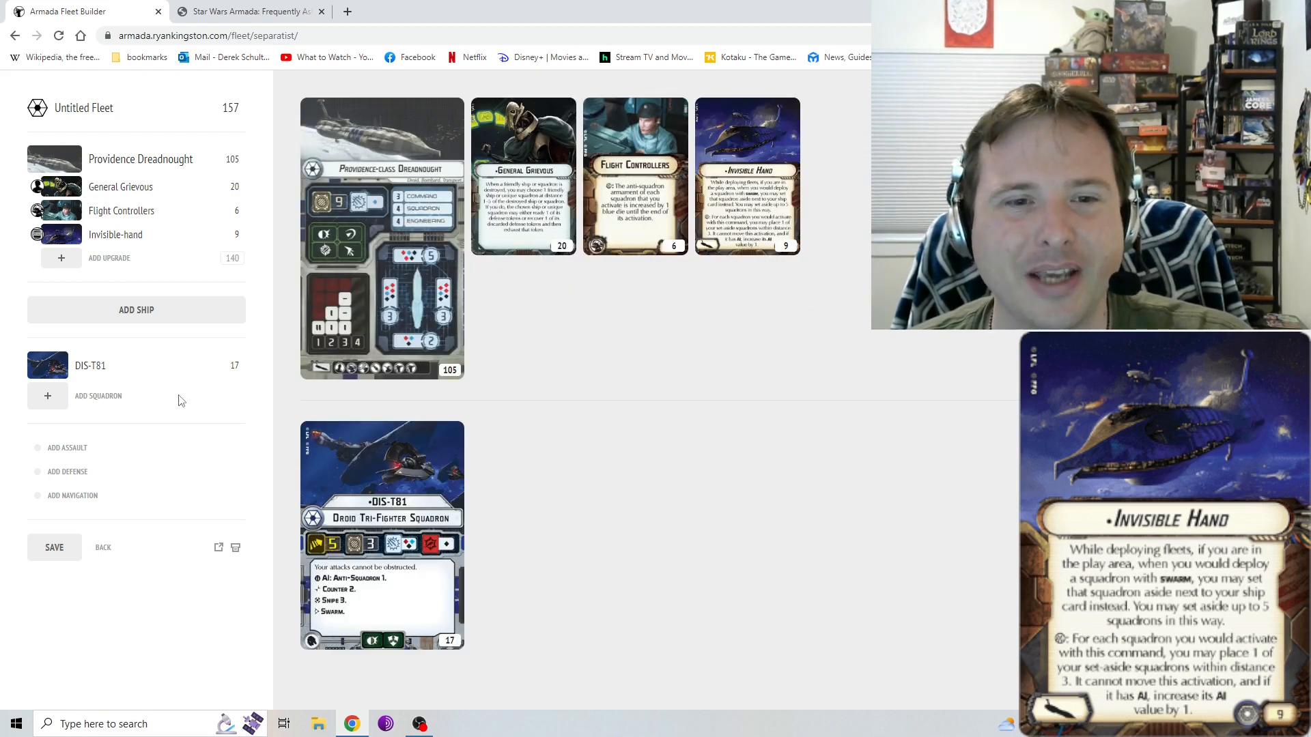
View the Invisible Hand title card, then close the forums FAQ page.
click(114, 234)
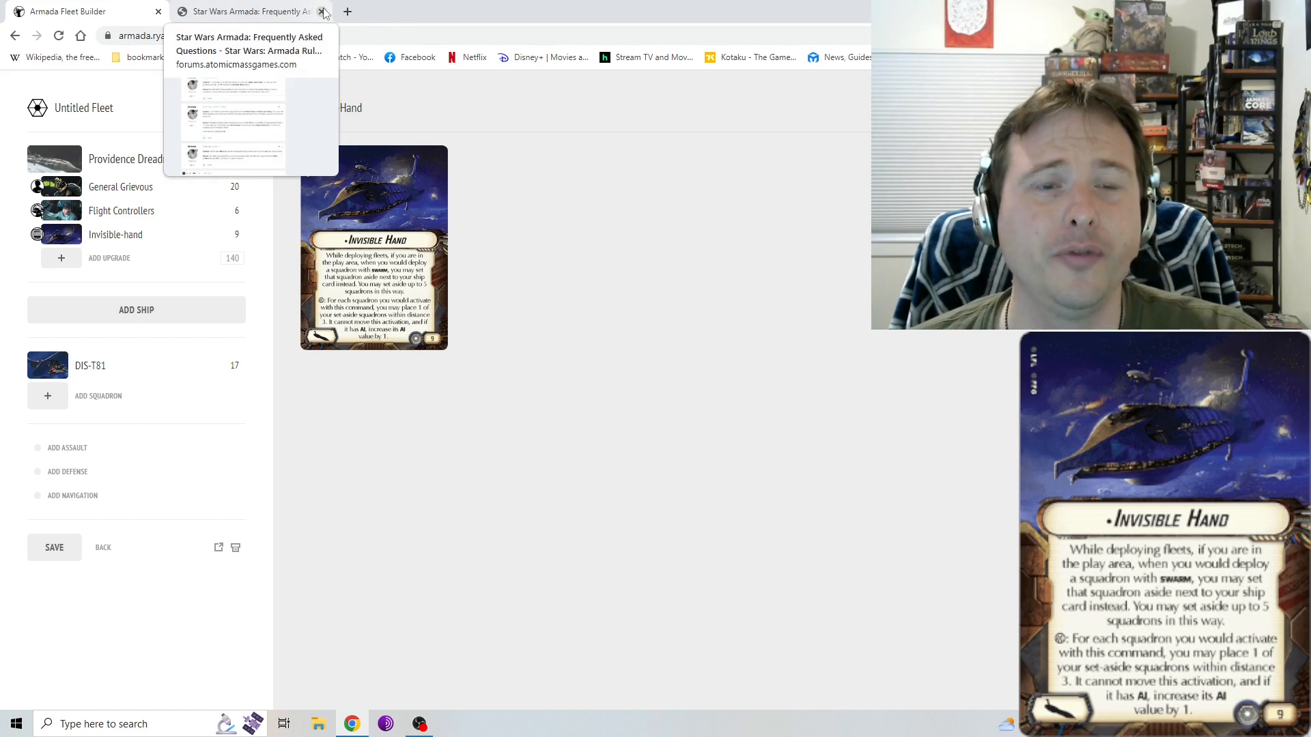
click(321, 11)
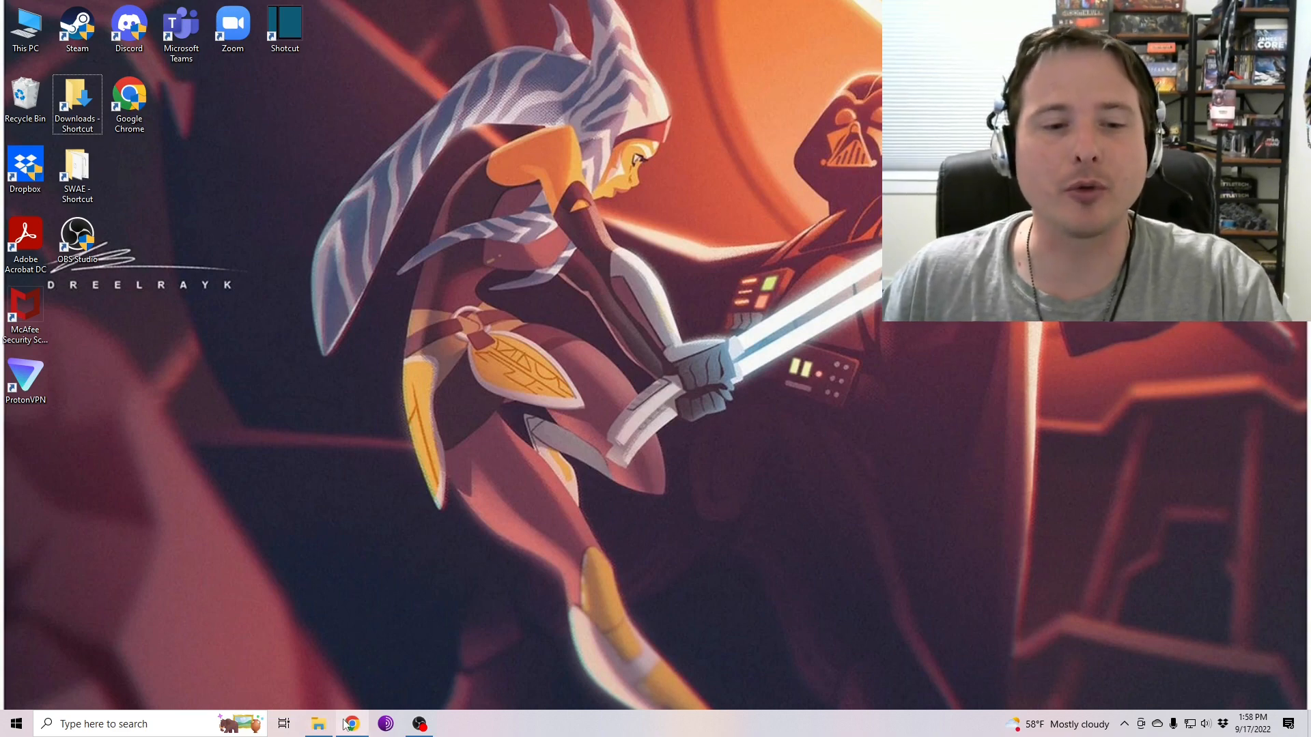
Show the Otherworld Events Facebook photo, then go to the AdmiralTaterShipShop Etsy page.
click(351, 724)
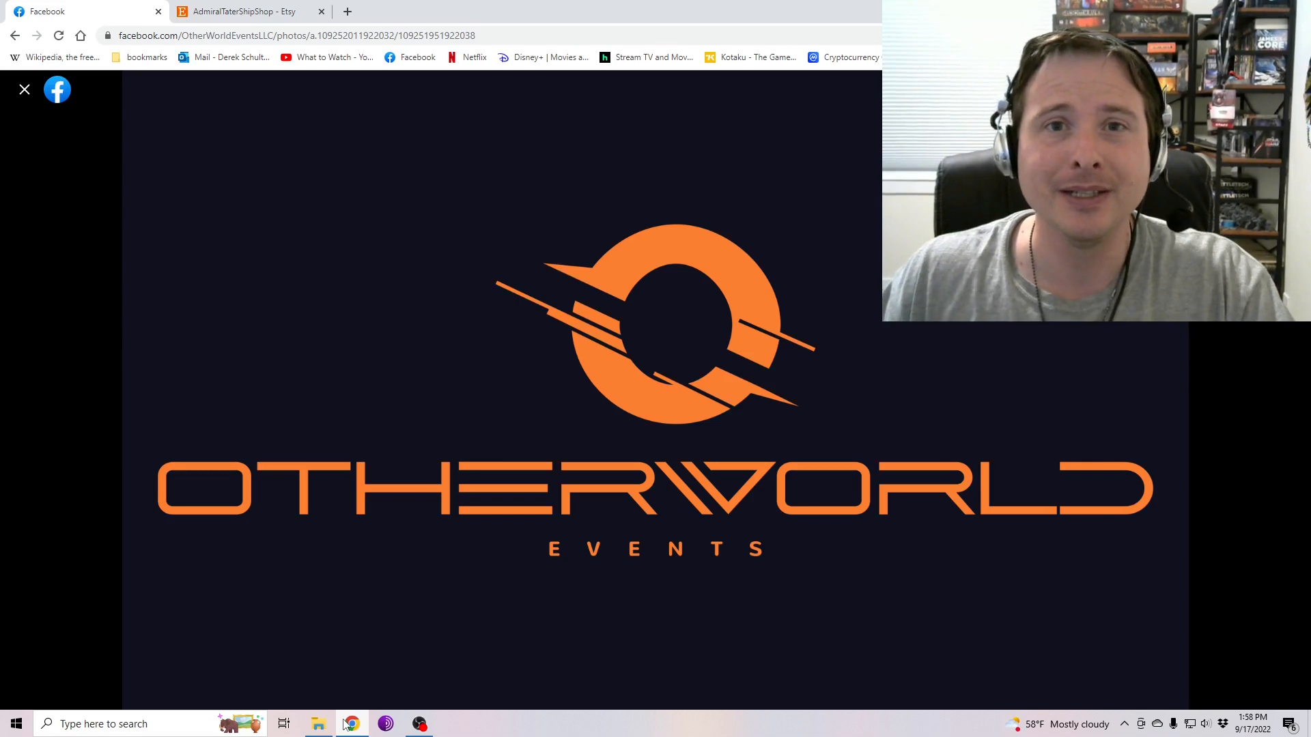
click(243, 11)
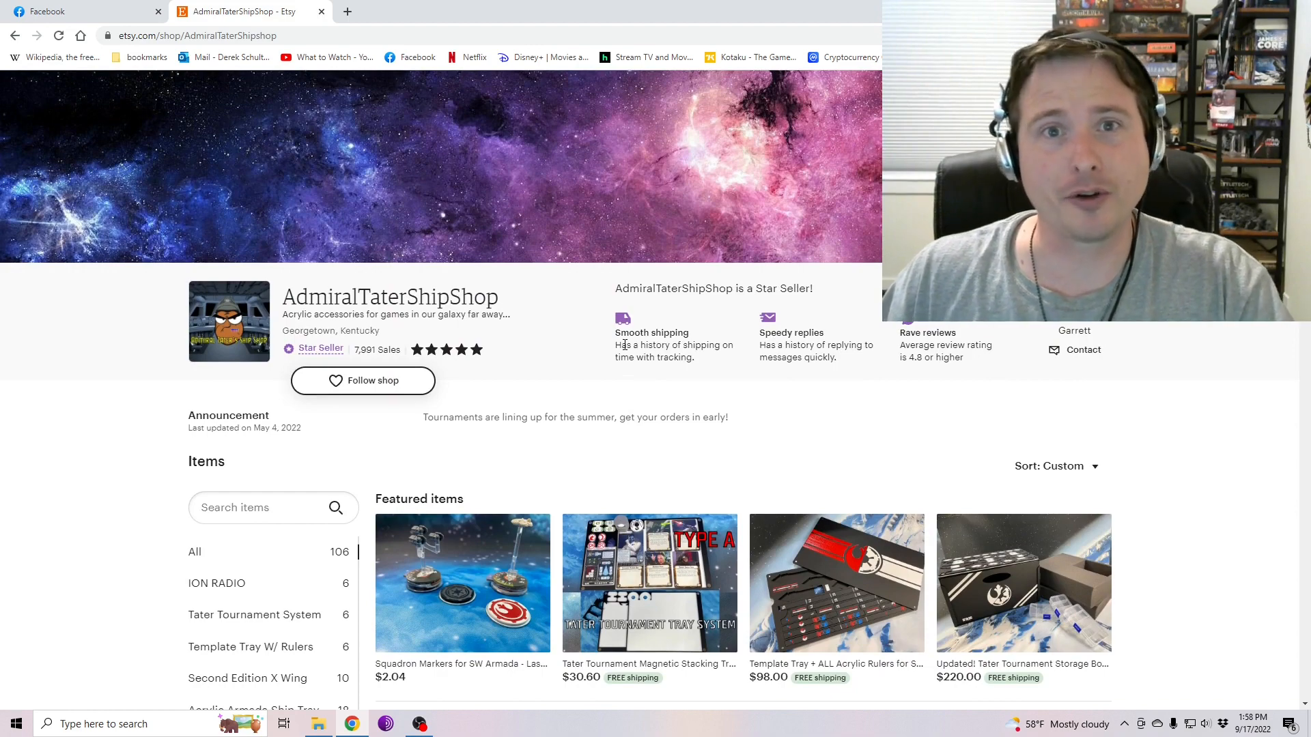
scroll(down, 3)
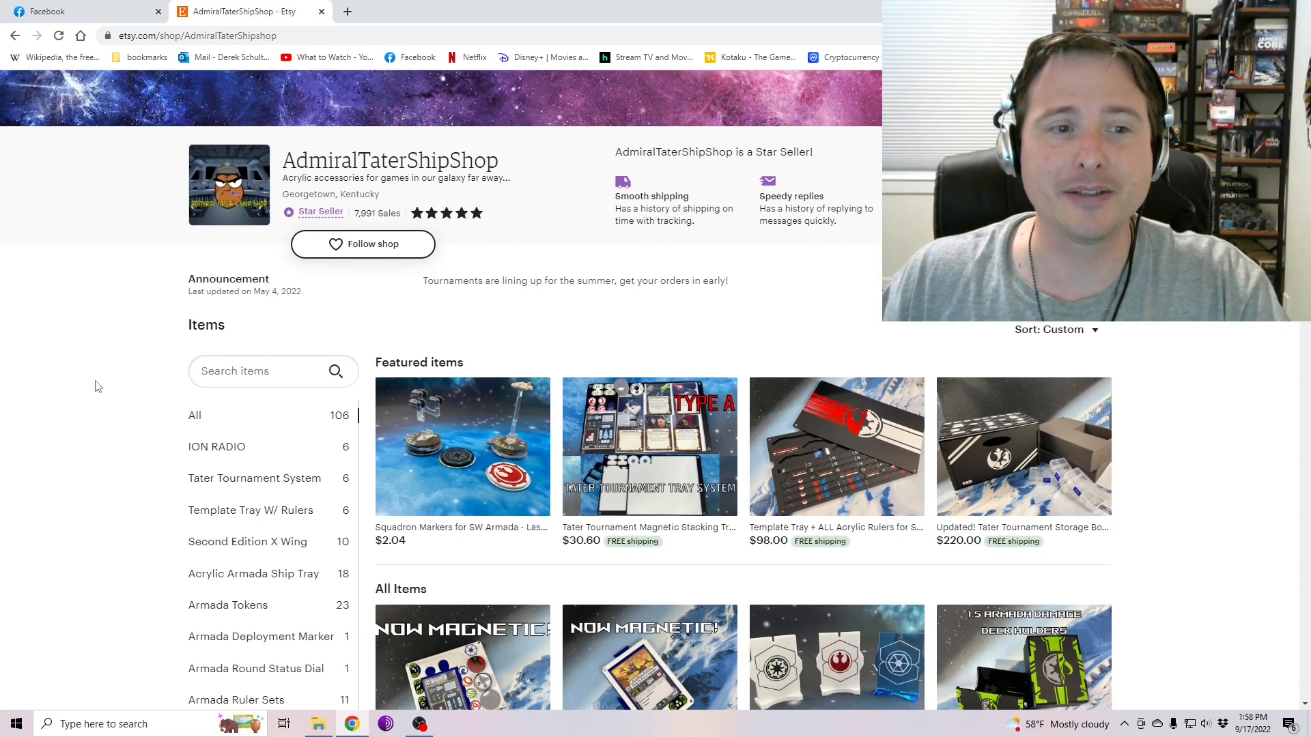
scroll(down, 3)
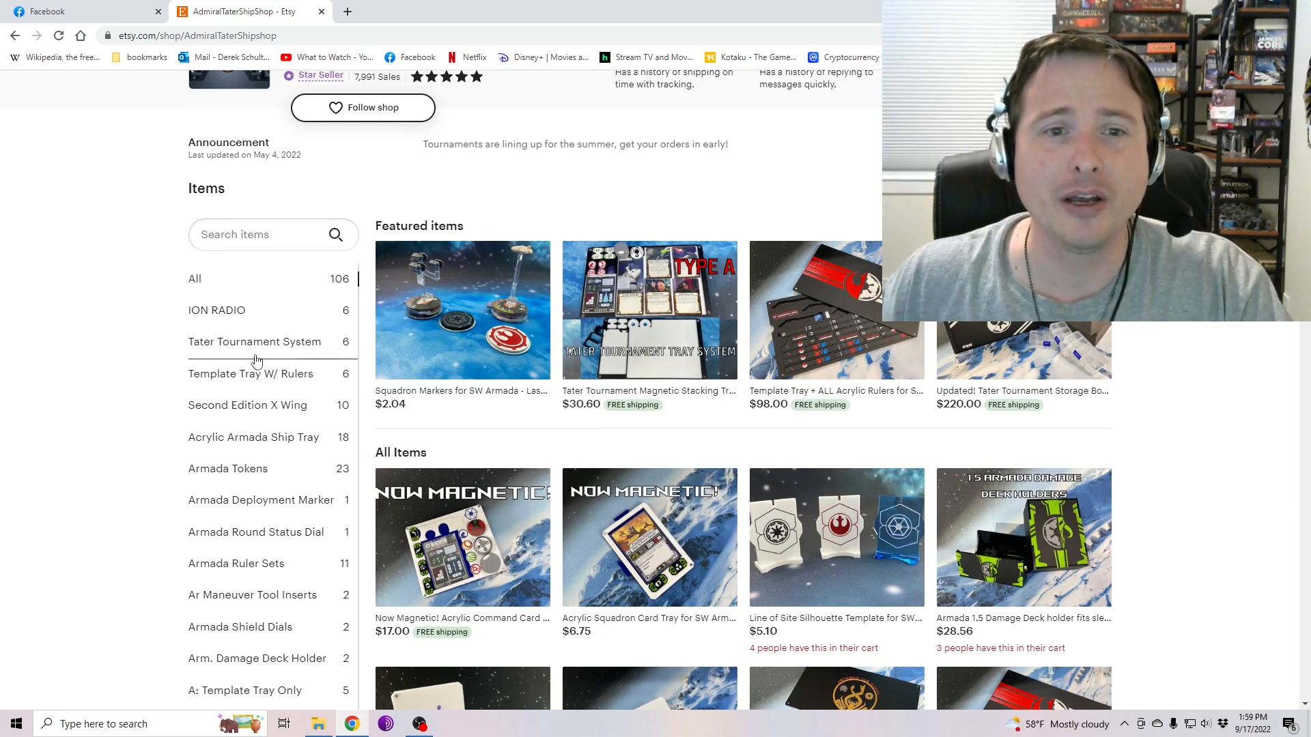
scroll(down, 3)
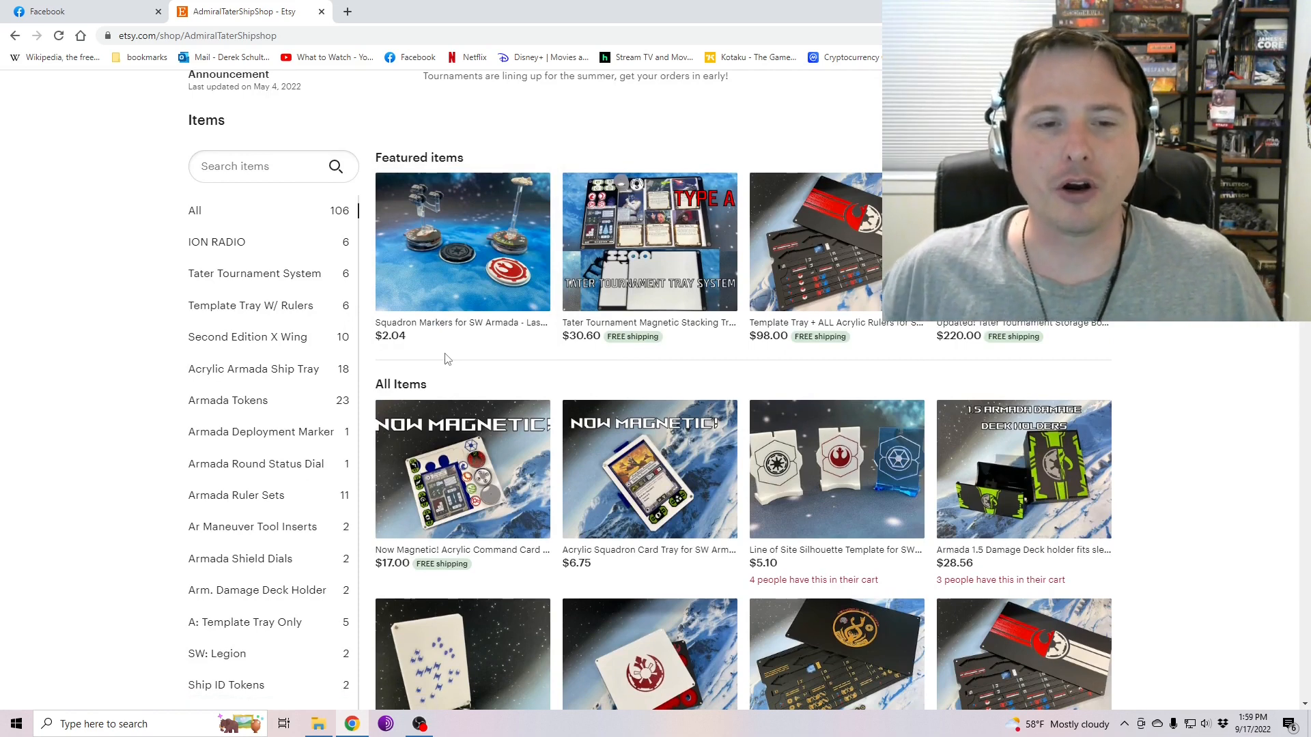
scroll(down, 3)
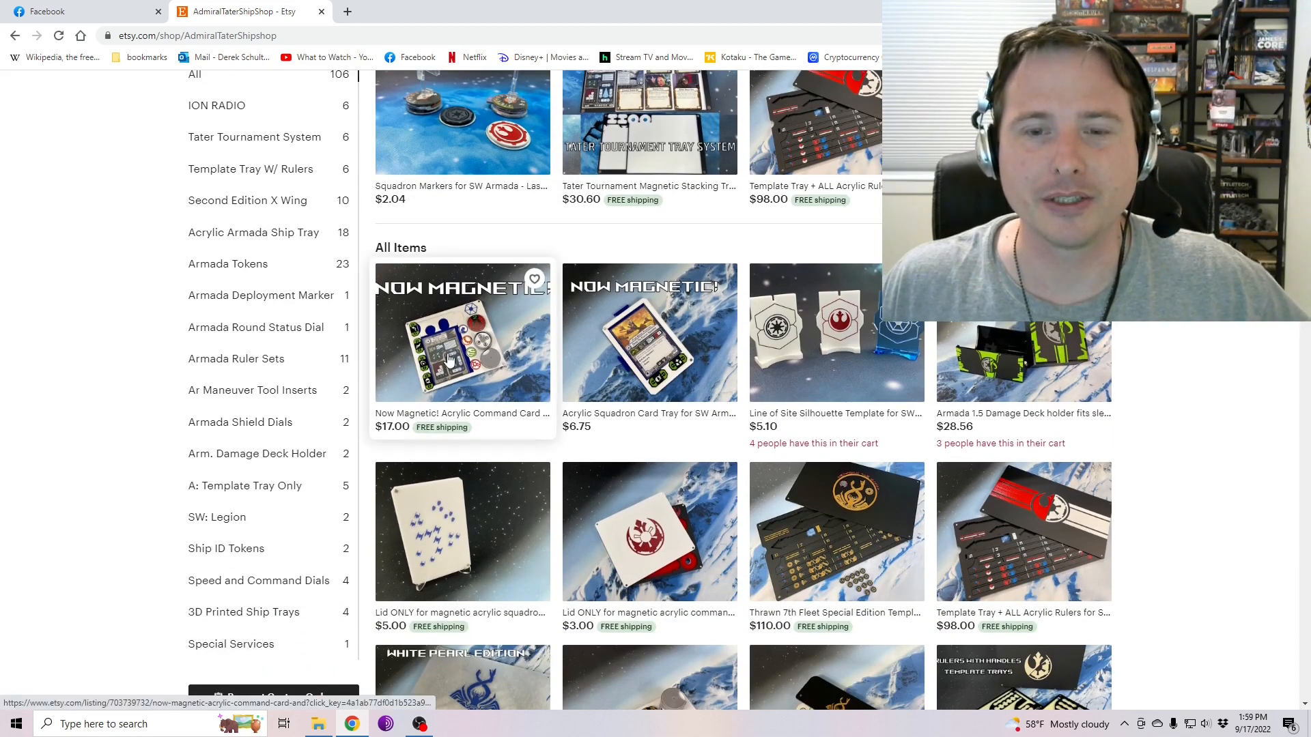
scroll(down, 3)
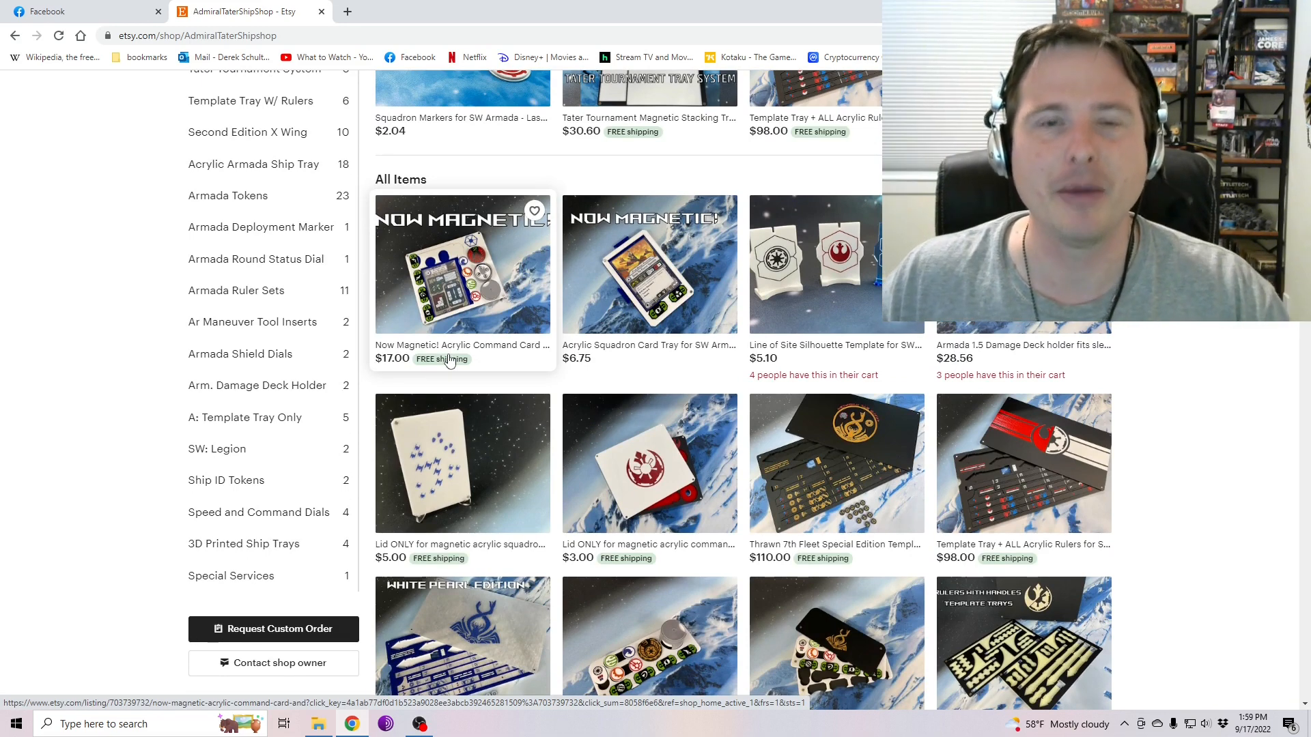
mouse_move(441, 370)
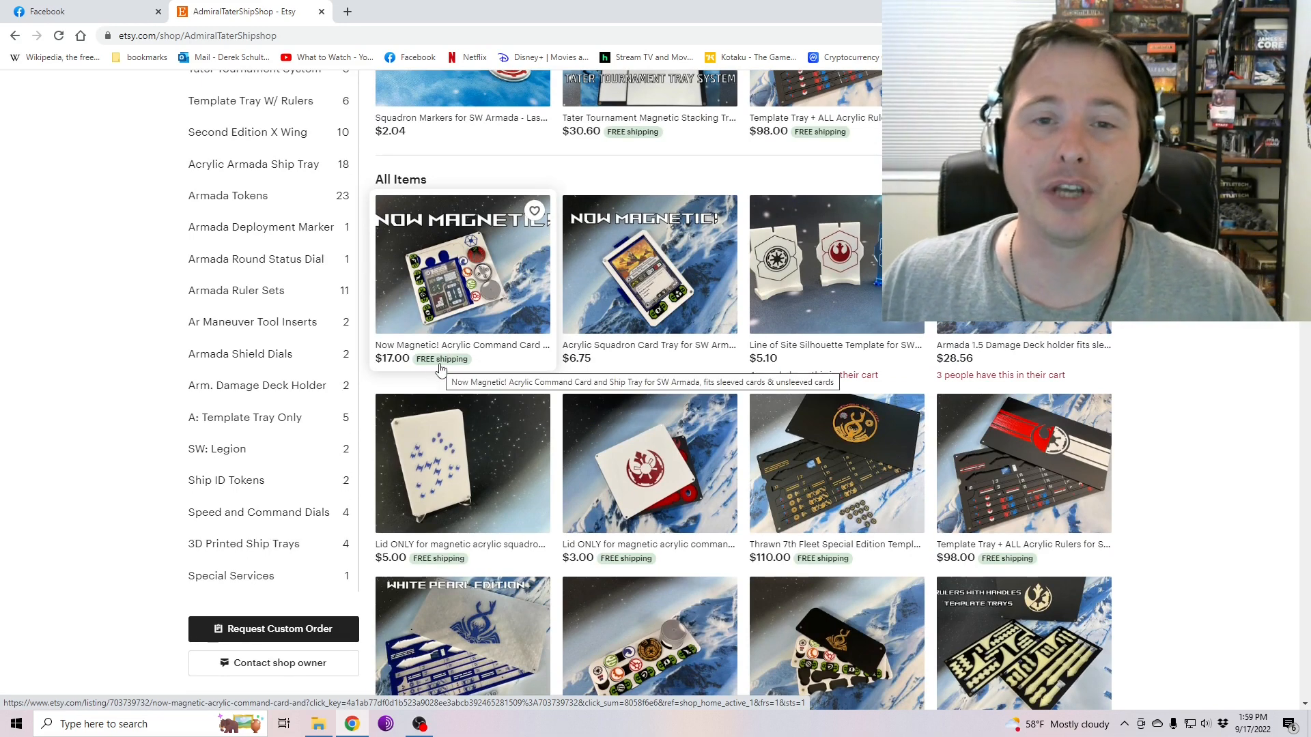
mouse_move(736, 414)
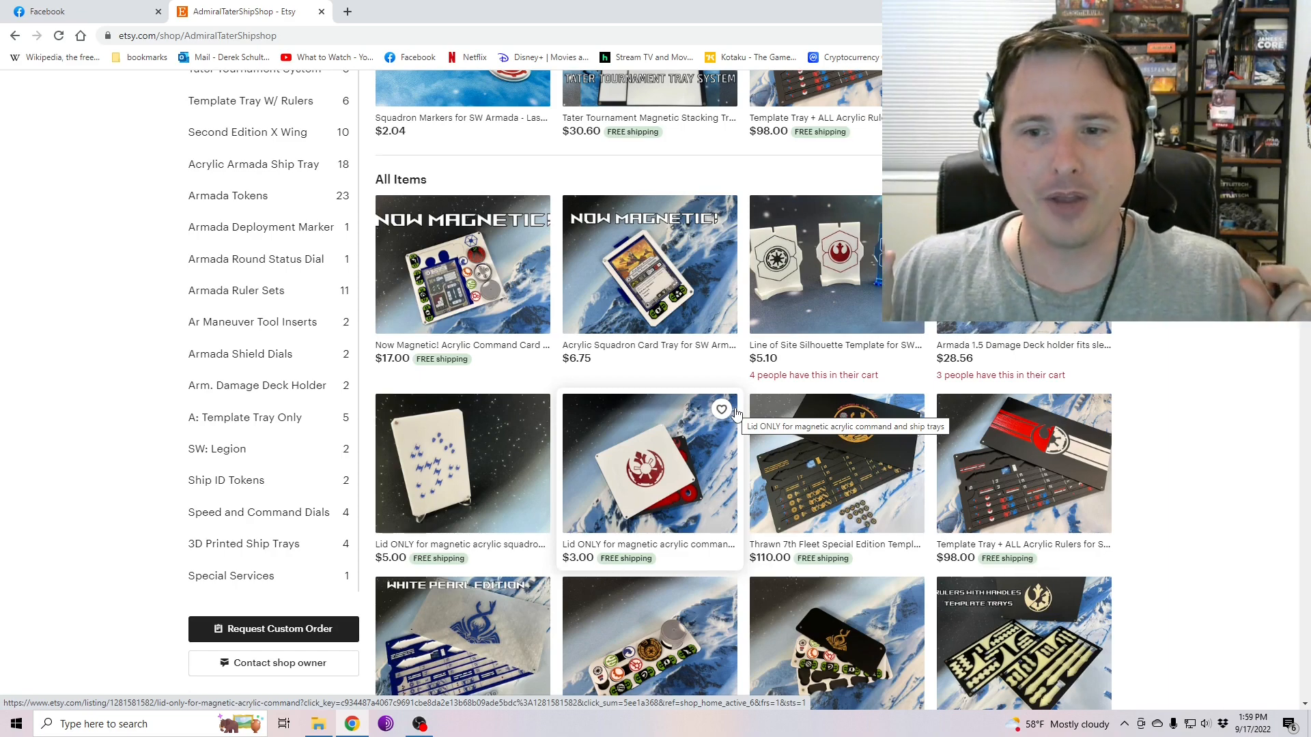
scroll(down, 3)
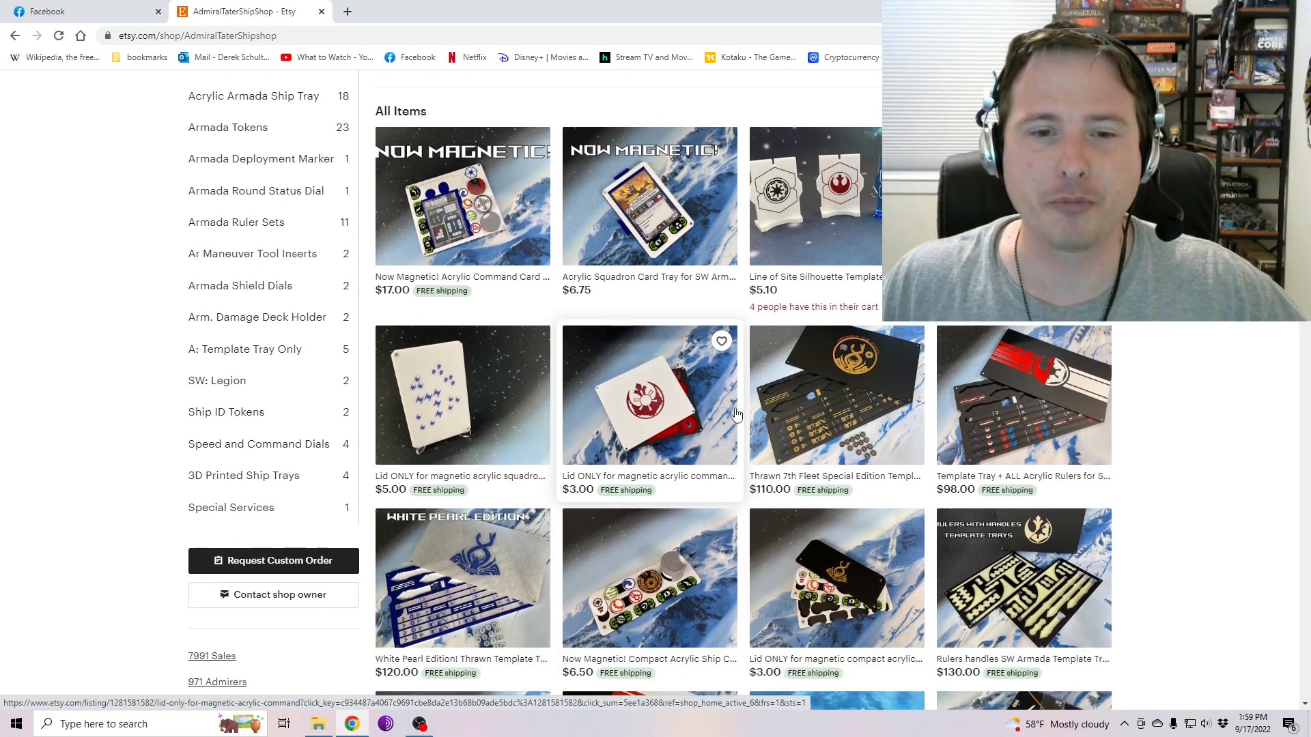
scroll(down, 3)
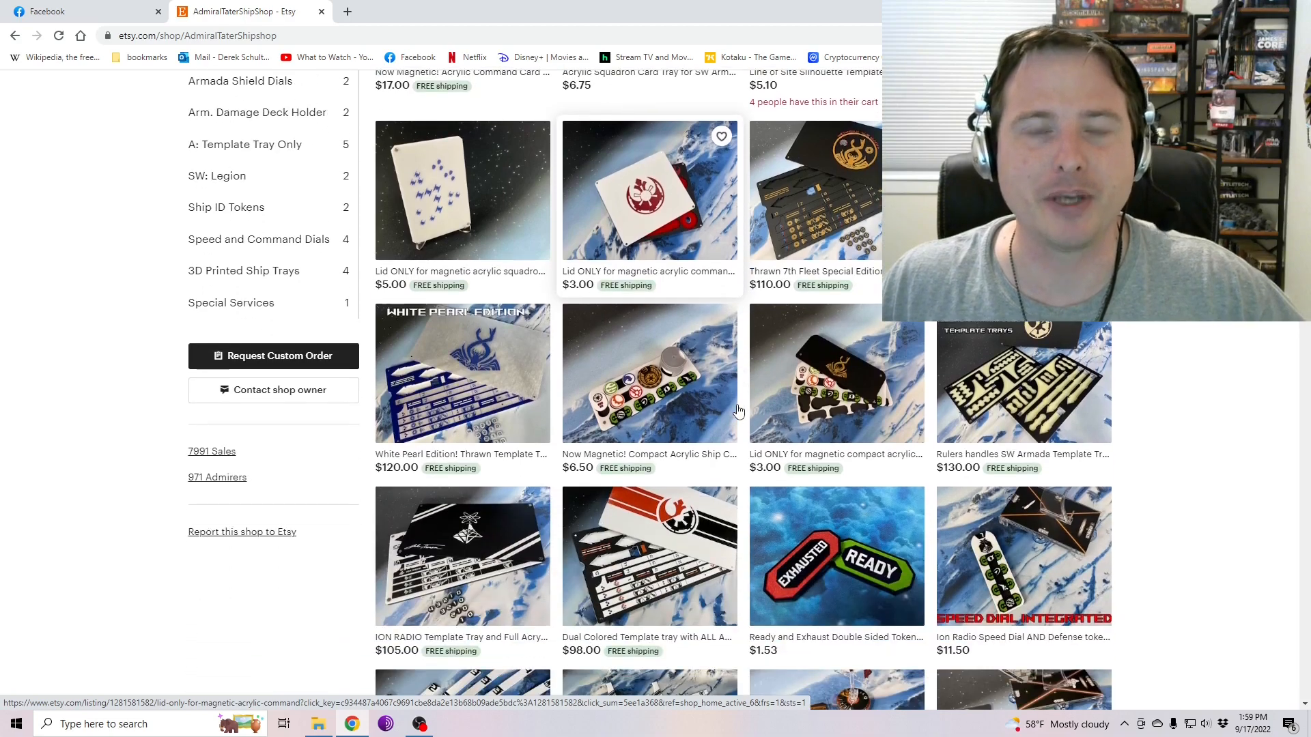